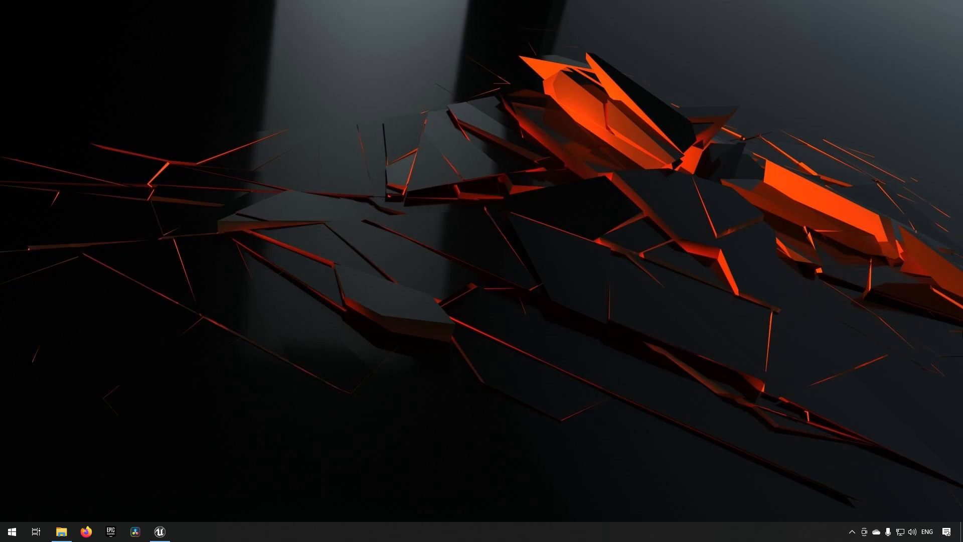
Step: Bring the Unreal Editor back up and select the FirstPersonCharacter actor in the World Outliner
left_click(160, 531)
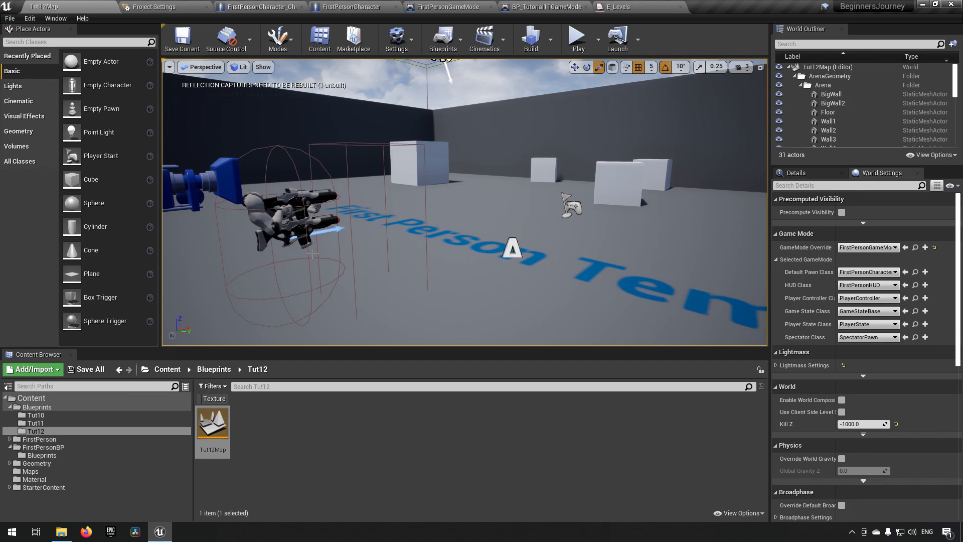
left_click(837, 115)
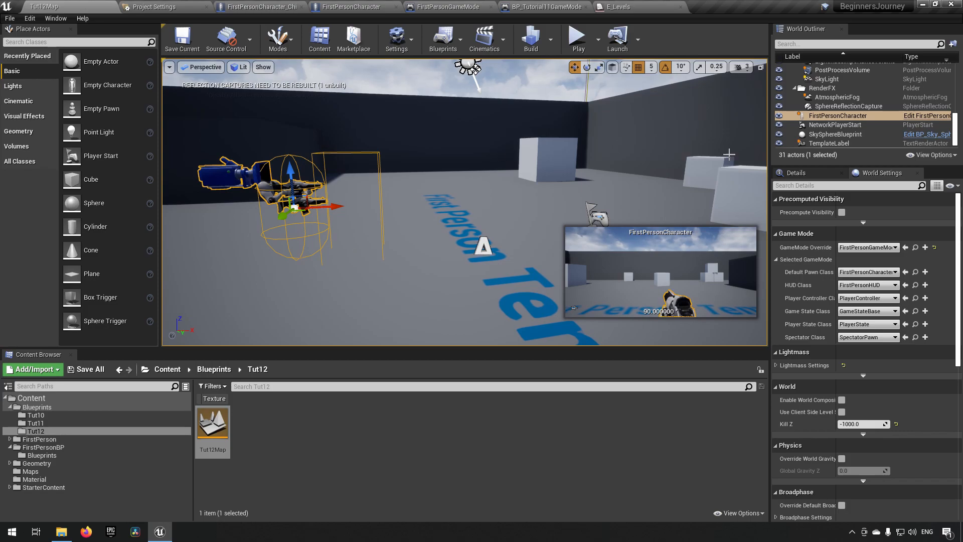
mouse_move(601, 319)
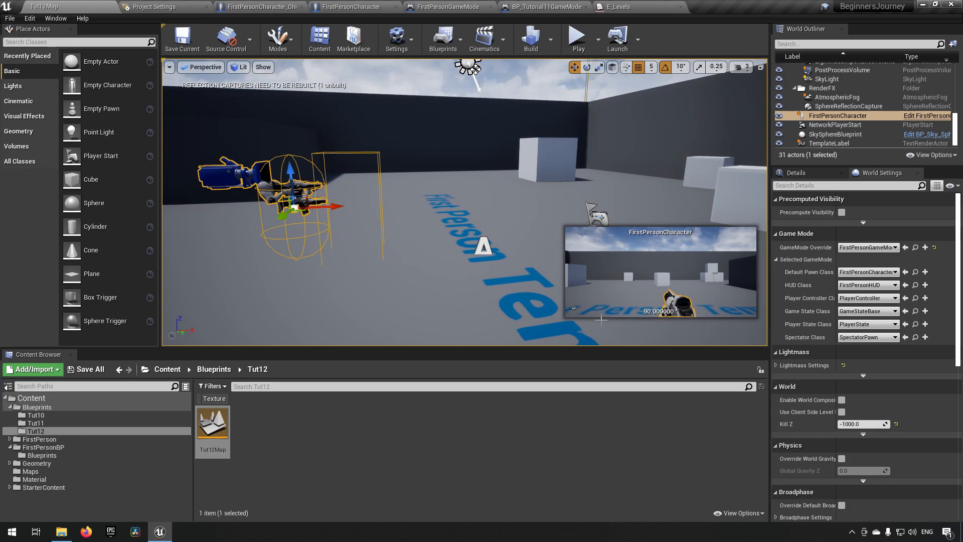
mouse_move(924, 115)
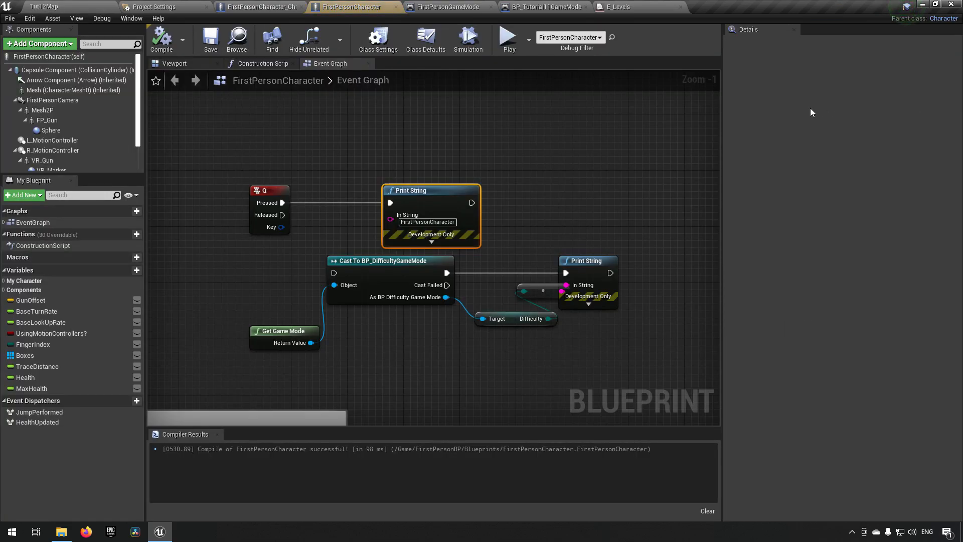
mouse_move(361, 102)
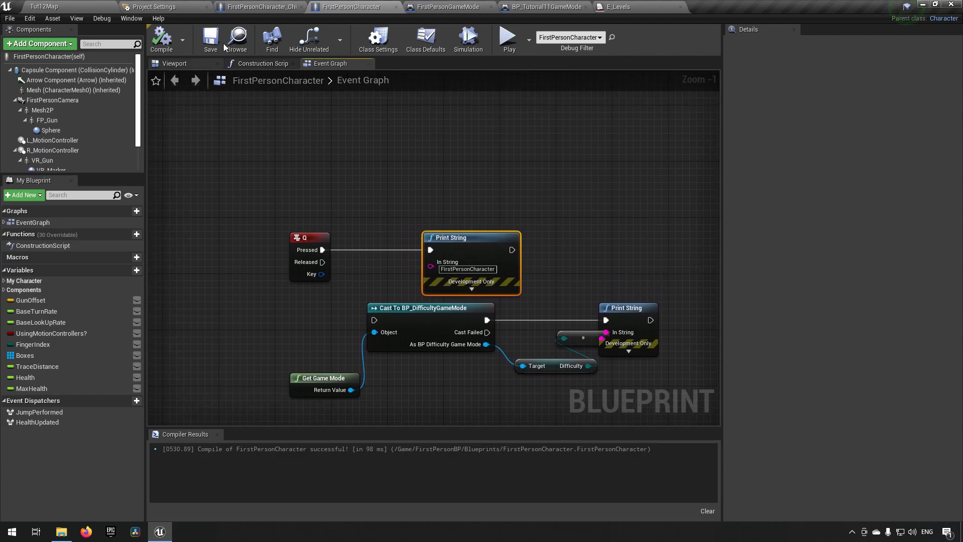
mouse_move(237, 38)
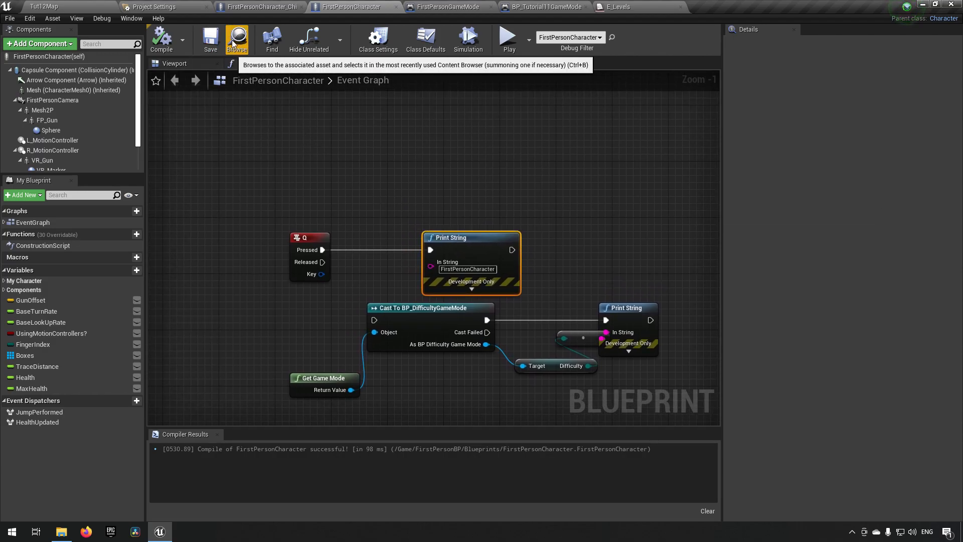
Step: Create a child blueprint class of FirstPersonCharacter and move it into the Tut12 folder
left_click(237, 39)
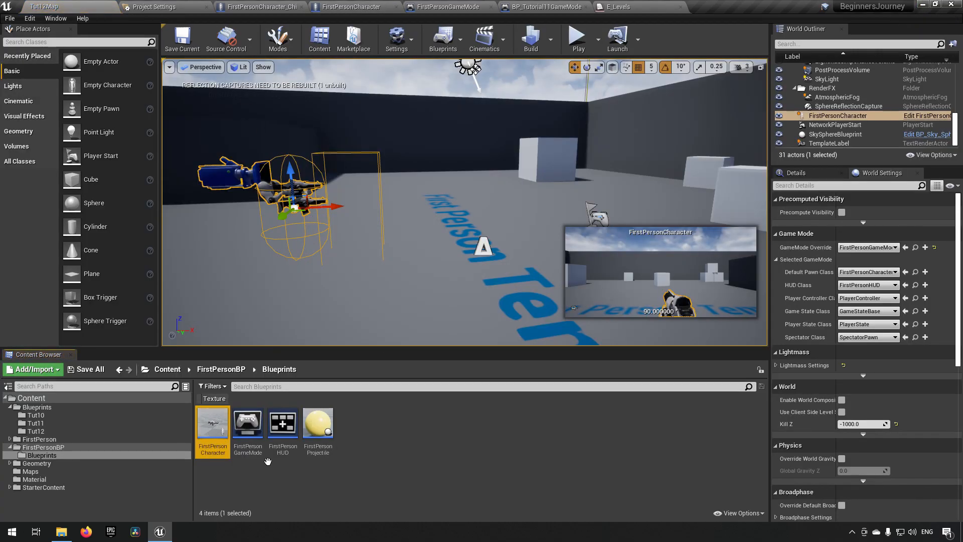
right_click(213, 424)
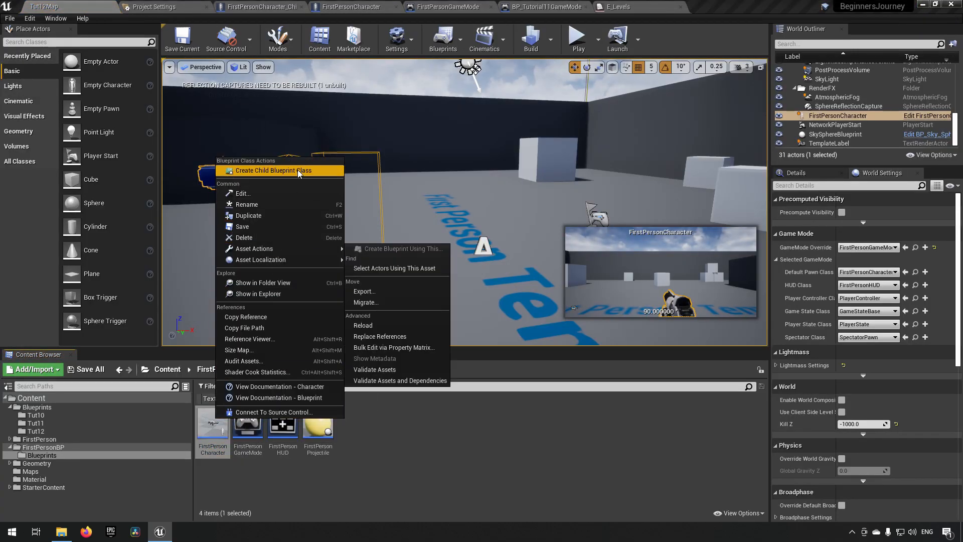
left_click(273, 171)
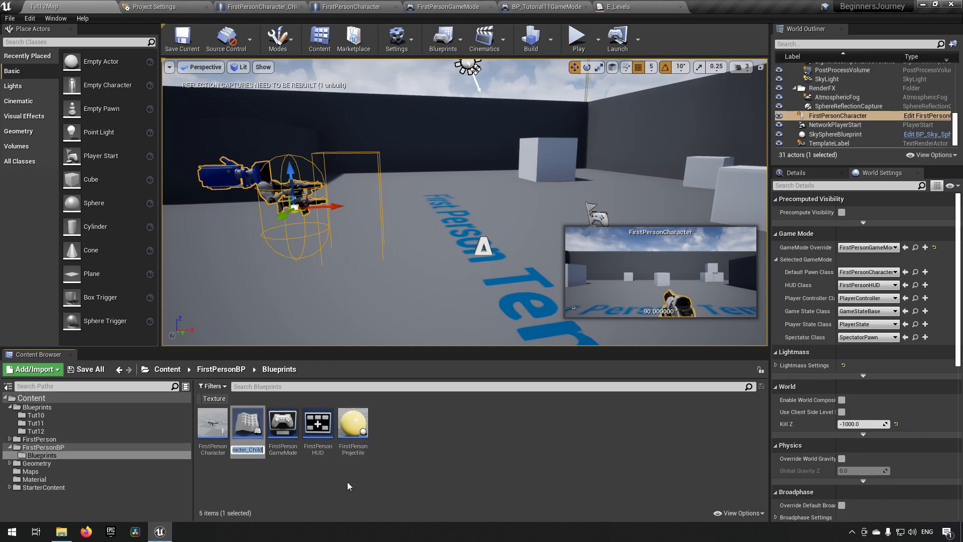
mouse_move(248, 422)
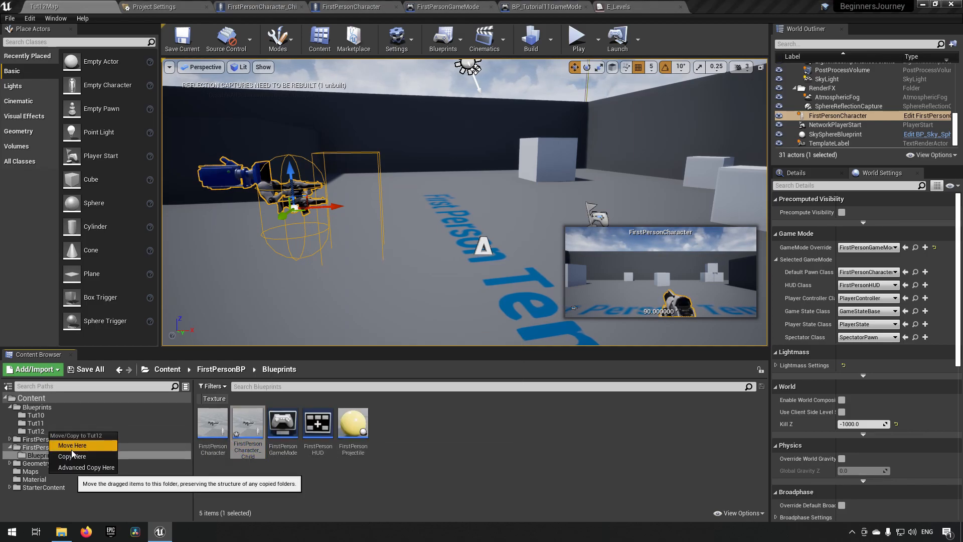
left_click(72, 445)
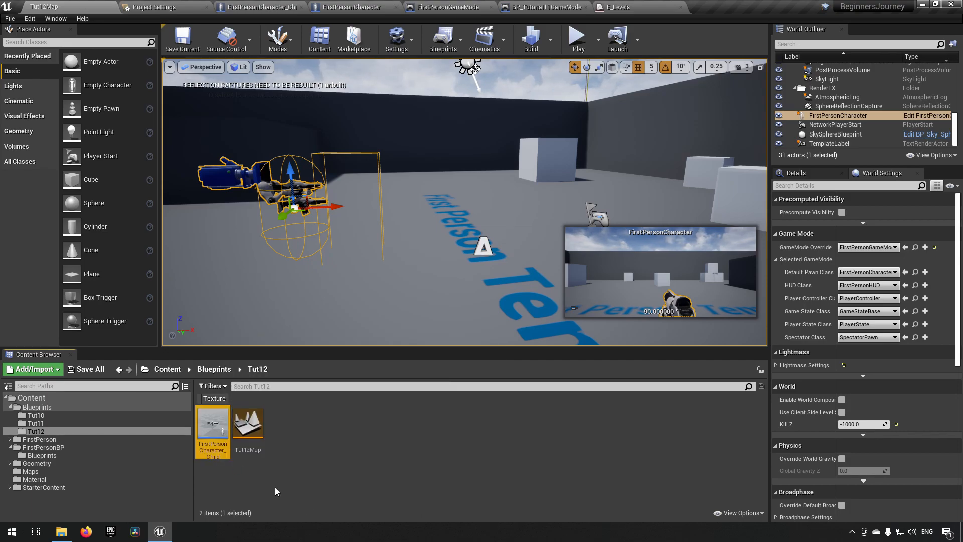
mouse_move(212, 423)
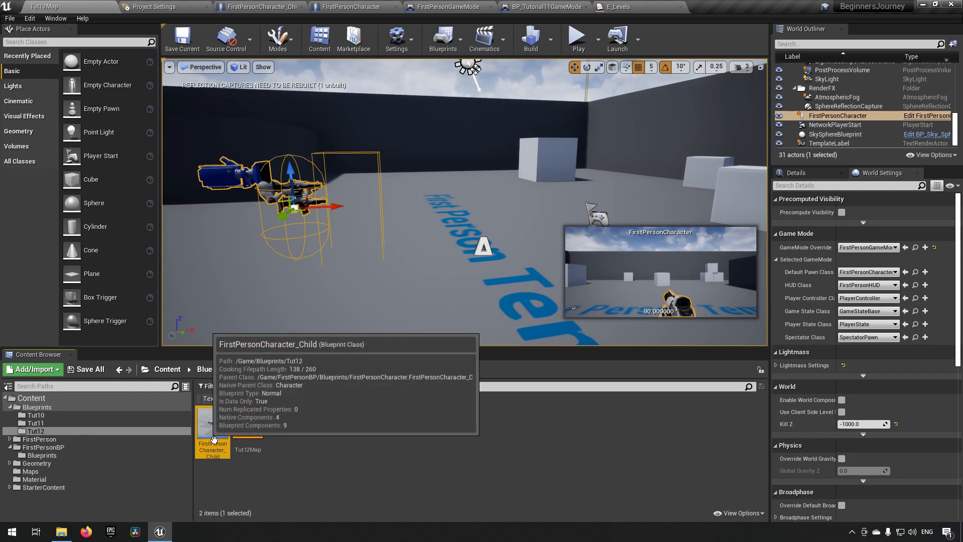
mouse_move(289, 455)
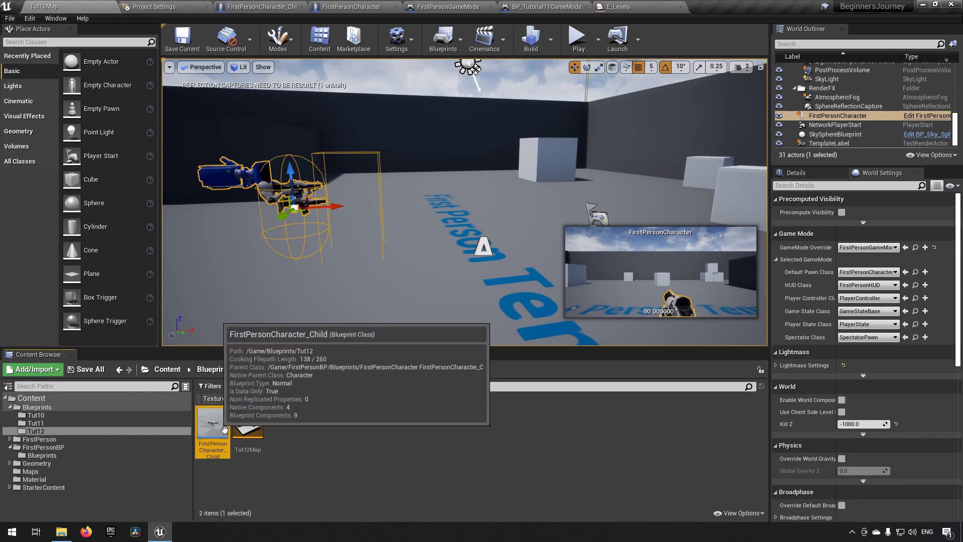
Step: Duplicate the child blueprint into ChildA, ChildB and ChildBC and open ChildA's editor
right_click(211, 424)
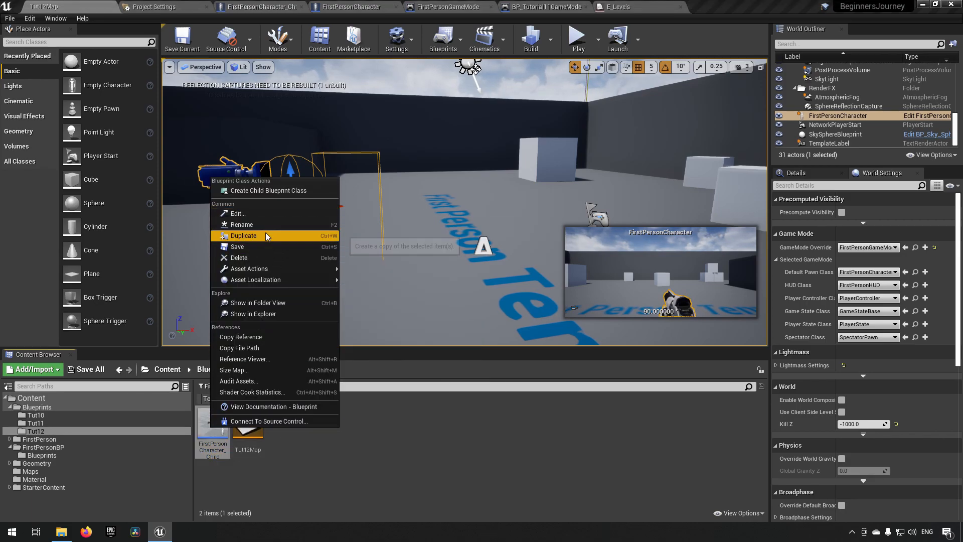
left_click(243, 235)
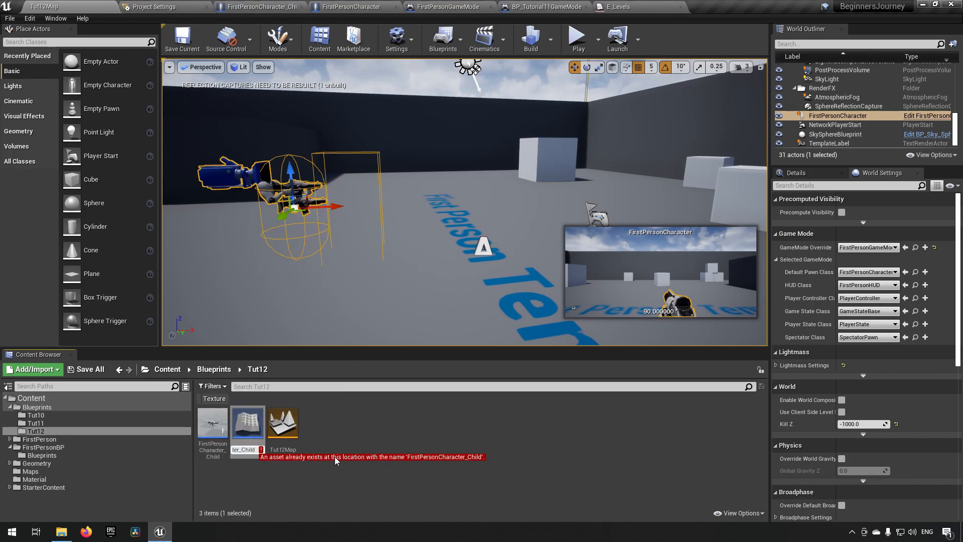
mouse_move(212, 423)
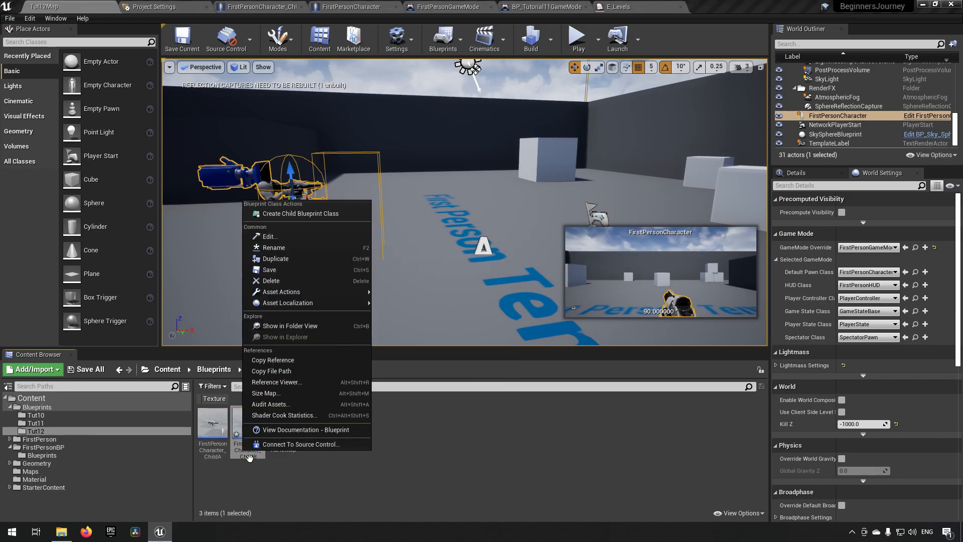
mouse_move(275, 258)
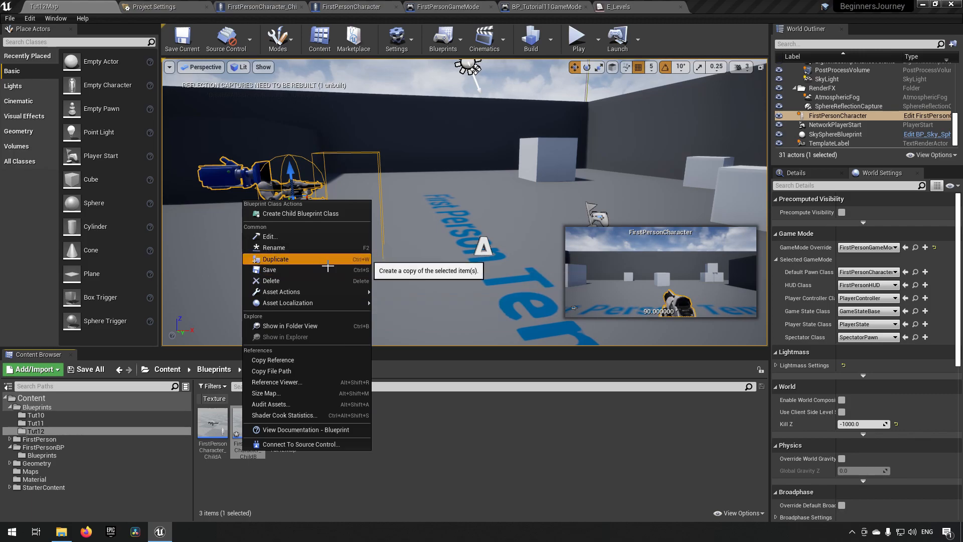
left_click(275, 259)
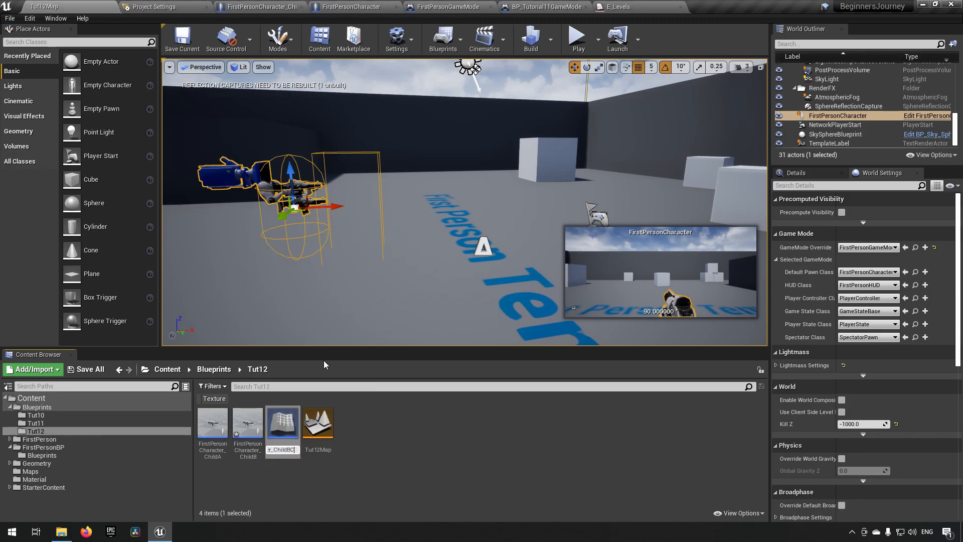
left_click(247, 423)
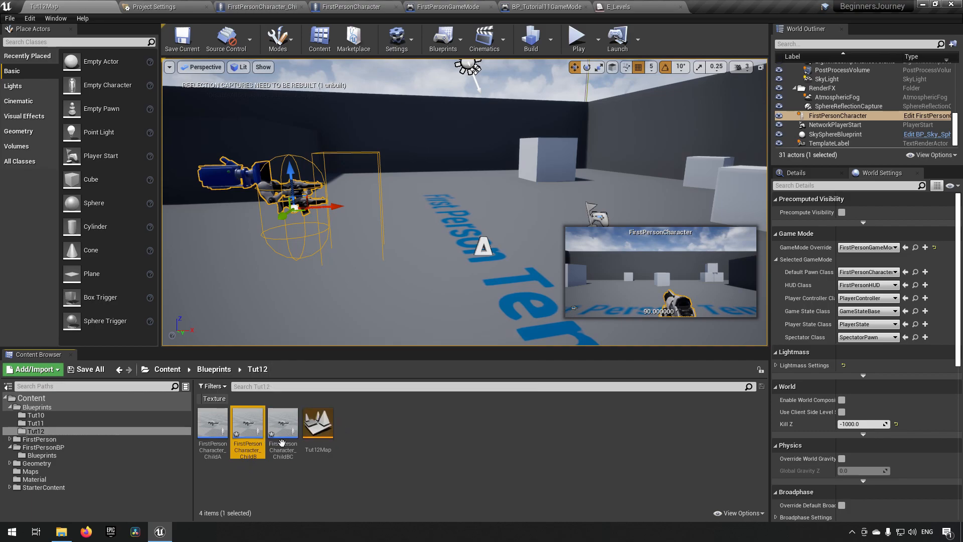
left_click(282, 422)
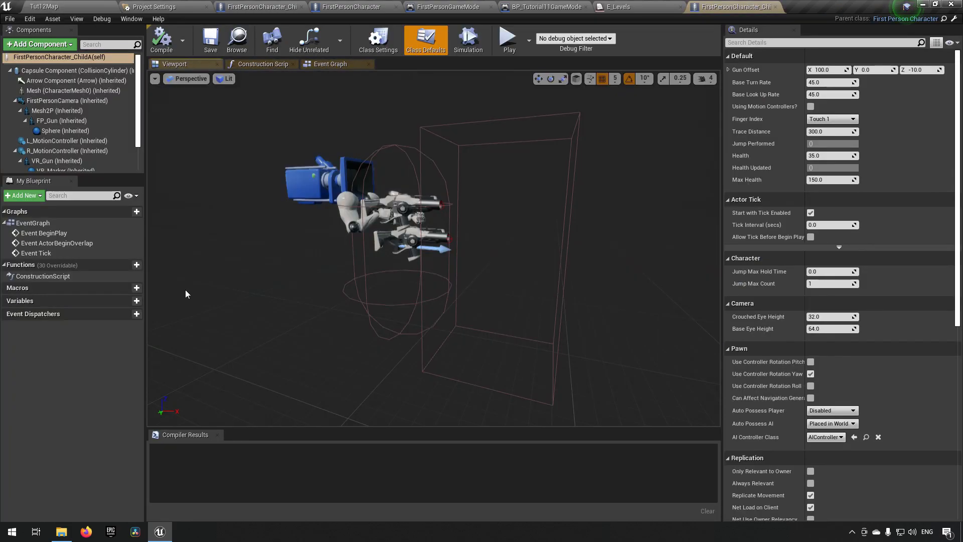
Step: Return to the level and swap the placed character for FirstPersonCharacter_ChildA, checking its details and game mode settings
scroll("down", 3)
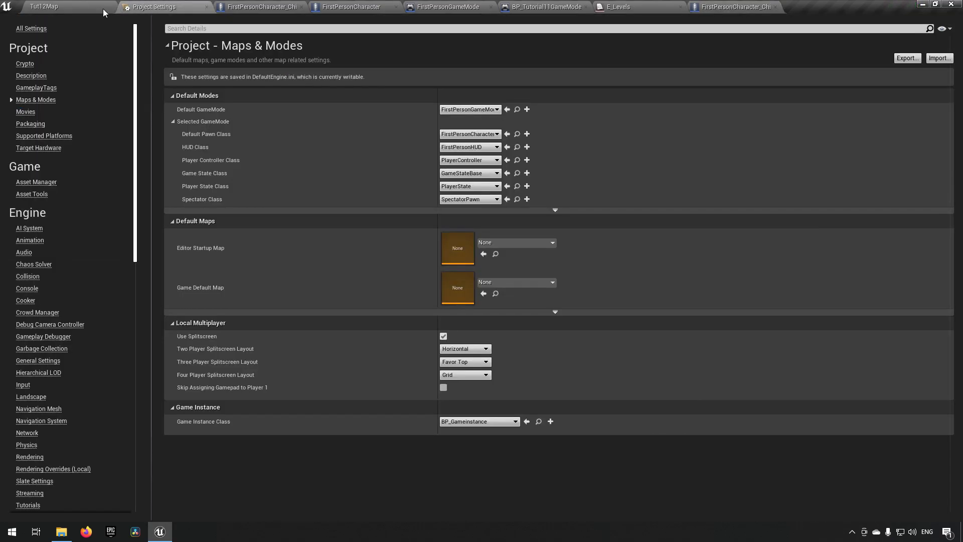
left_click(61, 7)
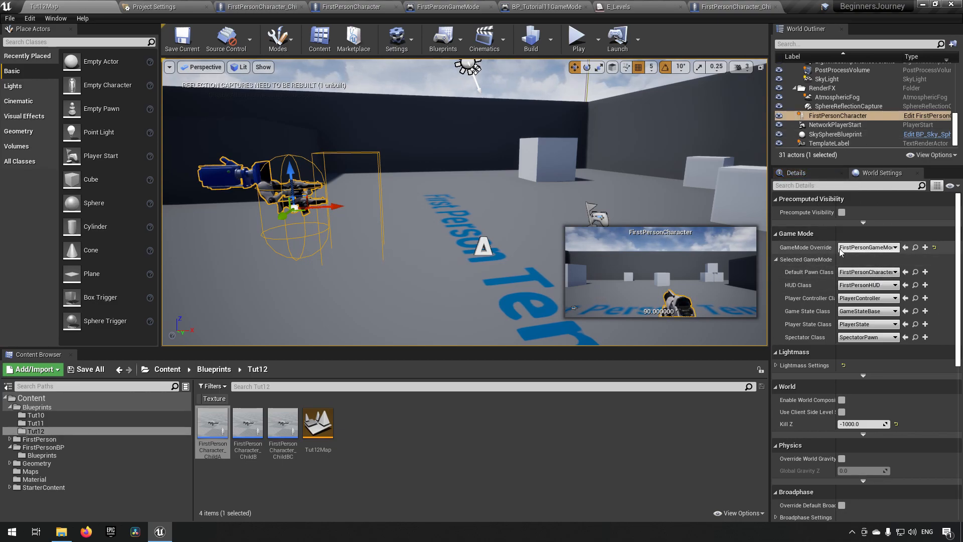
left_click(795, 172)
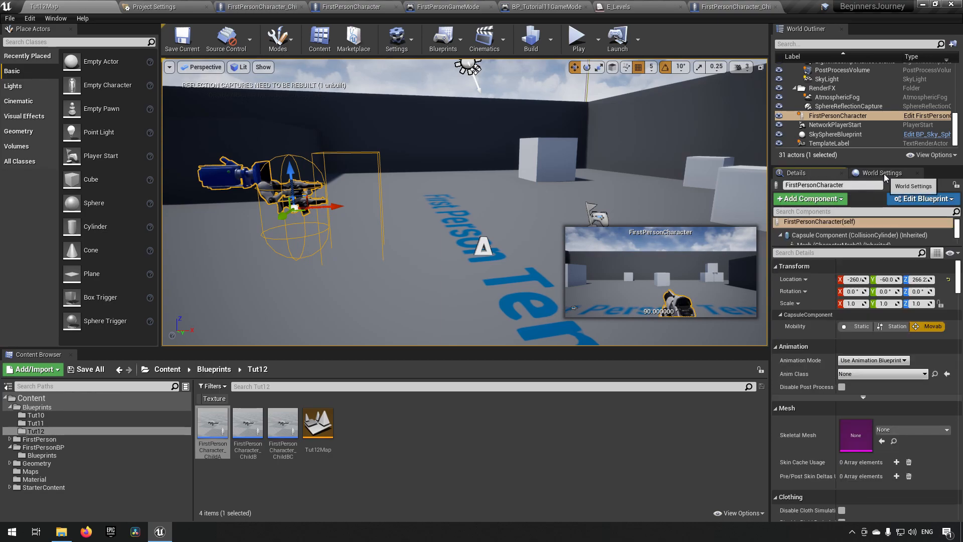
left_click(882, 172)
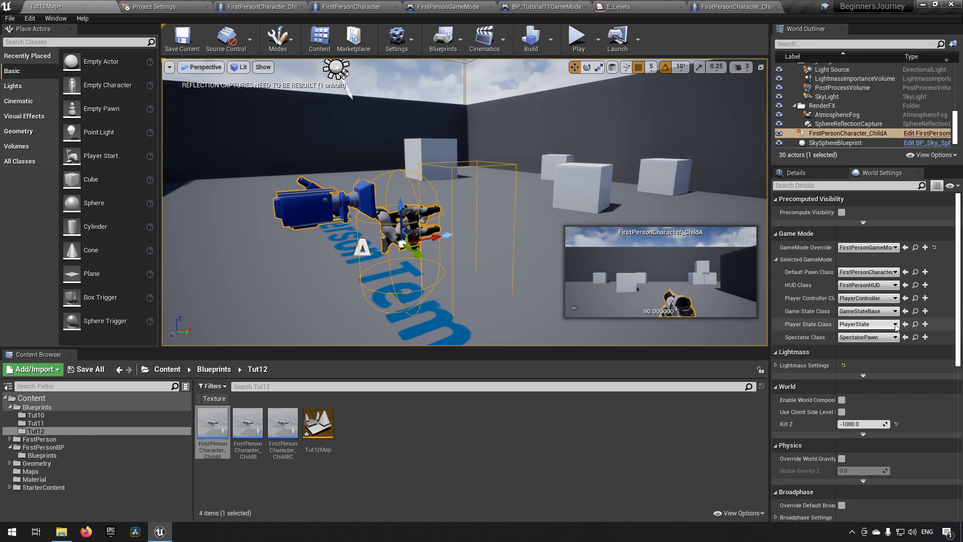
Step: Set the placed ChildA character's Auto Possess Player to Player 0
left_click(795, 173)
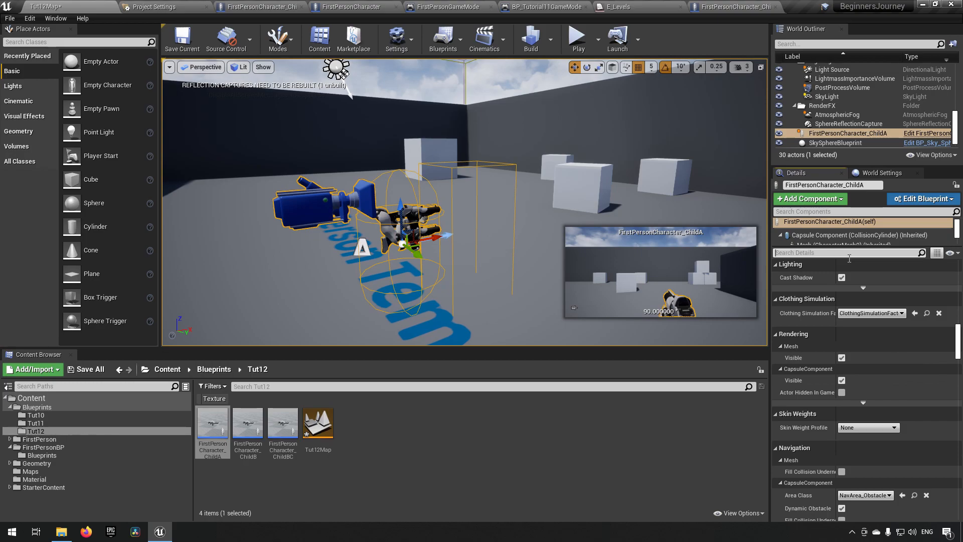
type("poss")
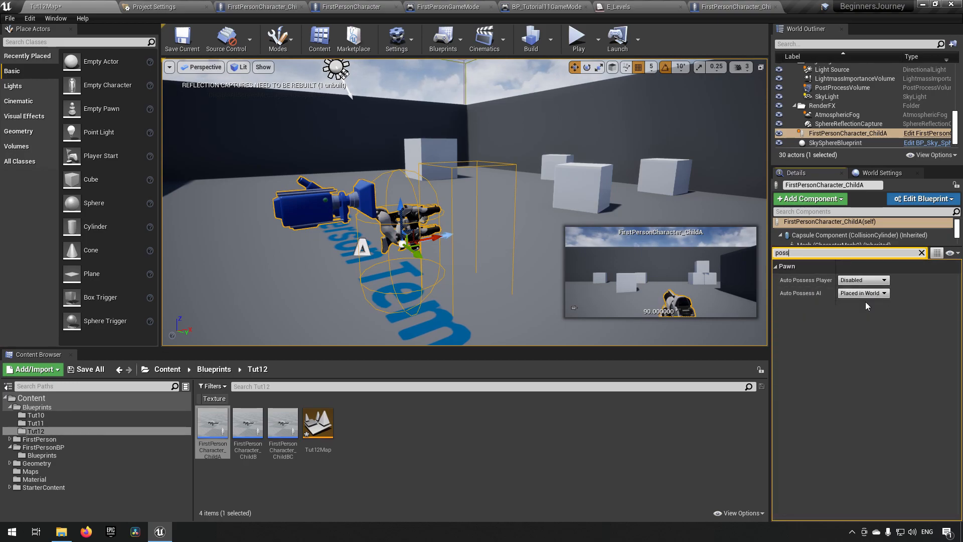
left_click(863, 292)
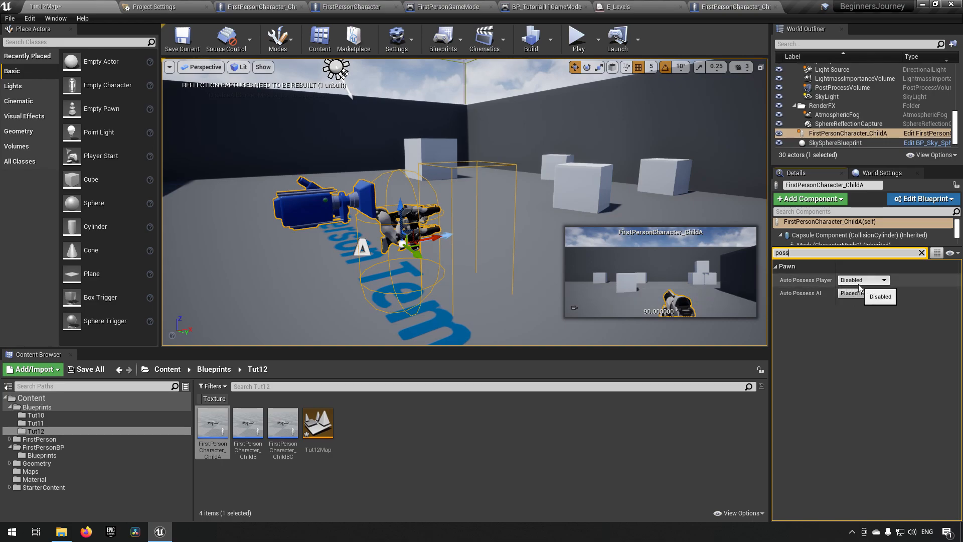
left_click(863, 280)
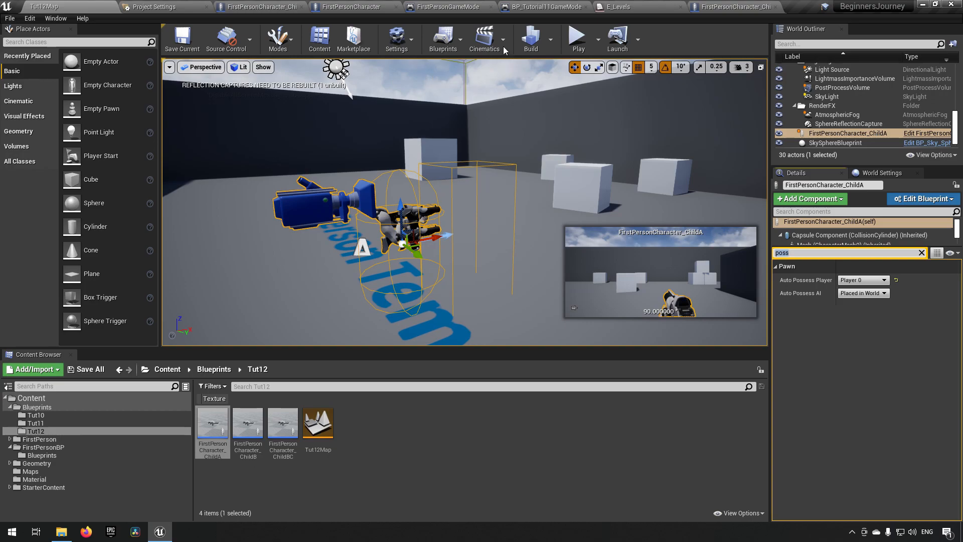
left_click(576, 35)
type("s")
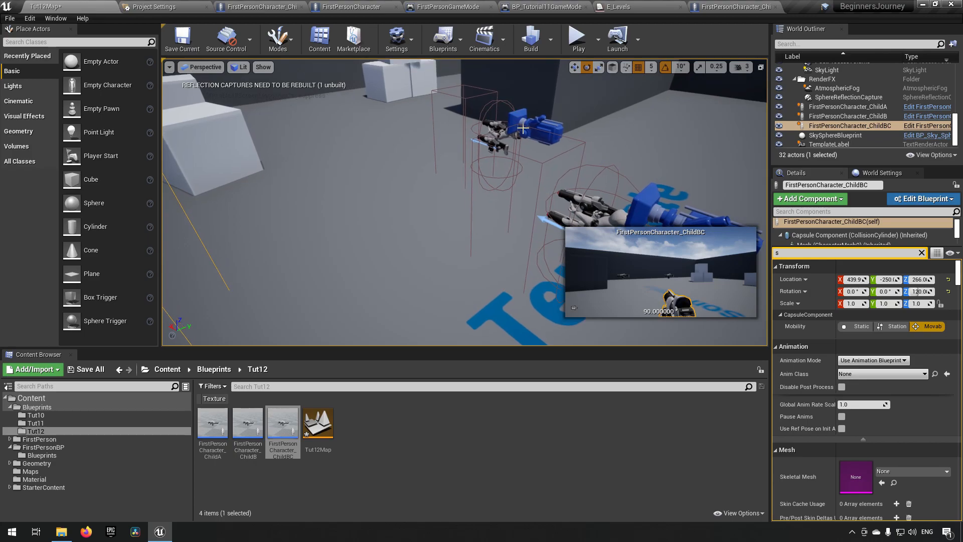
Step: Select the placed character and open the FirstPersonCharacter_ChildC blueprint from the Content Browser
left_click(851, 116)
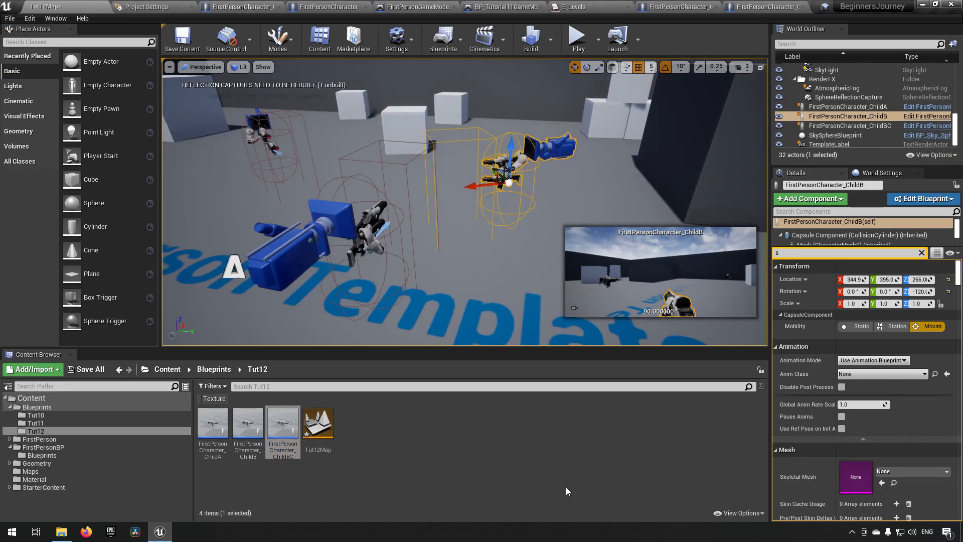
mouse_move(283, 443)
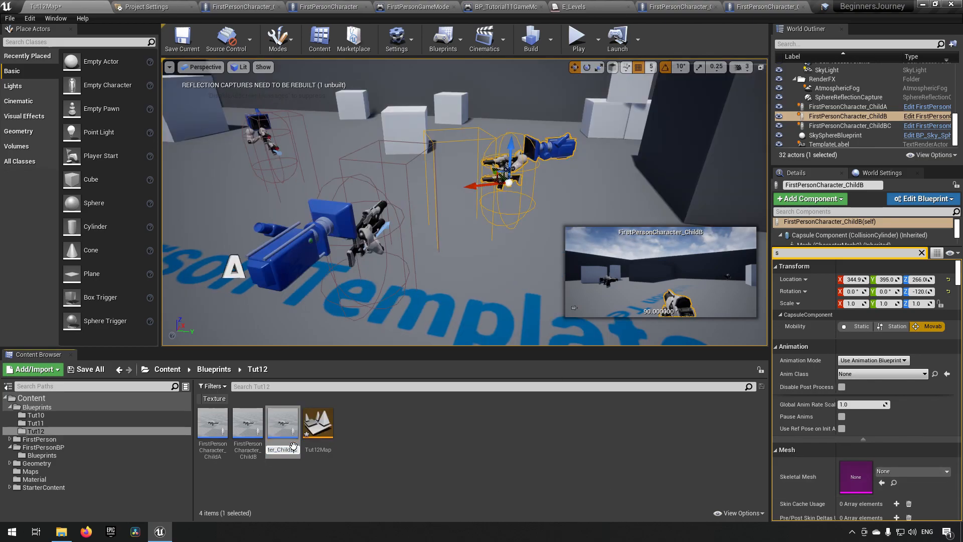
left_click(282, 424)
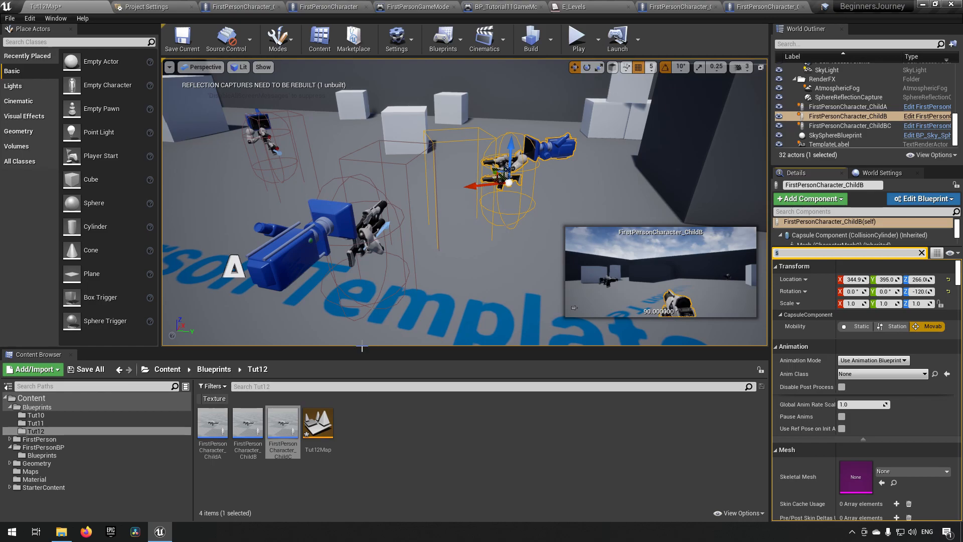
mouse_move(697, 22)
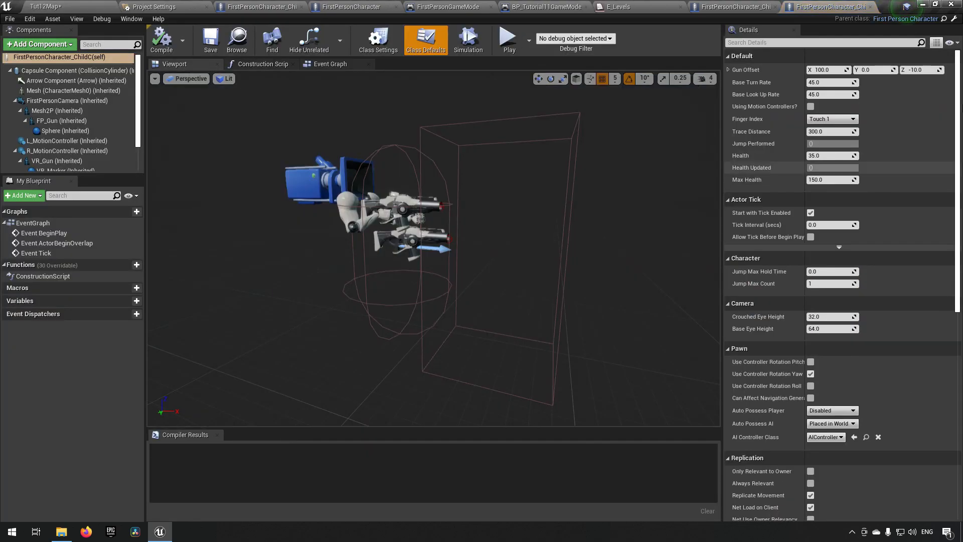
Step: Add a Static Mesh component to the parent FirstPersonCharacter using the 1M_Cube mesh
left_click(354, 7)
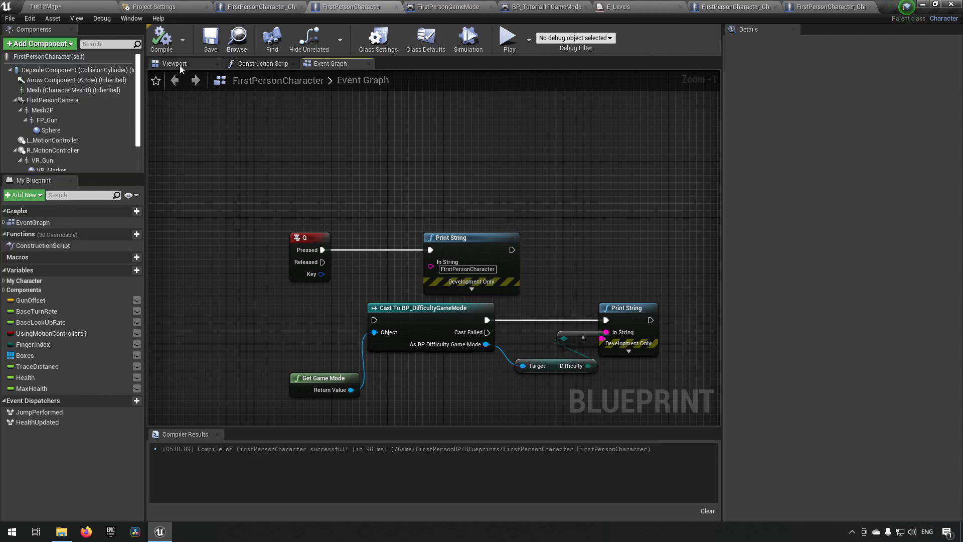
left_click(175, 64)
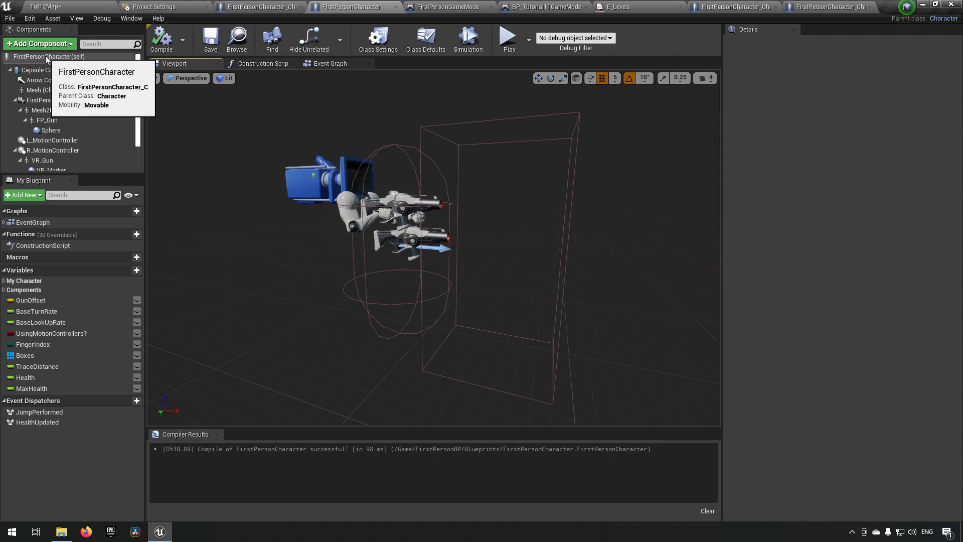
left_click(426, 38)
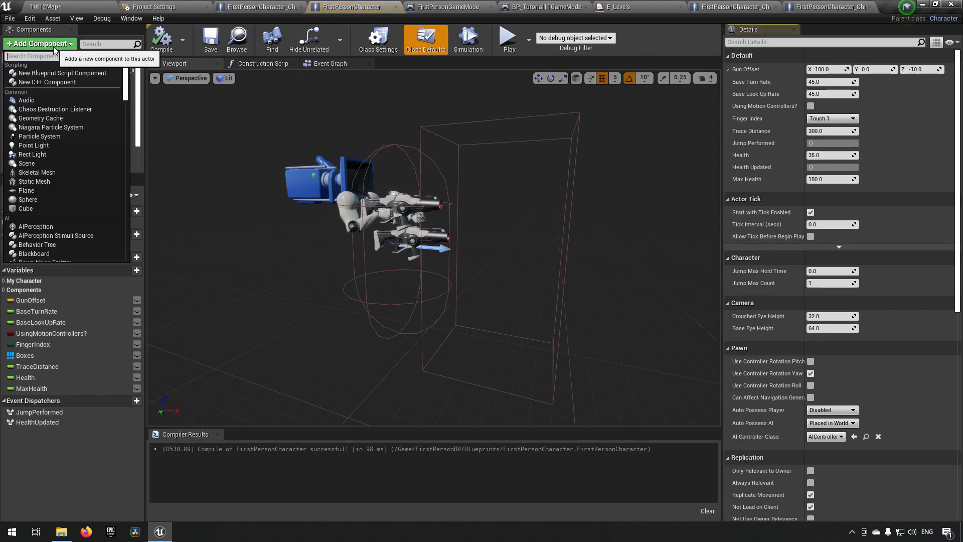
type("static")
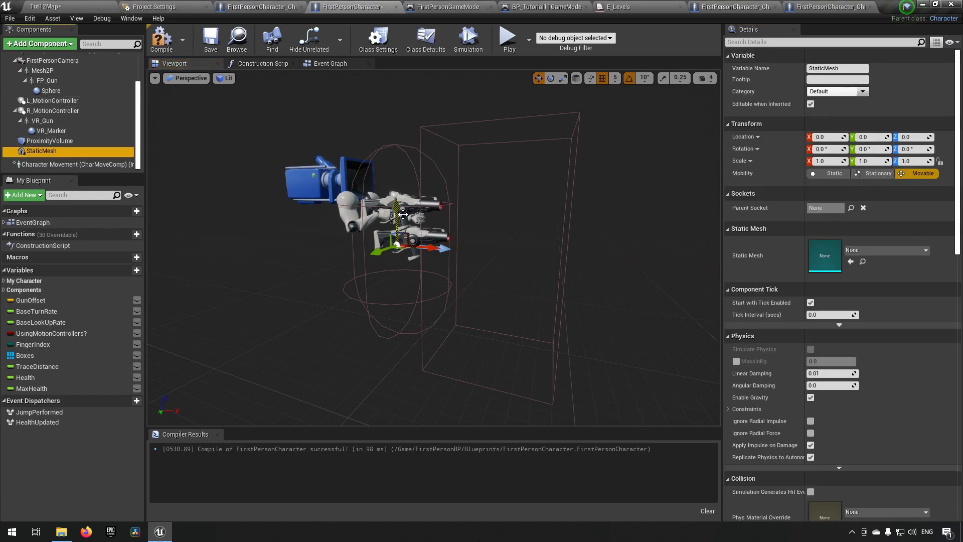
left_click(925, 249)
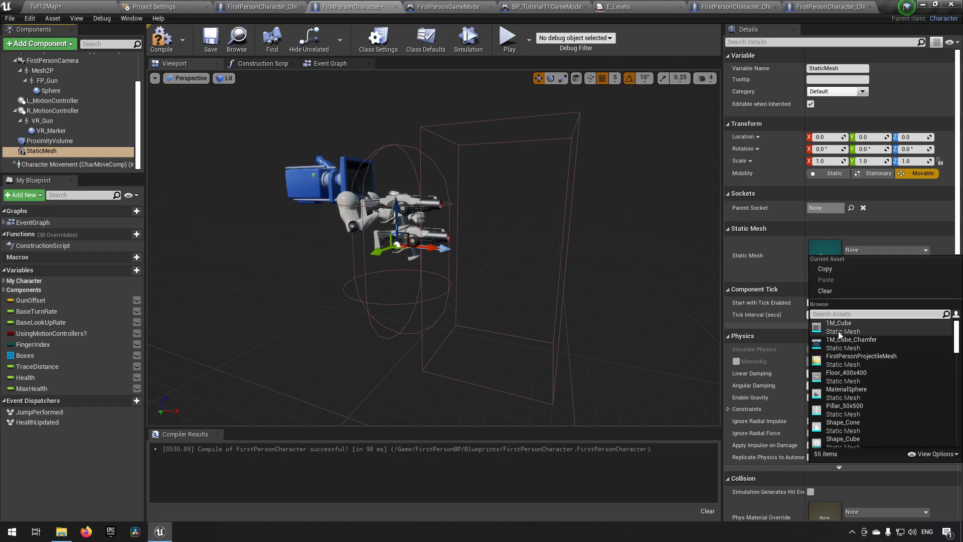
left_click(839, 322)
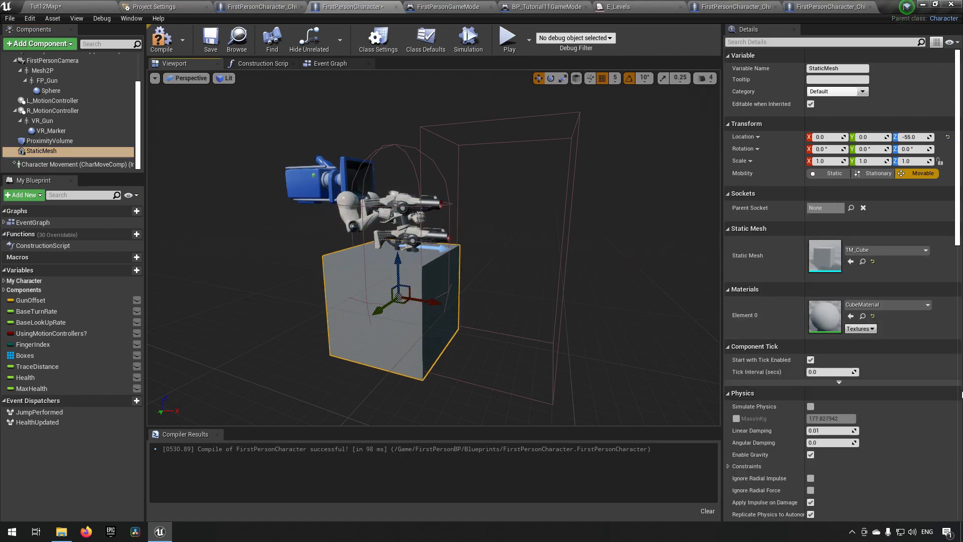
Step: Set the cube's Collision Presets to NoCollision
scroll("down", 3)
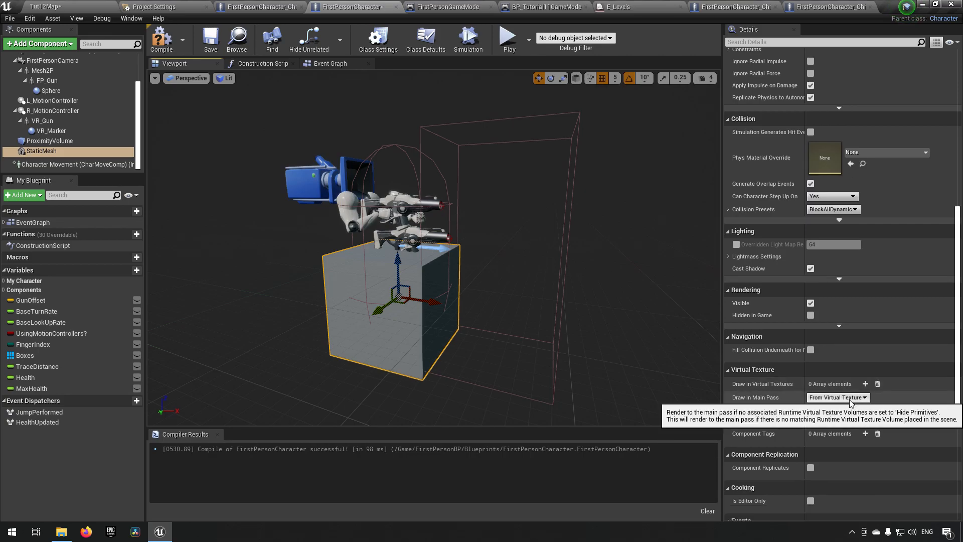
scroll("down", 3)
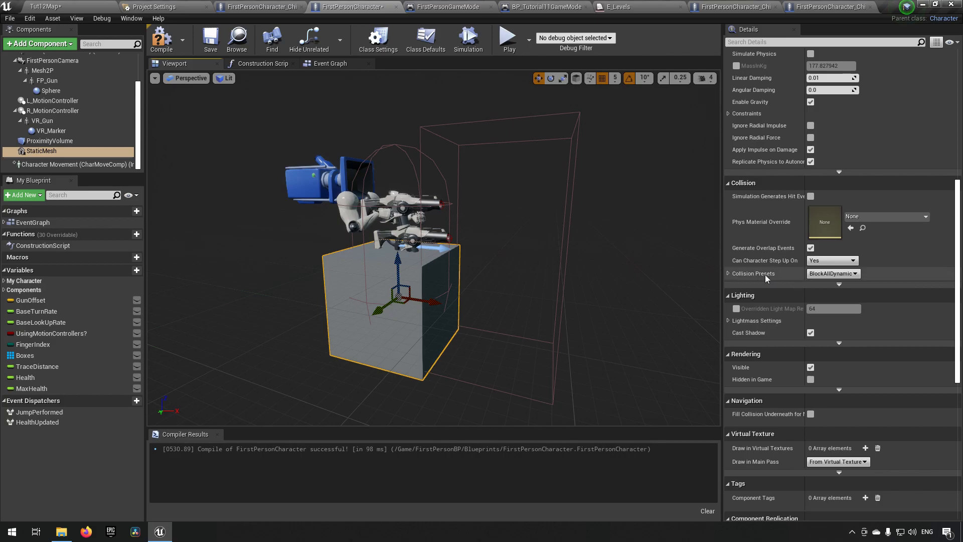
left_click(833, 272)
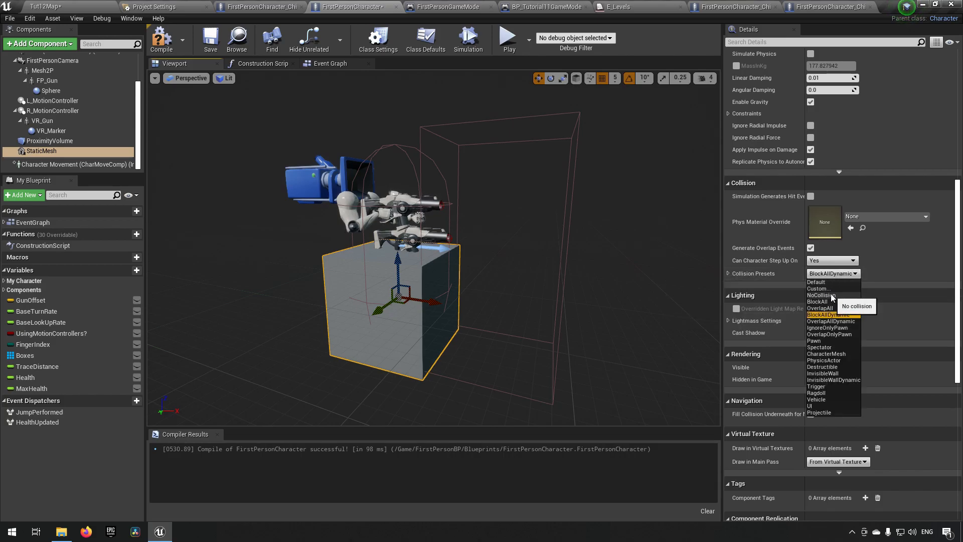
left_click(820, 295)
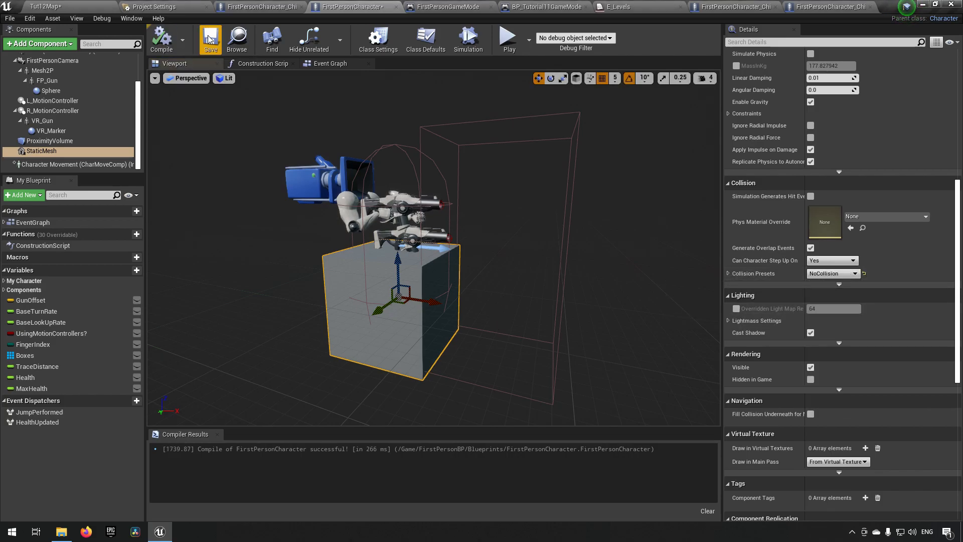
left_click(210, 39)
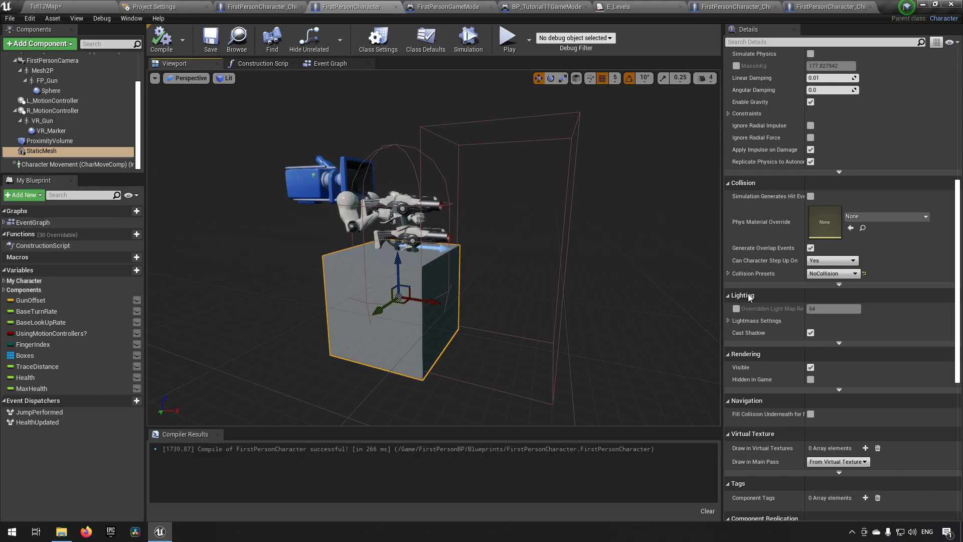
Step: Search materials (red, blu, yell), assign M_Door to the cube, then compile and save the blueprint
left_click(885, 315)
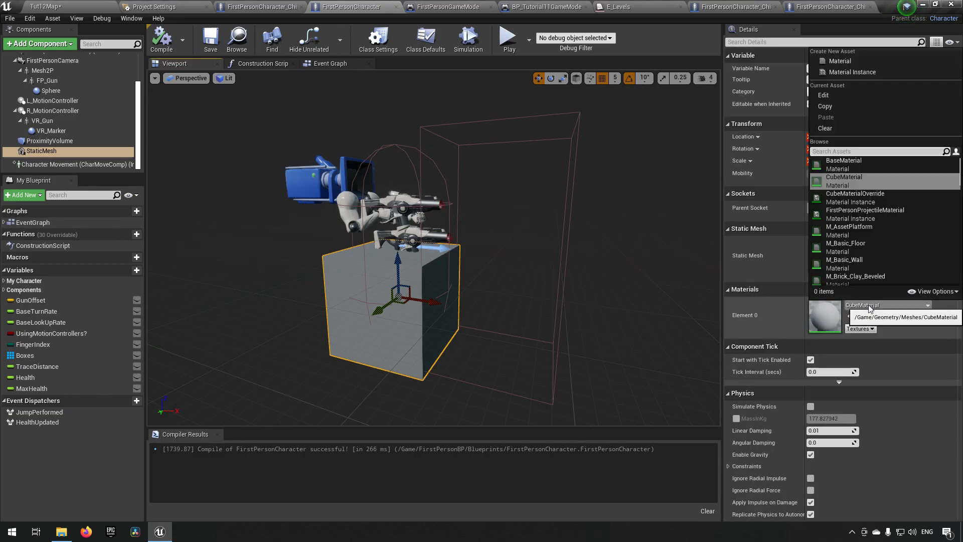
type("red")
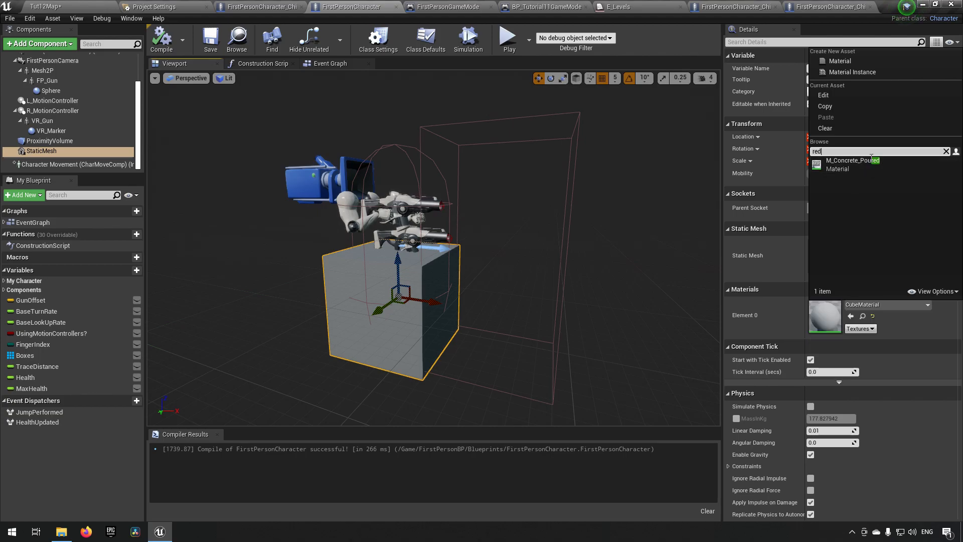
left_click(946, 152)
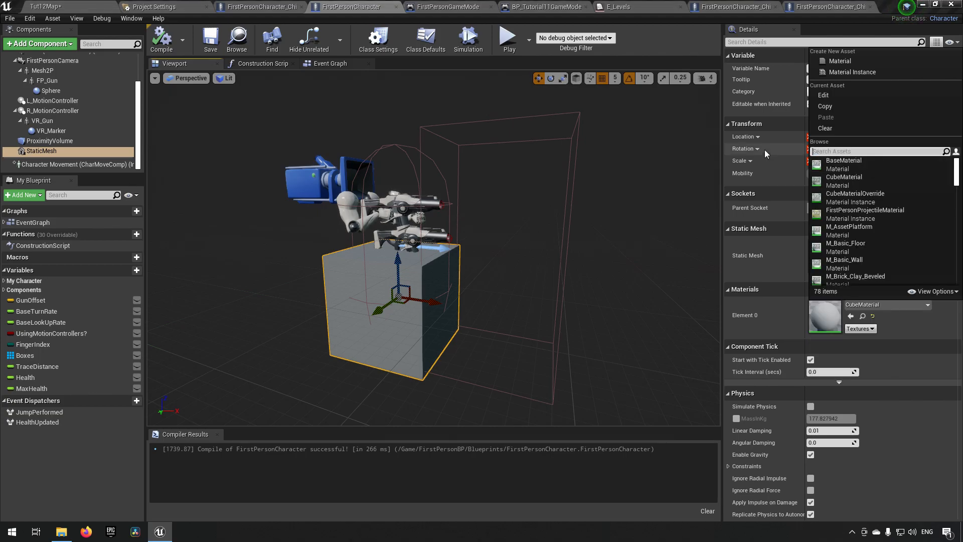
type("blu")
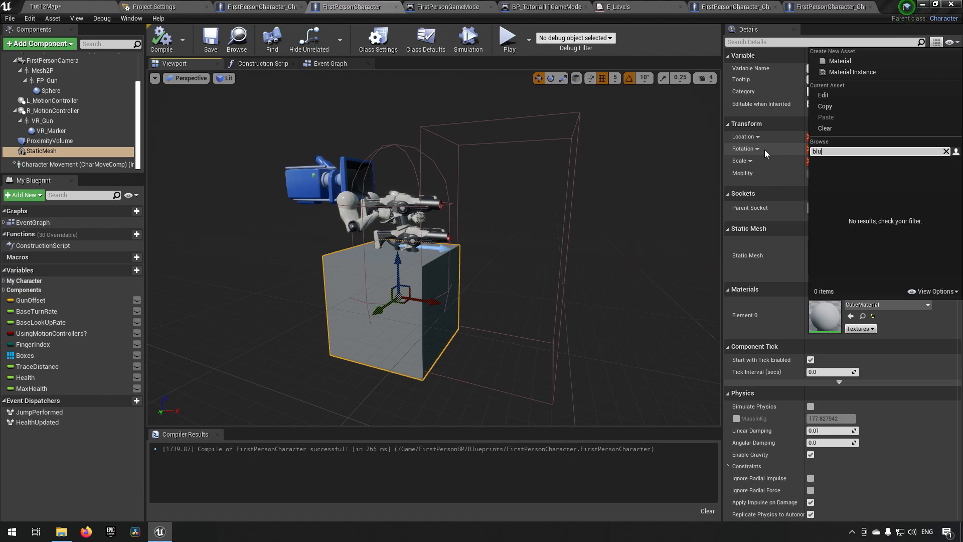
type("yell")
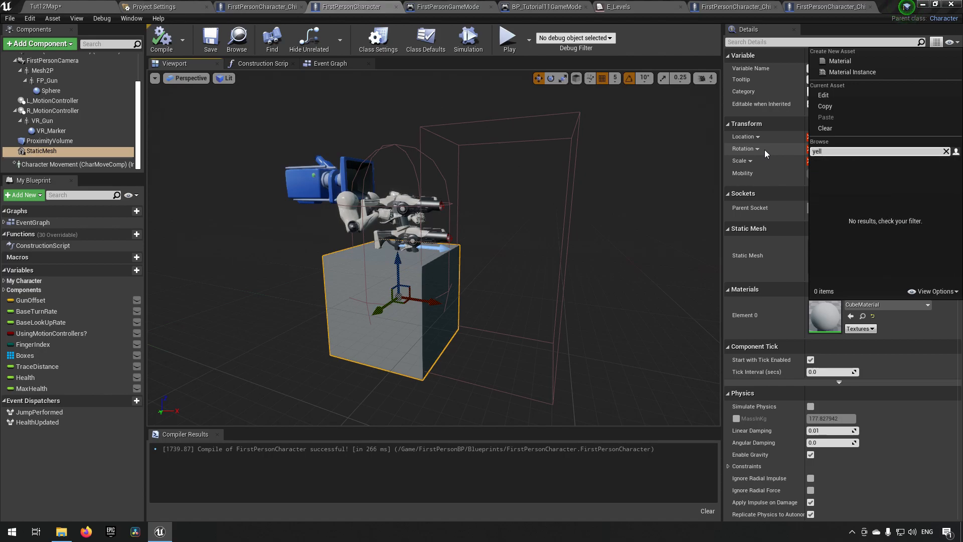
left_click(946, 152)
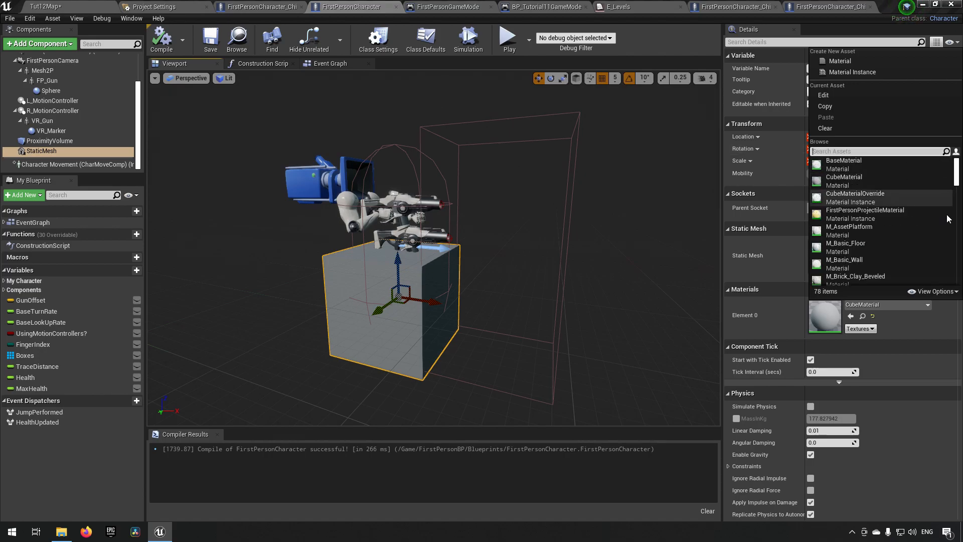
scroll("down", 3)
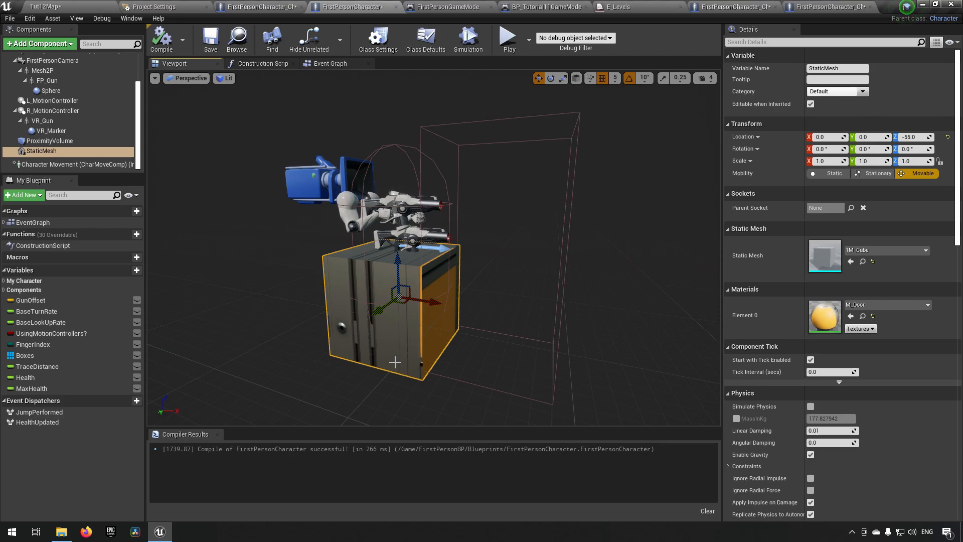
mouse_move(473, 322)
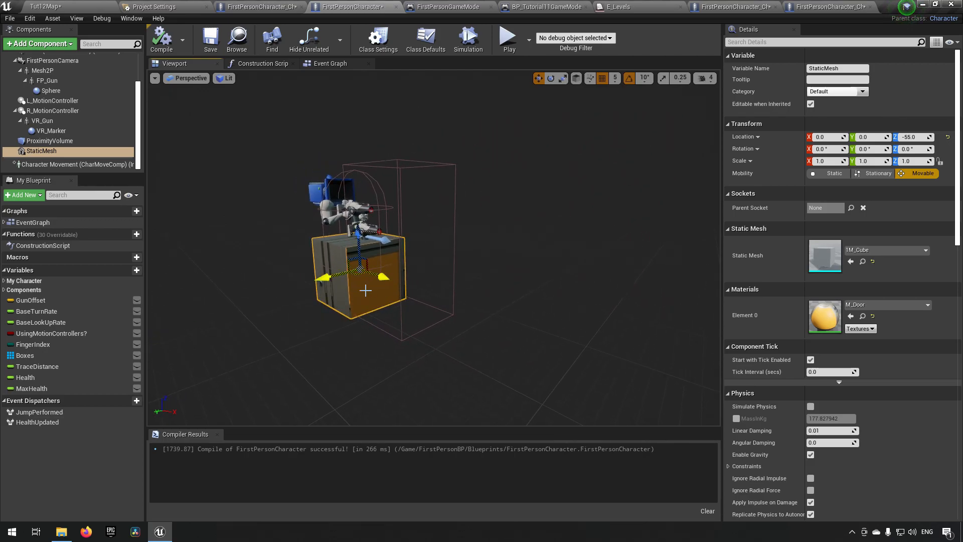
left_click(210, 38)
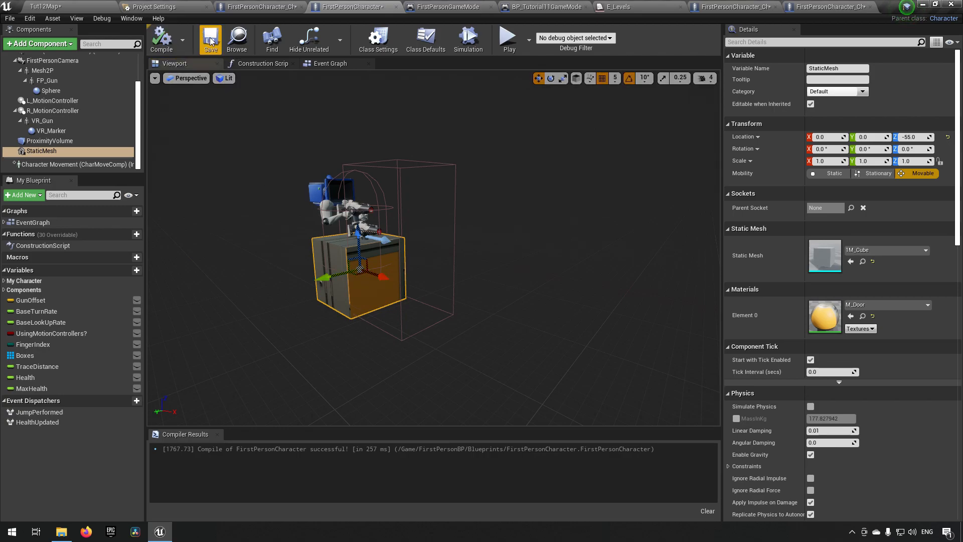
left_click(209, 39)
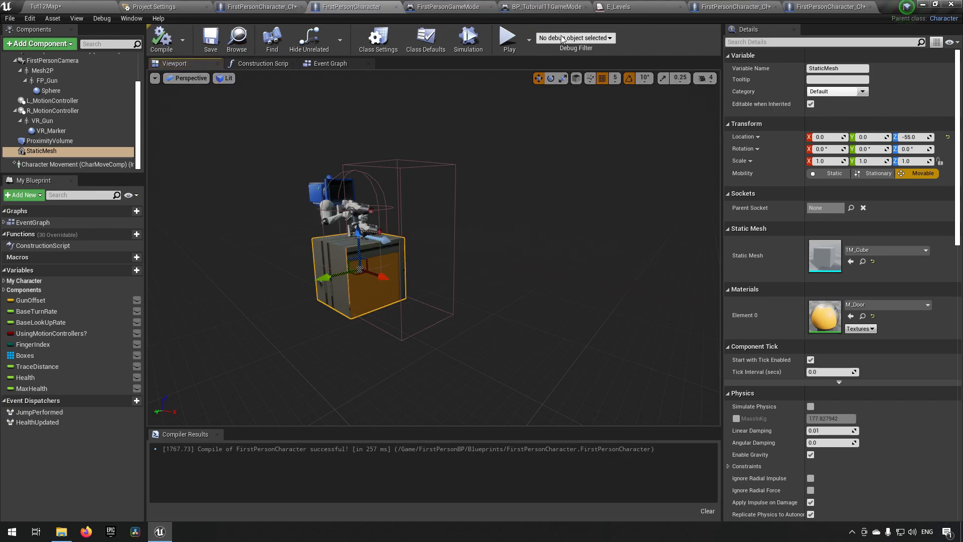
Step: Check ChildA's inherited cube, then rename the parent's StaticMesh component to Distinguish
left_click(426, 40)
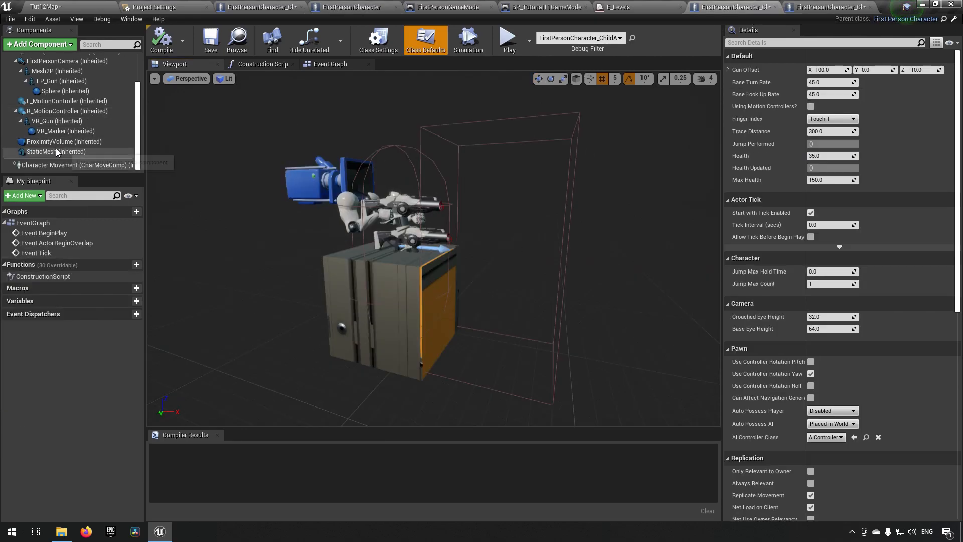
left_click(56, 151)
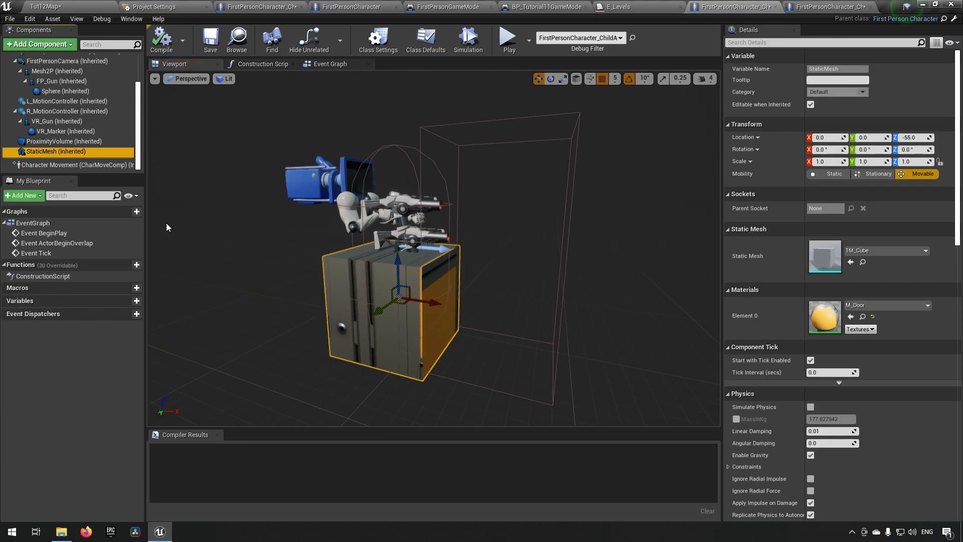
mouse_move(449, 7)
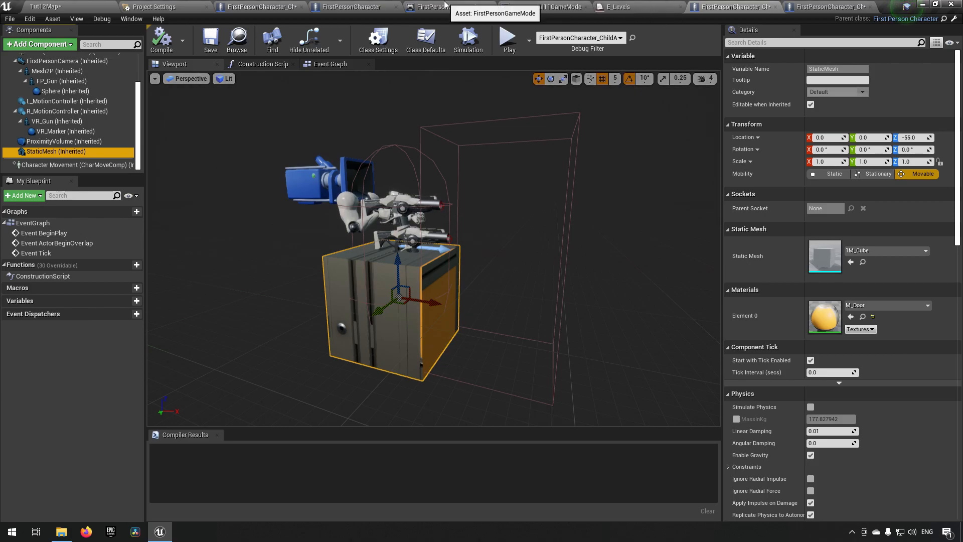
left_click(161, 41)
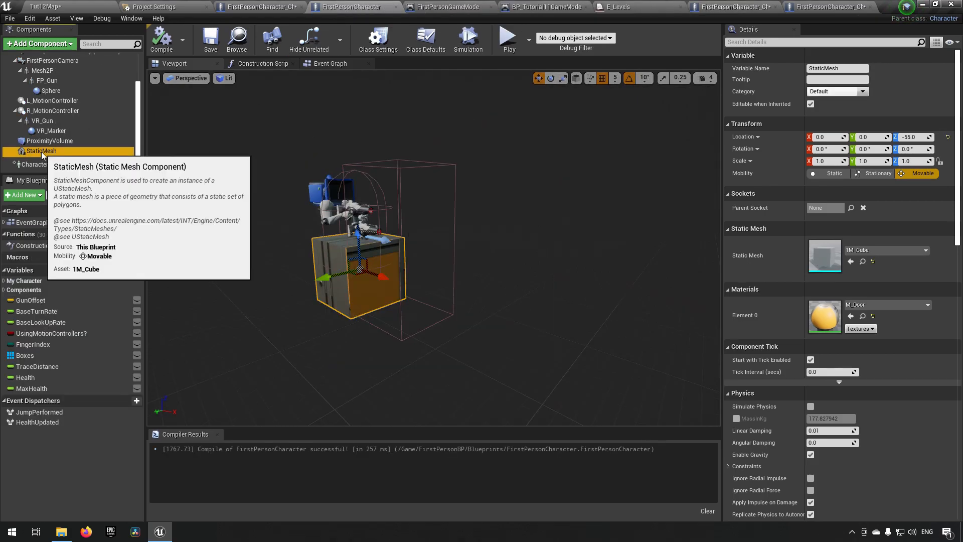
double_click(41, 151)
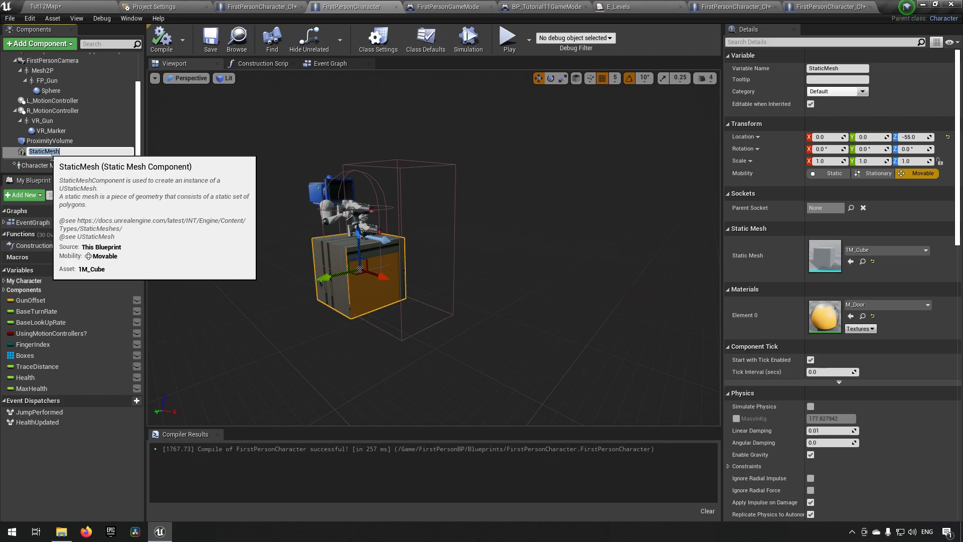
type("DistinguishingVisual")
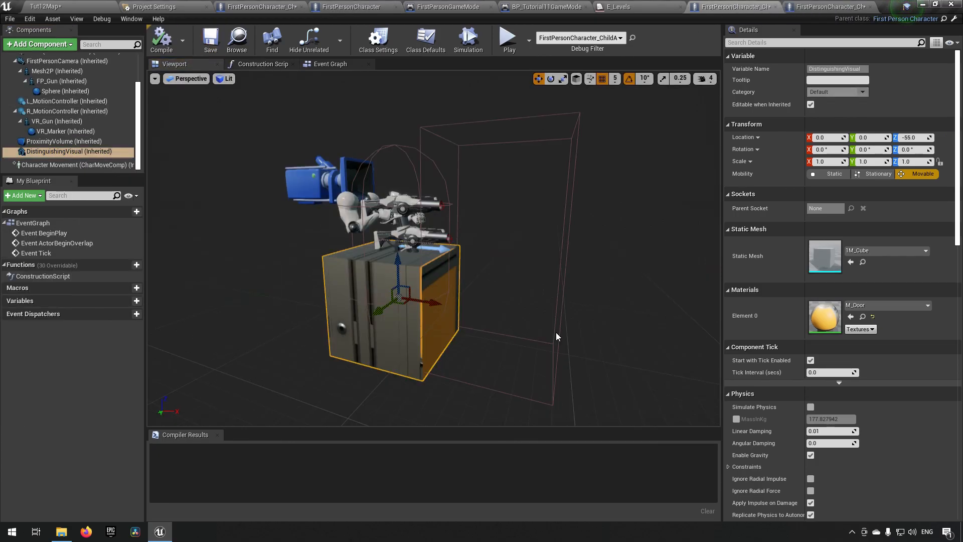
Step: Give ChildA's DistinguishingVisual cube the M_Metal_Burnished_Steel material and compile
left_click(922, 305)
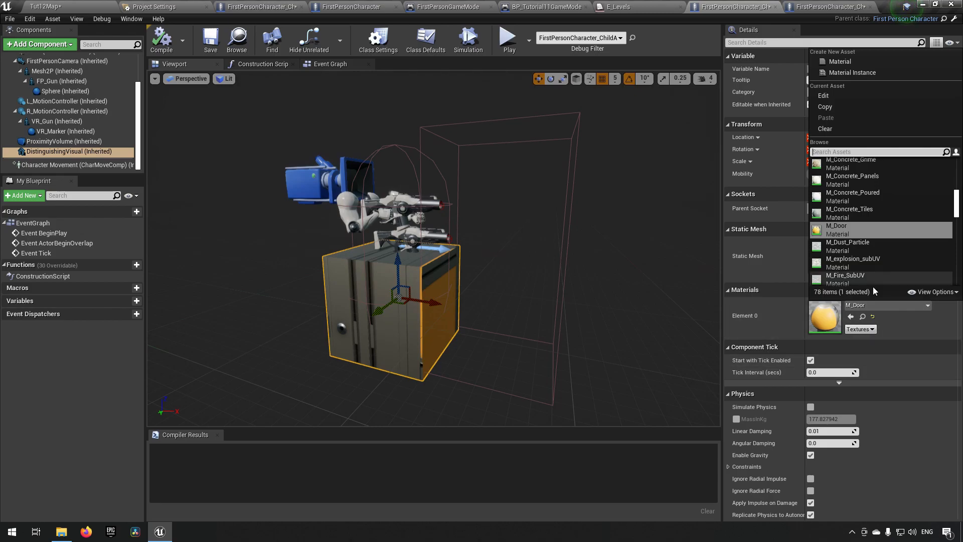
scroll("down", 3)
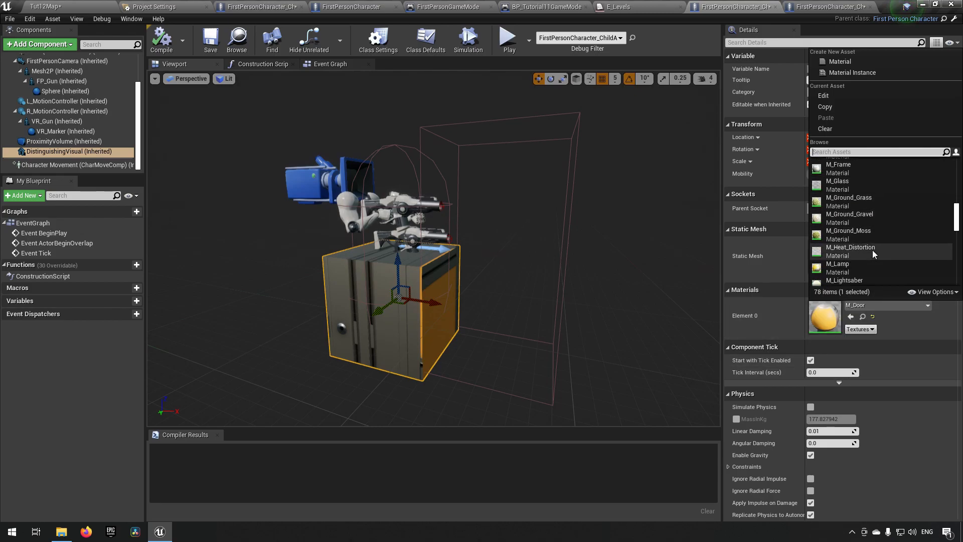
mouse_move(850, 247)
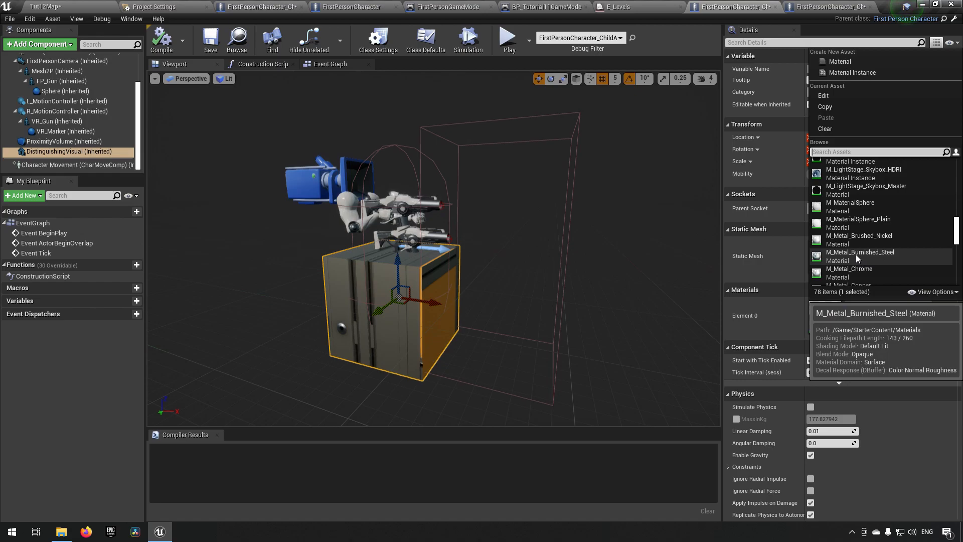
left_click(860, 252)
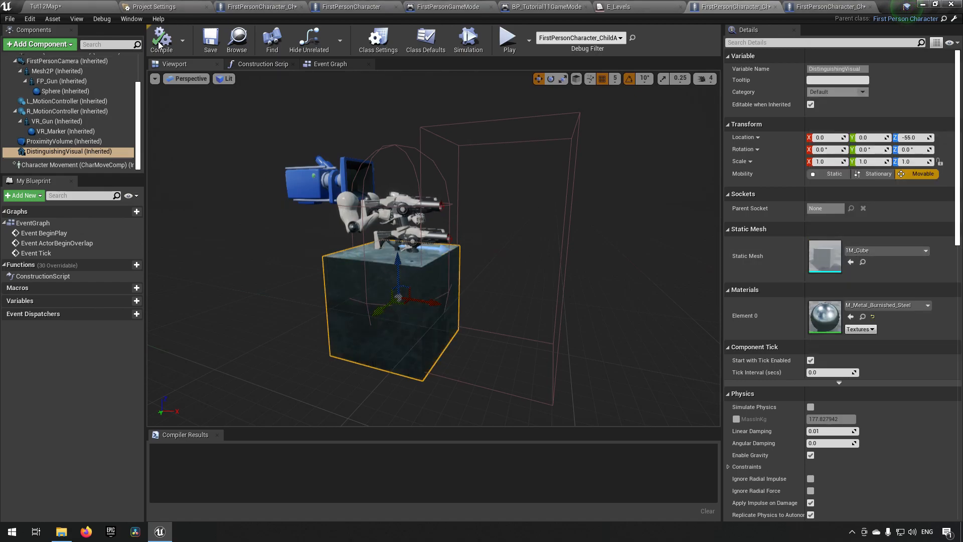
left_click(161, 38)
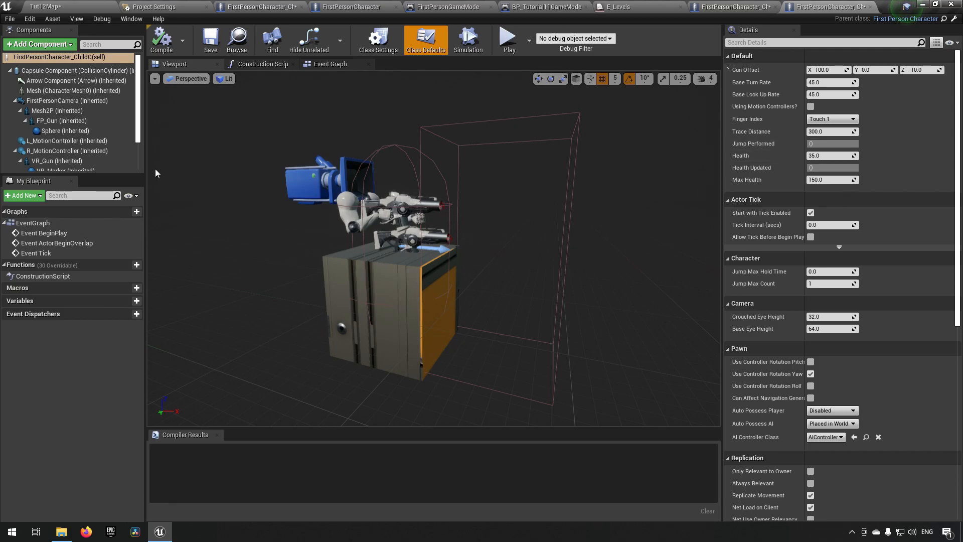
Step: Give ChildC's cube the M_Metal_Gold material, compile, and return to ChildA
left_click(66, 151)
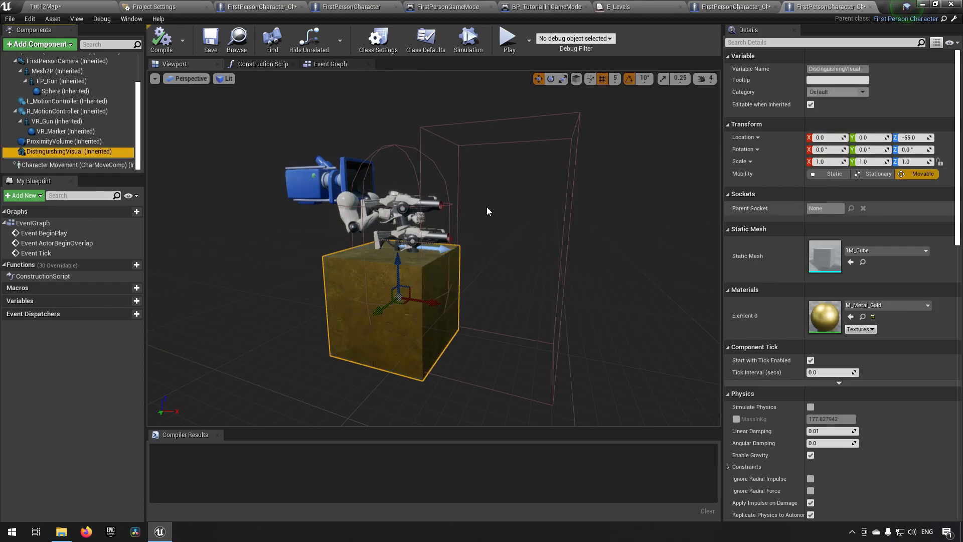
left_click(160, 40)
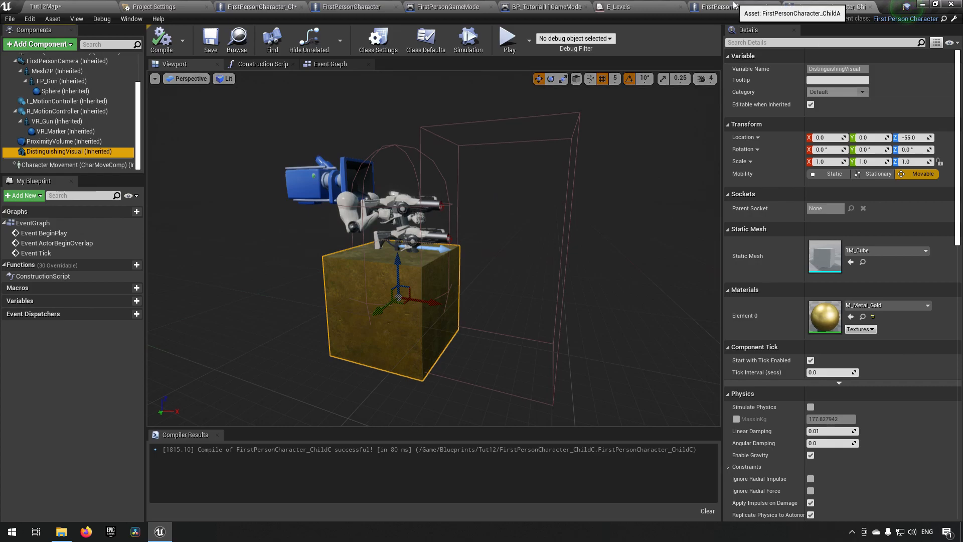
left_click(246, 7)
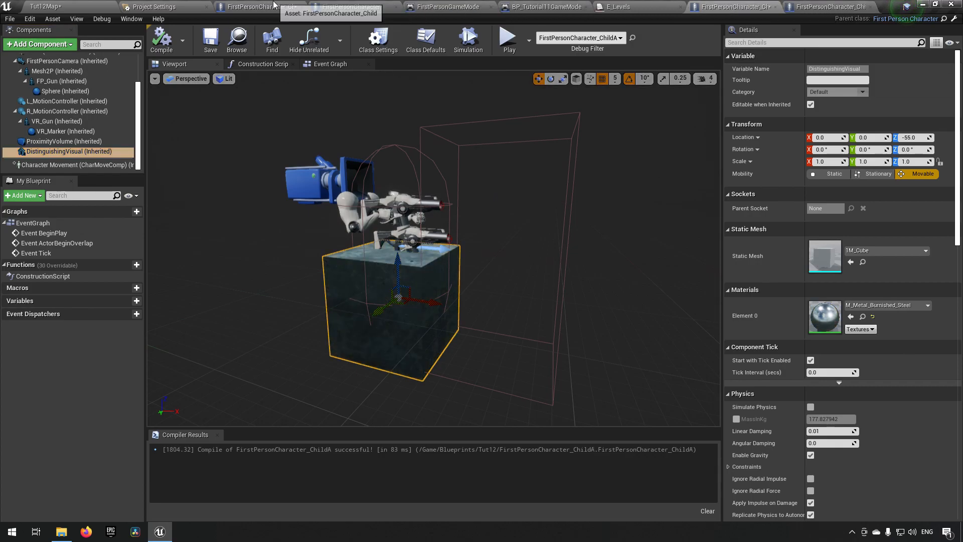
mouse_move(95, 5)
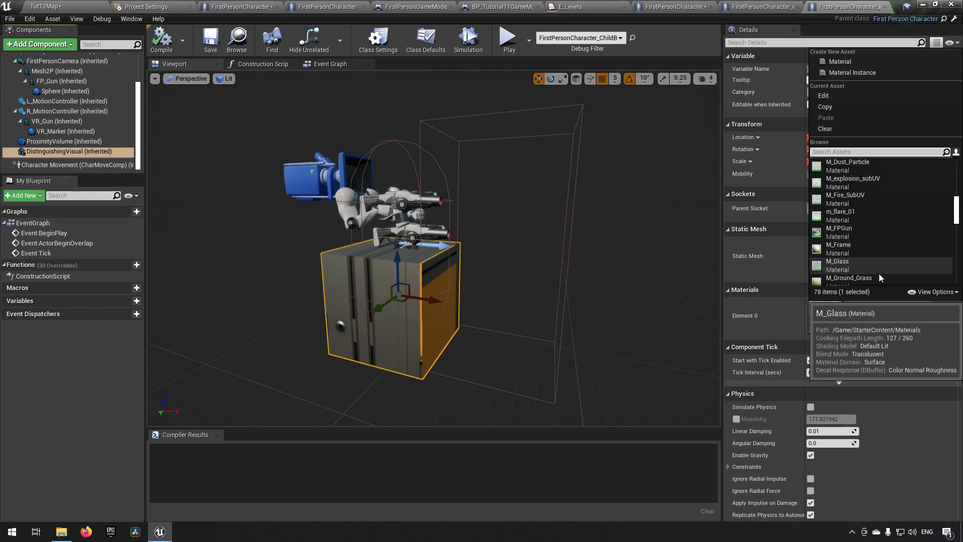
Step: Give ChildB's DistinguishingVisual cube the M_Ground_Moss material and compile
left_click(850, 278)
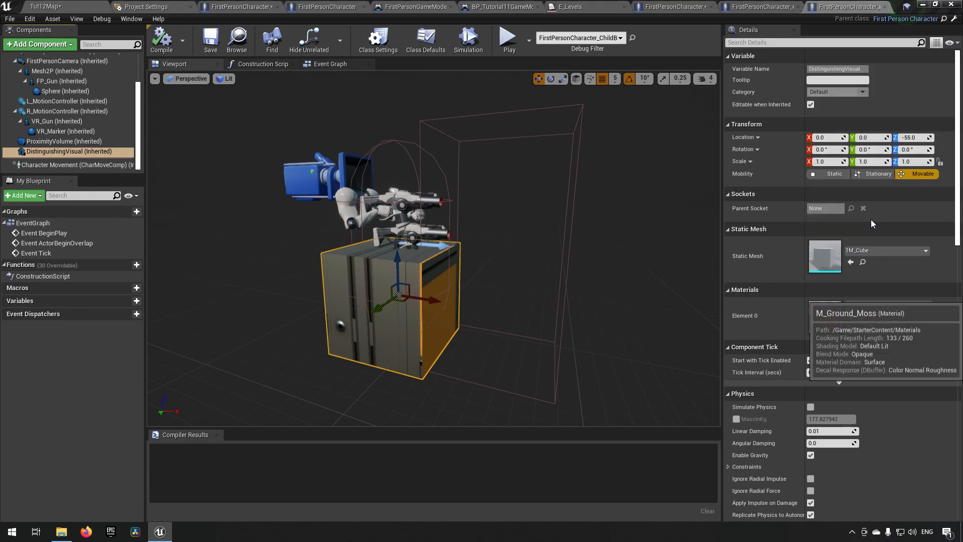
left_click(161, 40)
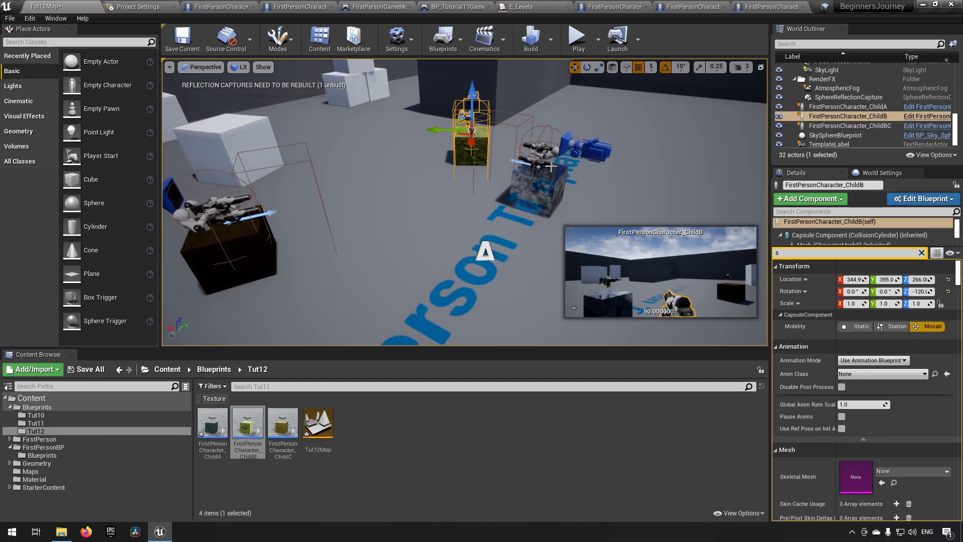
left_click(576, 37)
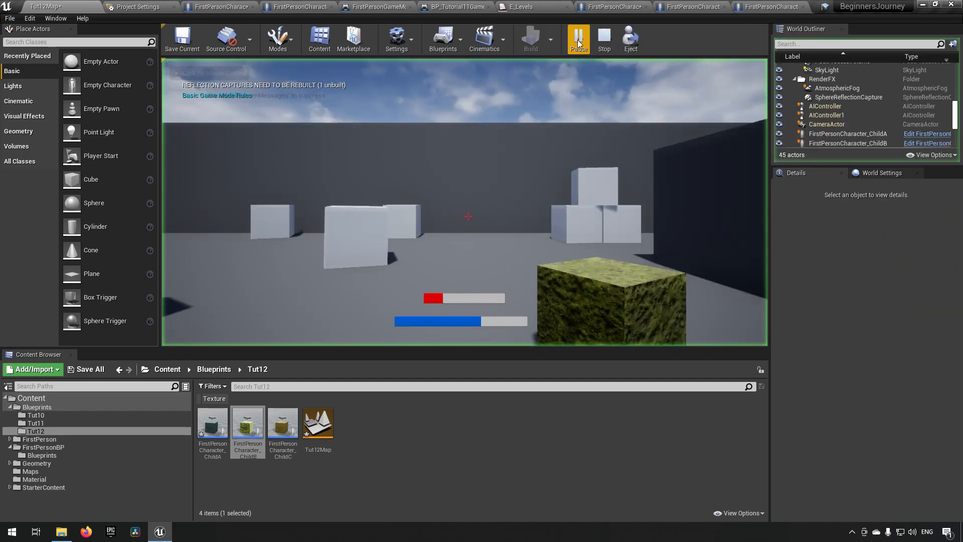
left_click(578, 39)
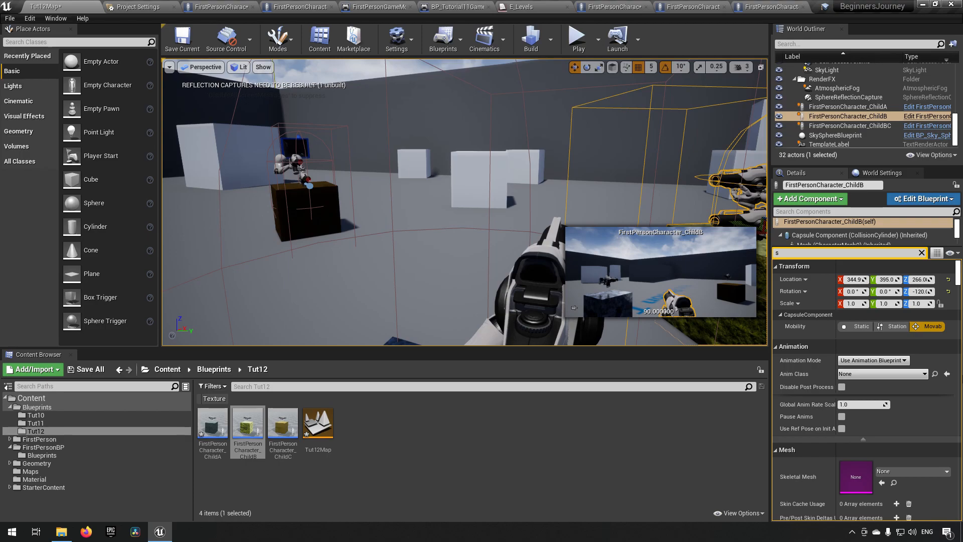
mouse_move(503, 432)
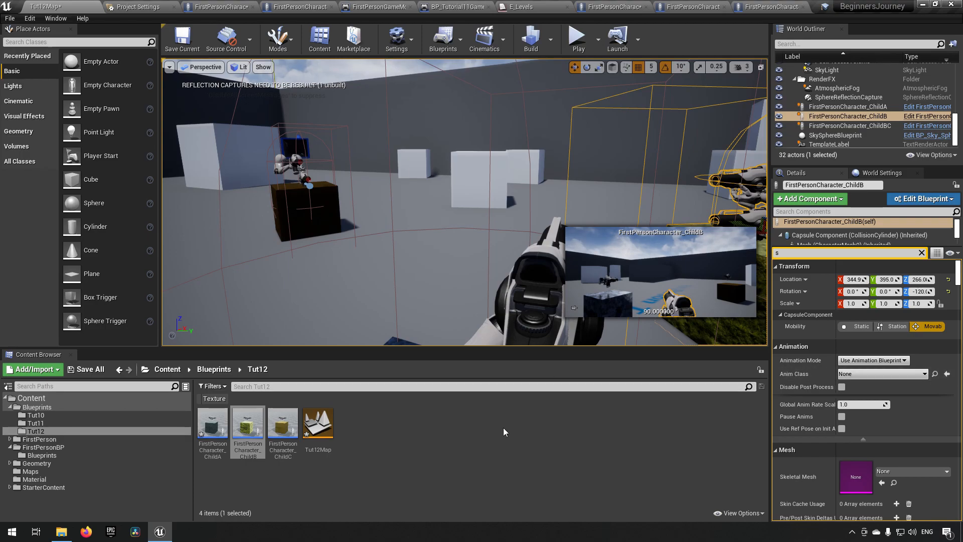
mouse_move(421, 437)
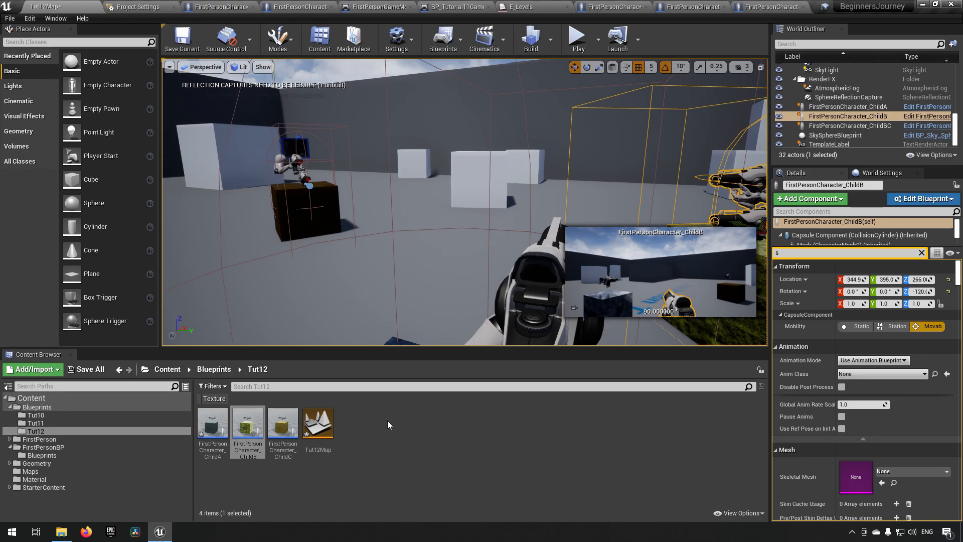
mouse_move(318, 422)
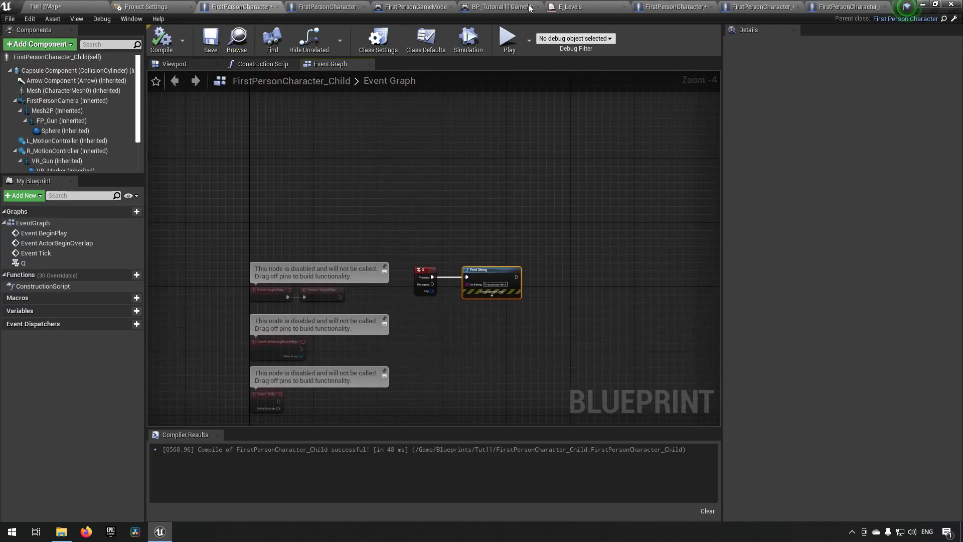
mouse_move(571, 7)
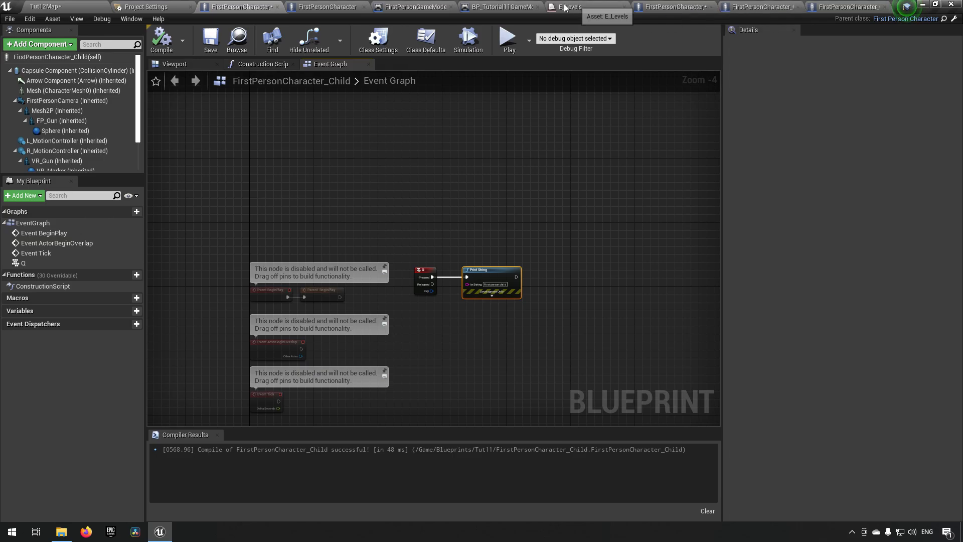
mouse_move(328, 7)
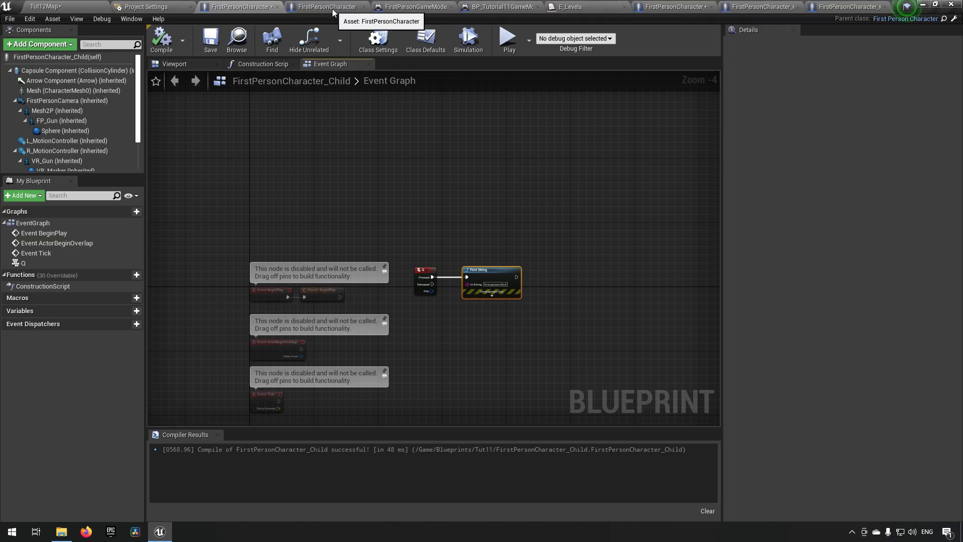
Step: Bring up the parent FirstPersonCharacter event graph and scroll to empty space for a new node
left_click(326, 7)
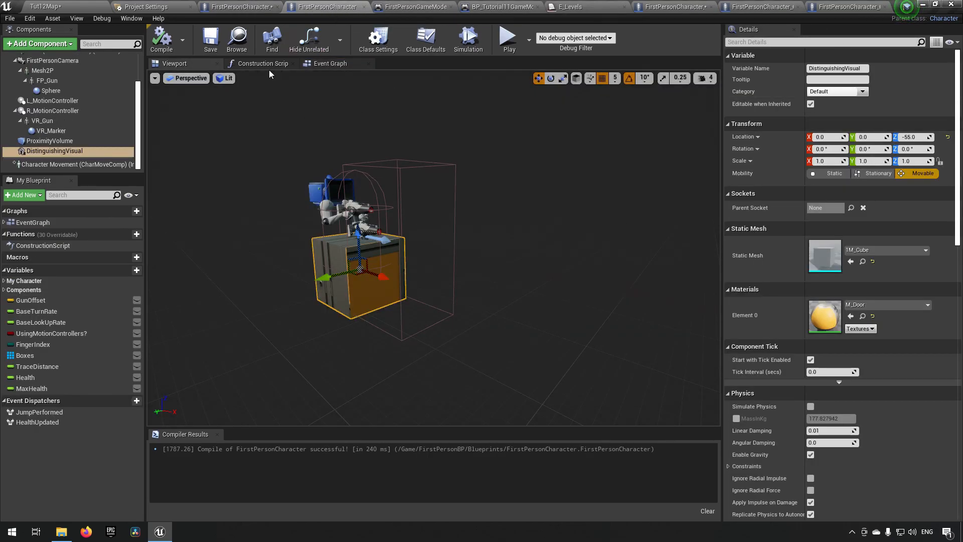
left_click(330, 63)
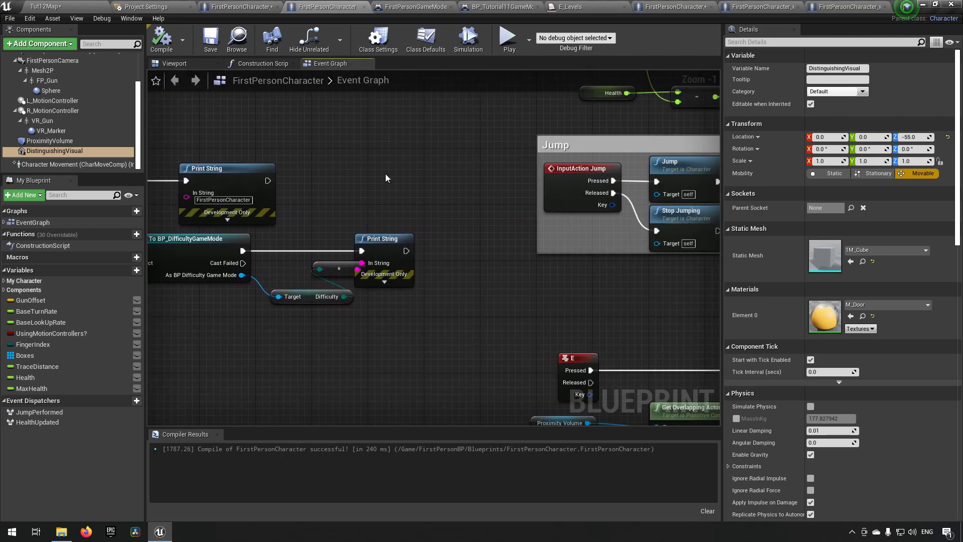
scroll("down", 3)
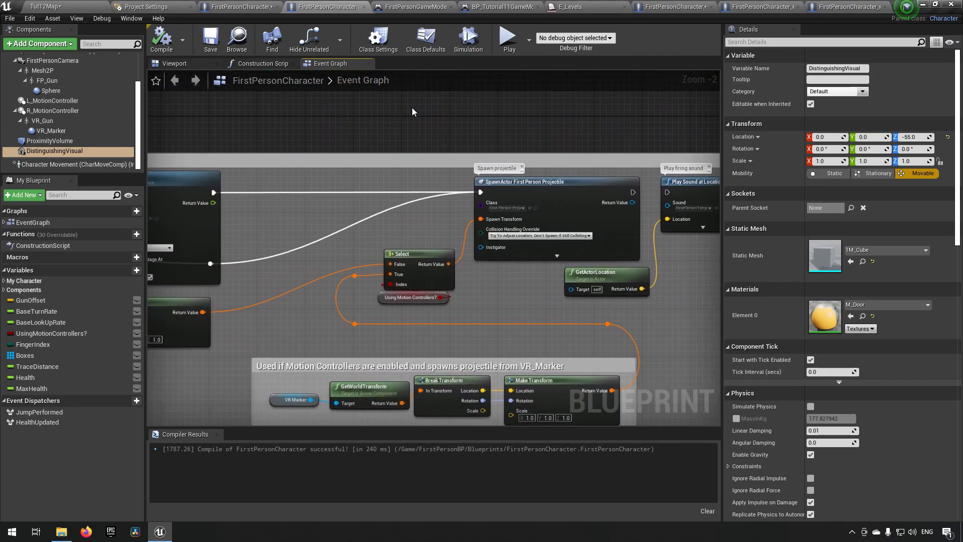
scroll("down", 3)
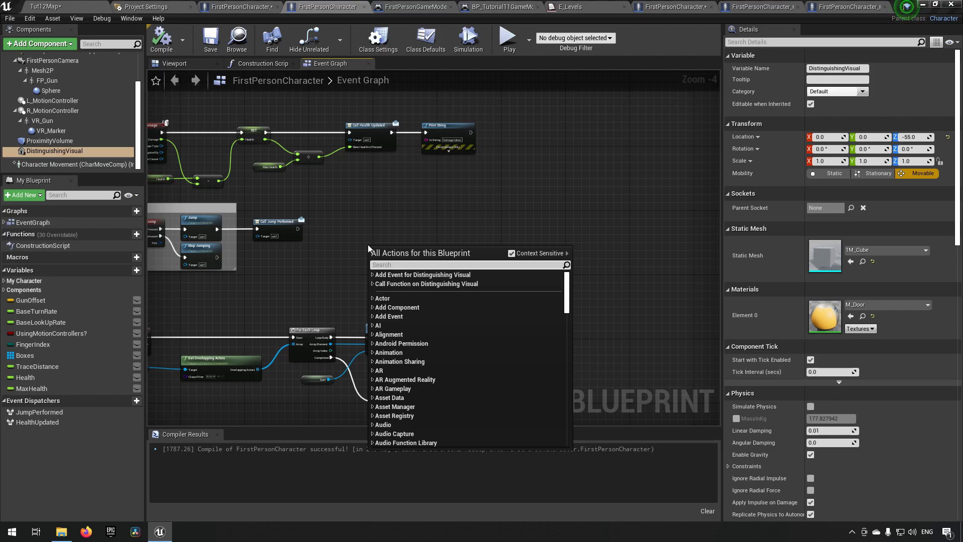
Step: Add a G keyboard event node to the parent character's graph
type("g")
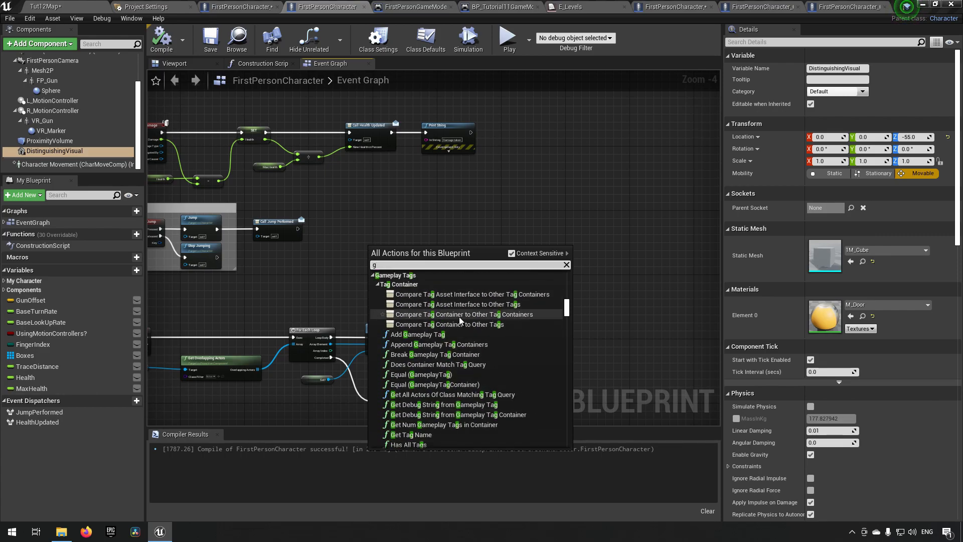
scroll("down", 3)
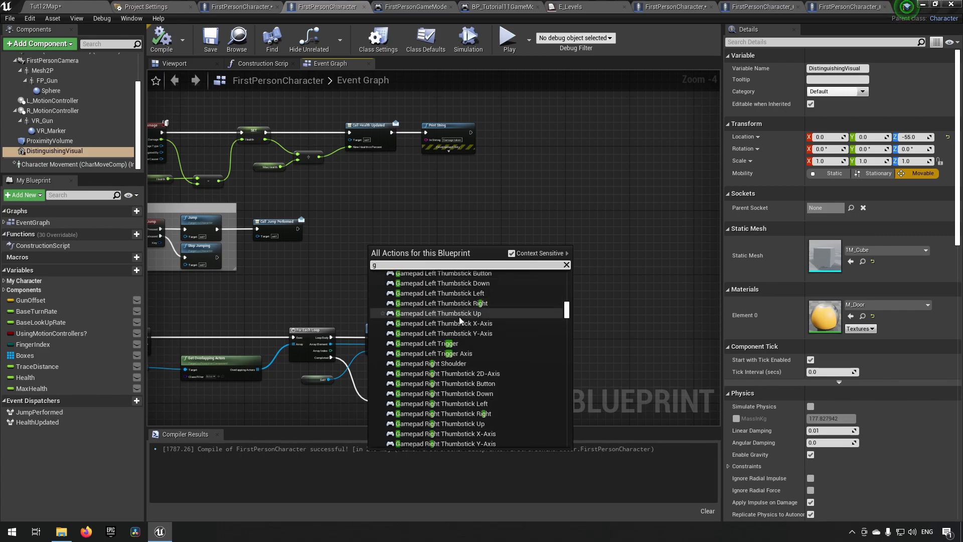
scroll("down", 3)
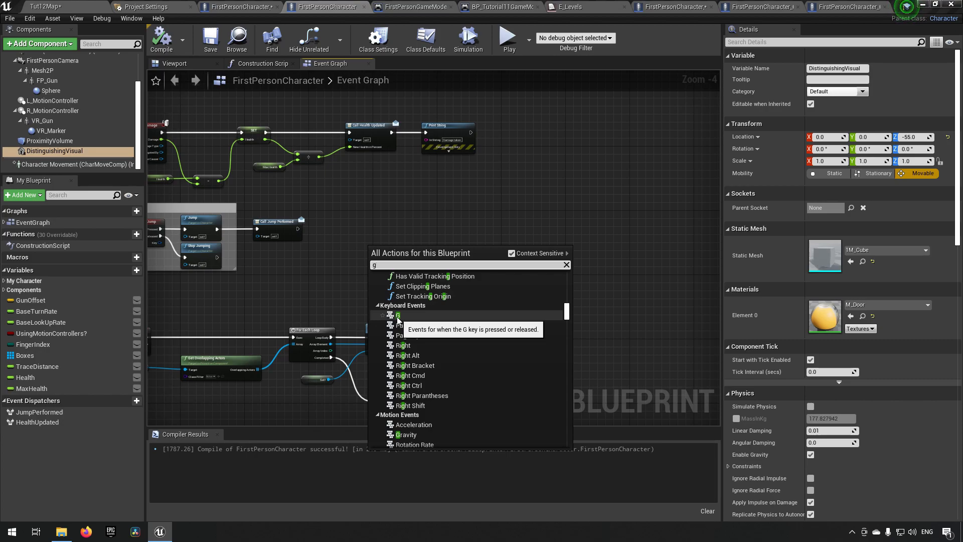
left_click(398, 315)
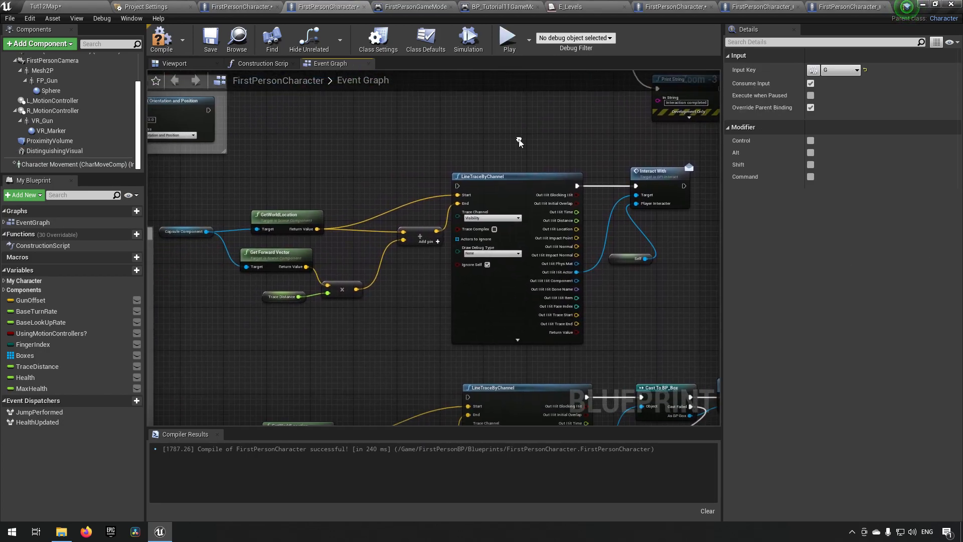
mouse_move(198, 208)
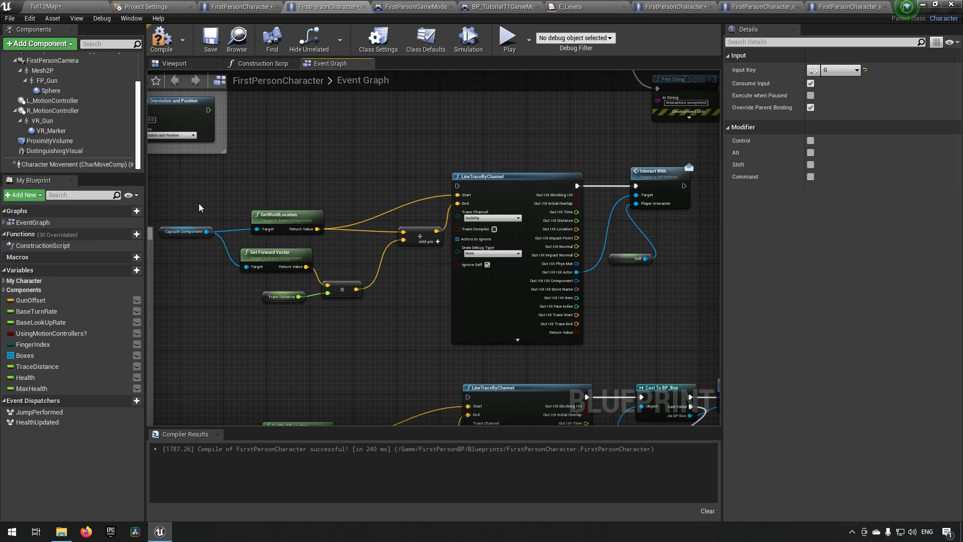
mouse_move(176, 188)
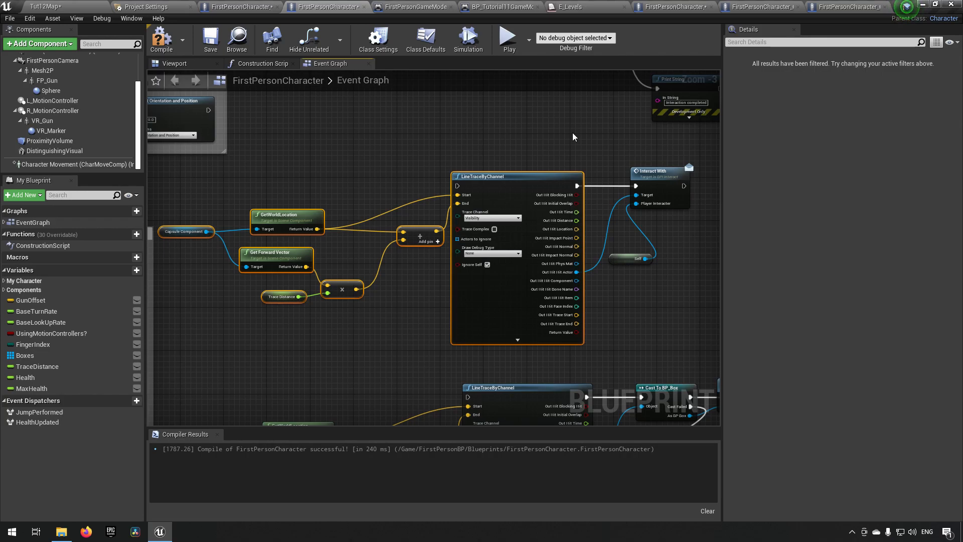
mouse_move(608, 131)
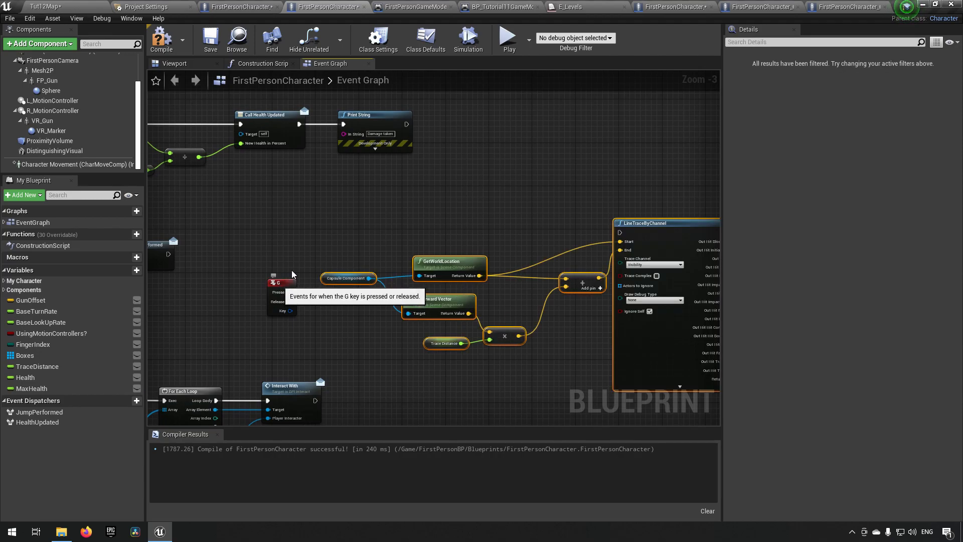
Step: Wire the G key's Pressed exec pin into LineTraceByChannel
left_click(315, 223)
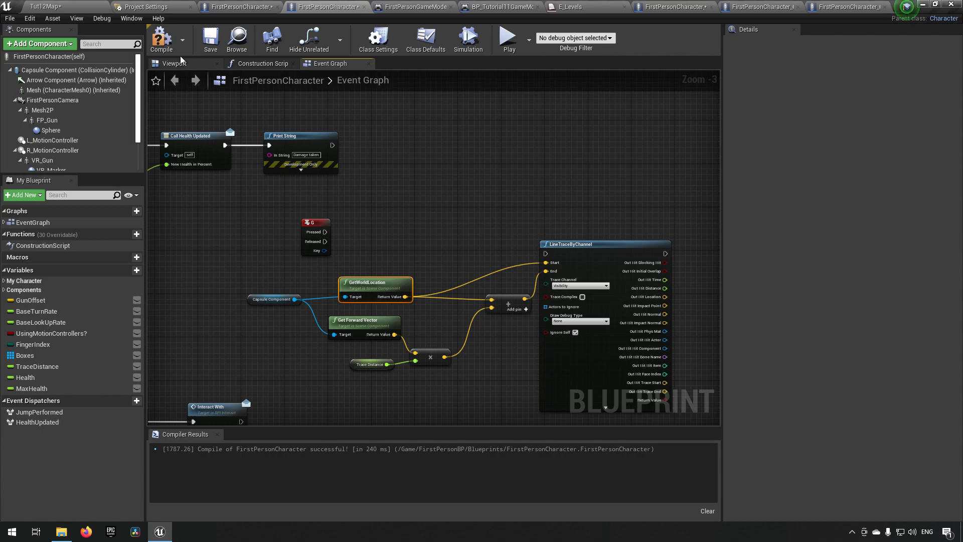
left_click(175, 64)
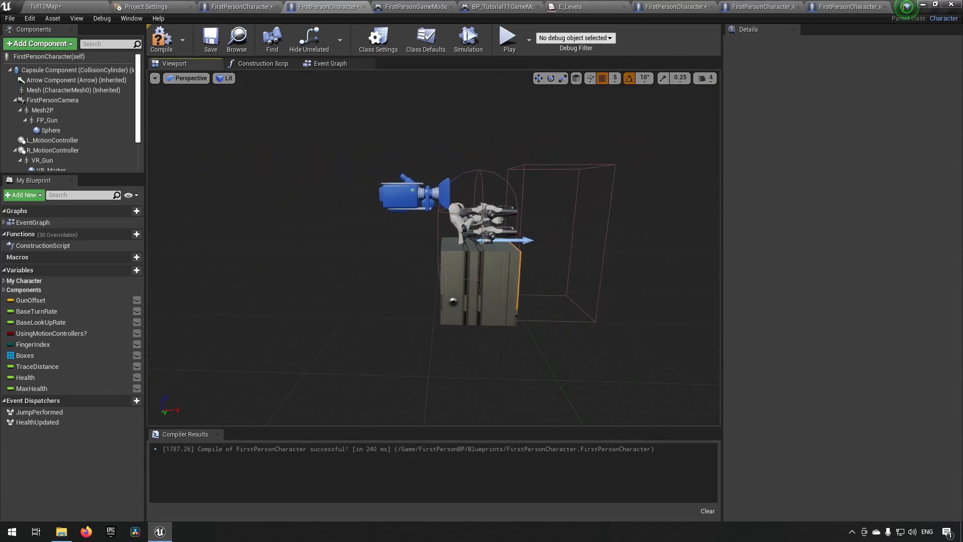
left_click(330, 63)
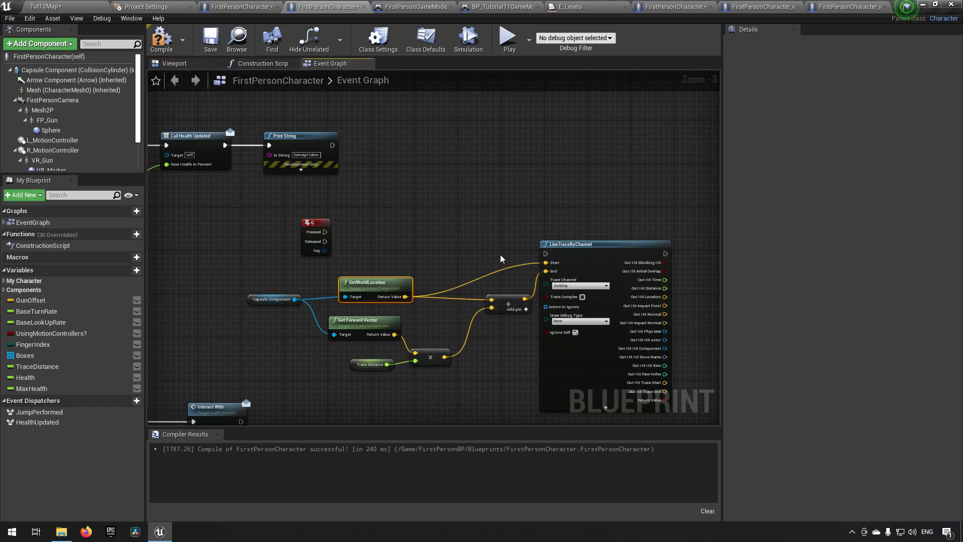
left_click_drag(325, 232, 545, 254)
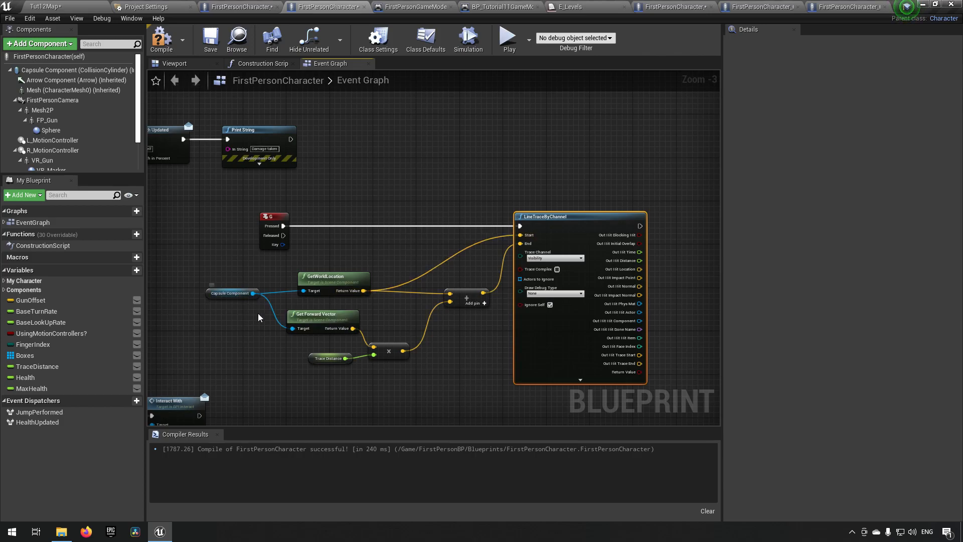
mouse_move(336, 358)
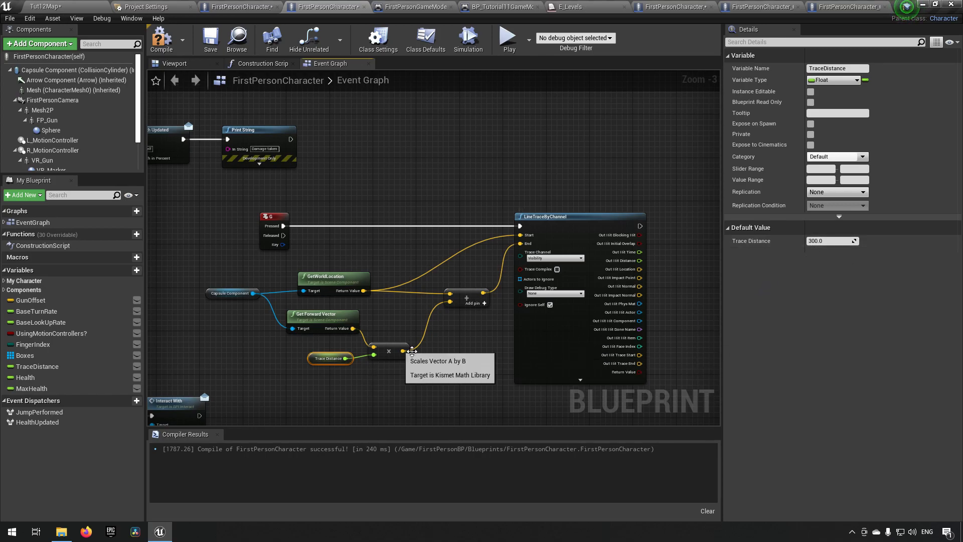
mouse_move(454, 305)
type("cast first")
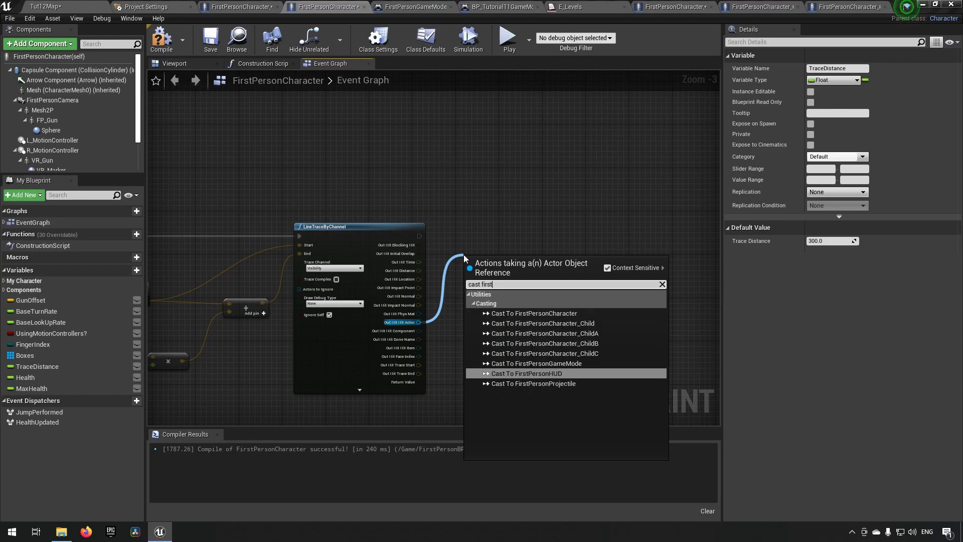
Step: Cast the trace's hit actor to FirstPersonCharacter and add a Get Player Controller node
left_click(533, 314)
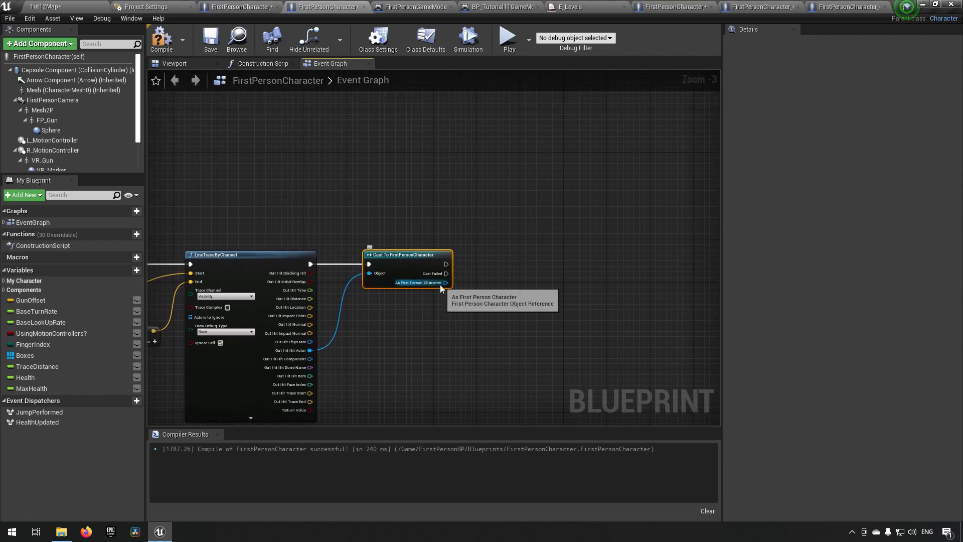
left_click_drag(447, 283, 497, 283)
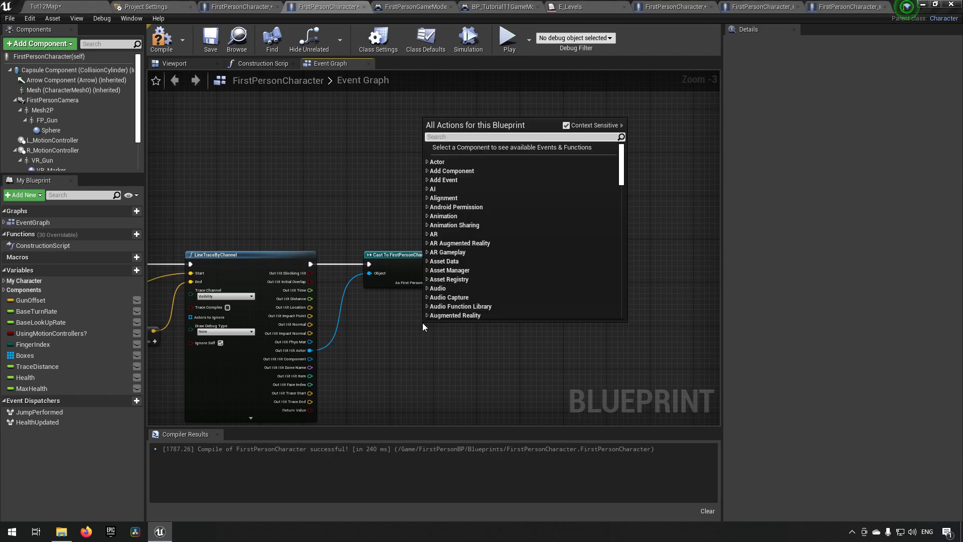
type("get player contro")
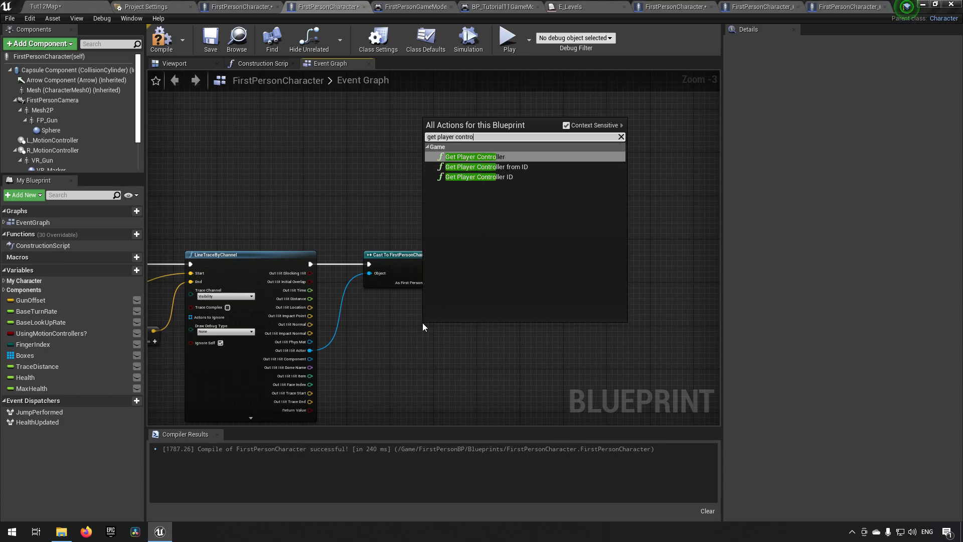
left_click(471, 156)
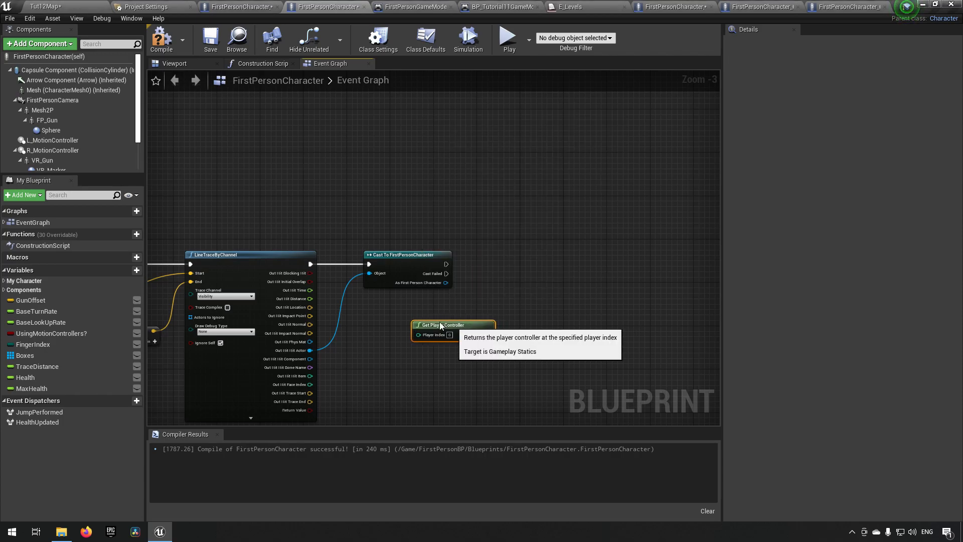
left_click_drag(440, 329, 479, 316)
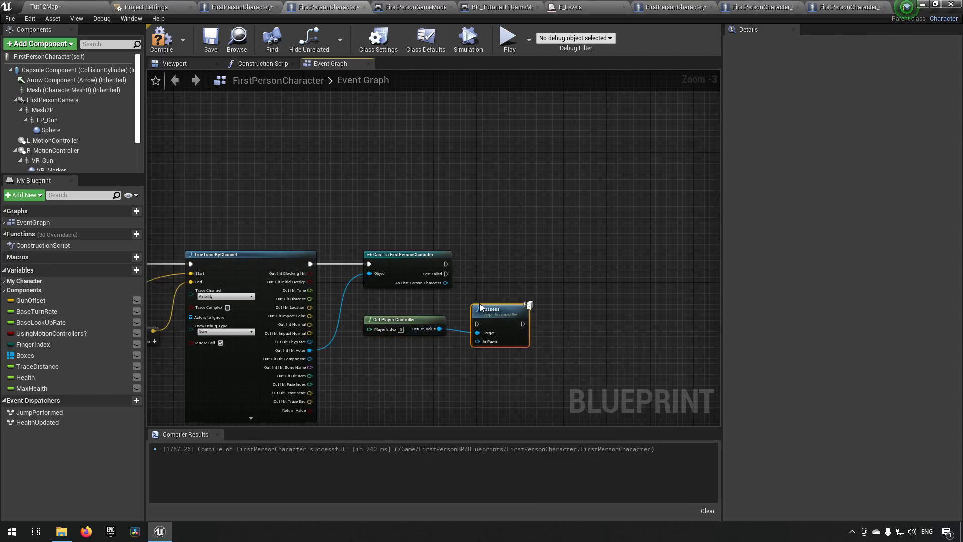
Step: Add a Possess node targeting the player controller, run after the cast with the cast character as pawn
left_click_drag(439, 329, 463, 360)
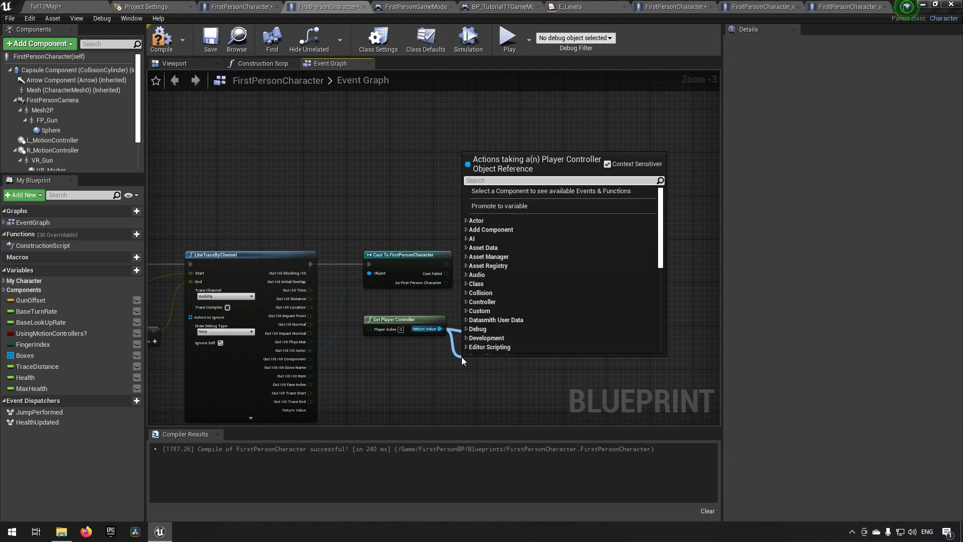
type("poss")
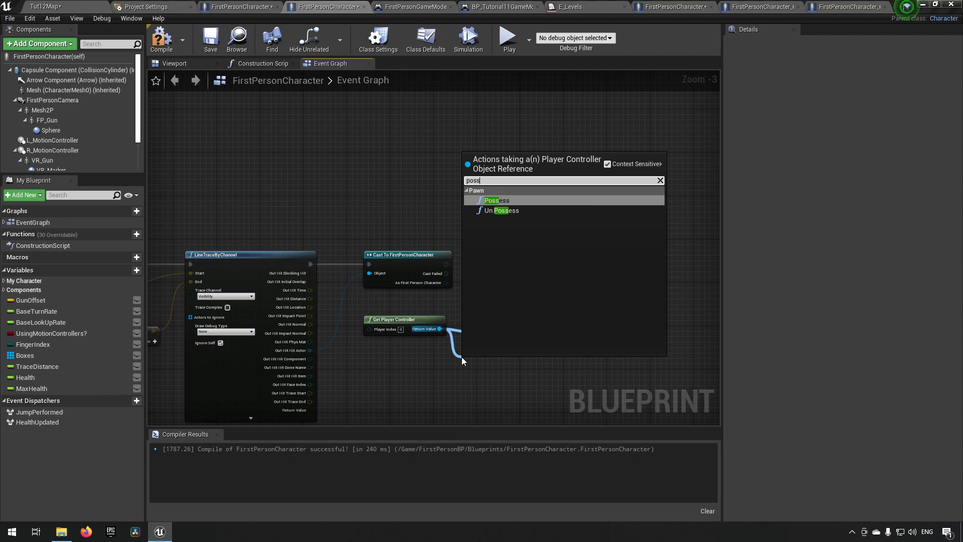
left_click(497, 201)
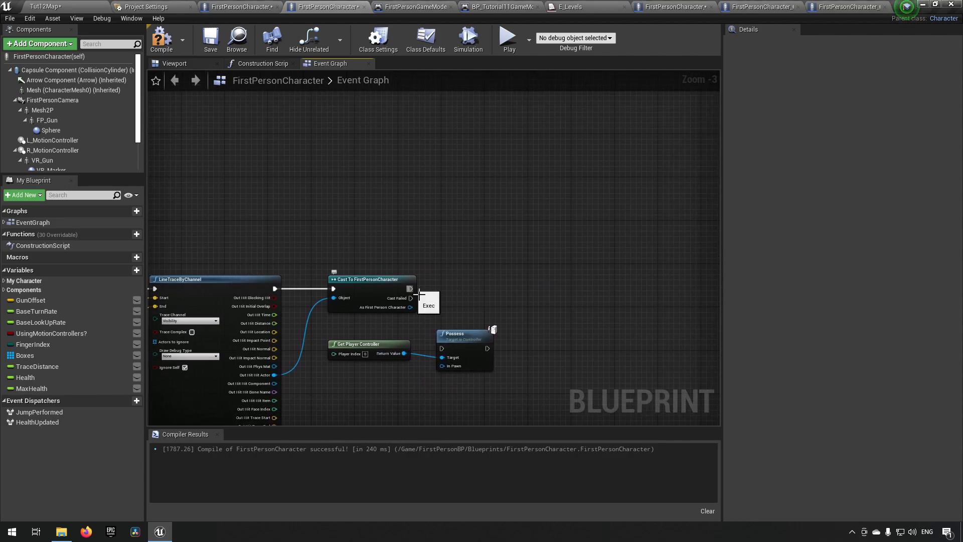
left_click_drag(411, 289, 448, 357)
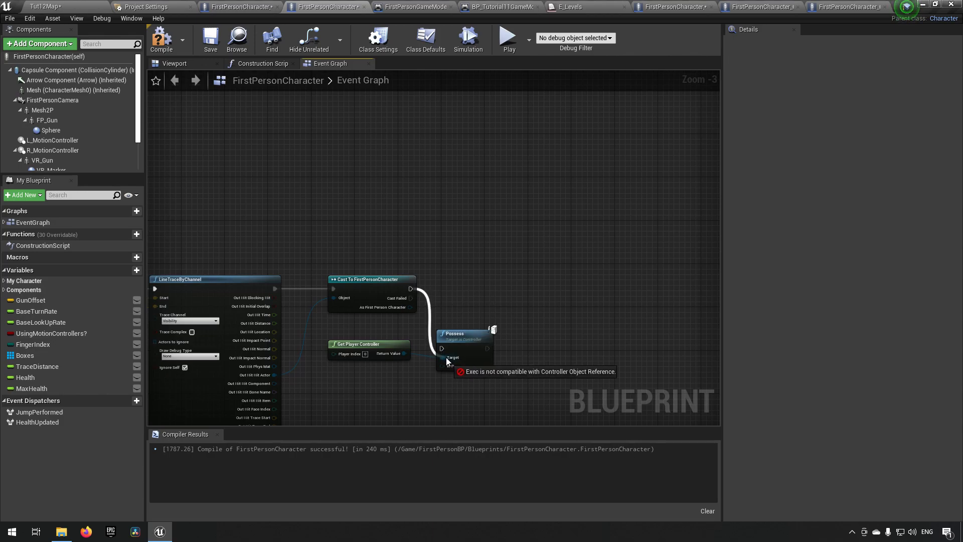
left_click_drag(464, 334, 498, 273)
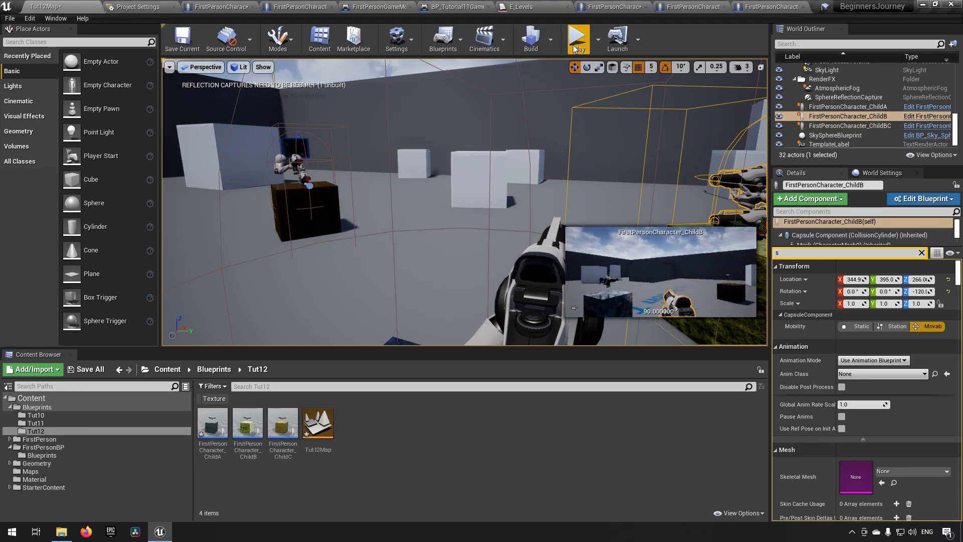
Step: Play the level to test possession, then open the FirstPersonCharacter_ChildA blueprint
left_click(577, 35)
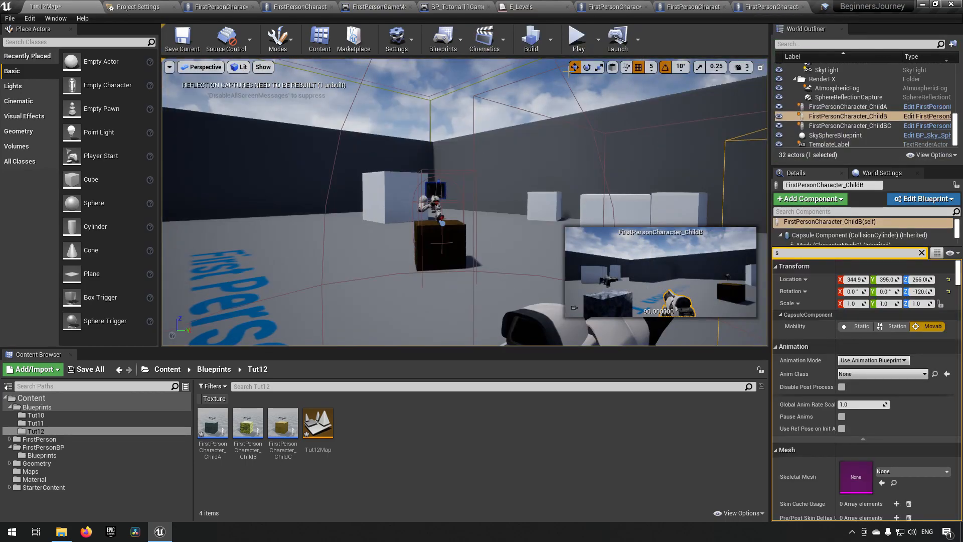
left_click(576, 37)
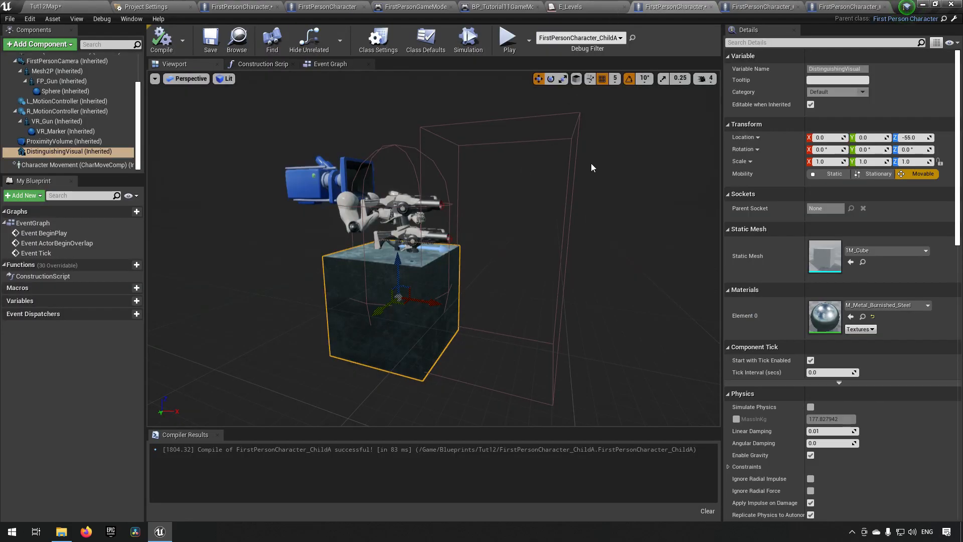
mouse_move(672, 7)
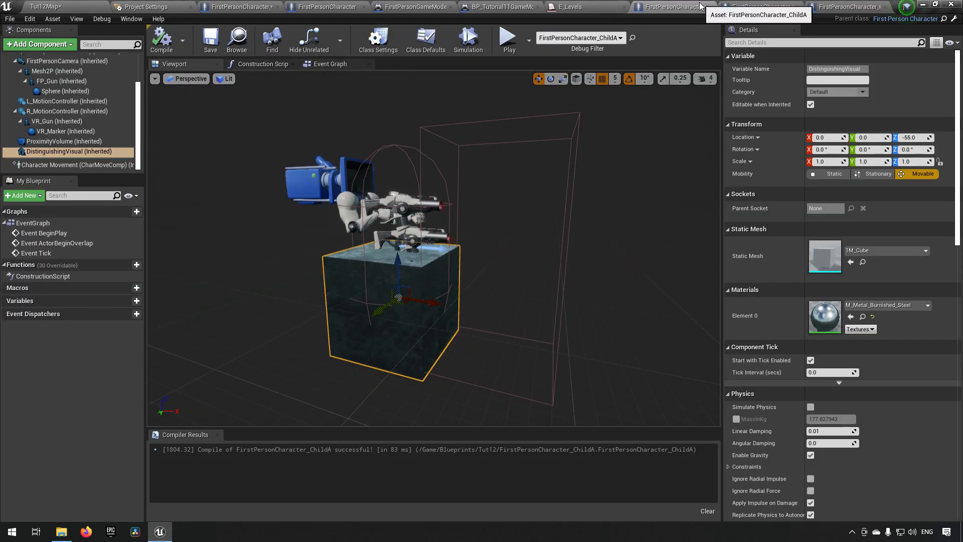
Step: Add a Print String 'Possess should have fired' after Possess, checking the ChildB blueprint in passing
left_click(325, 7)
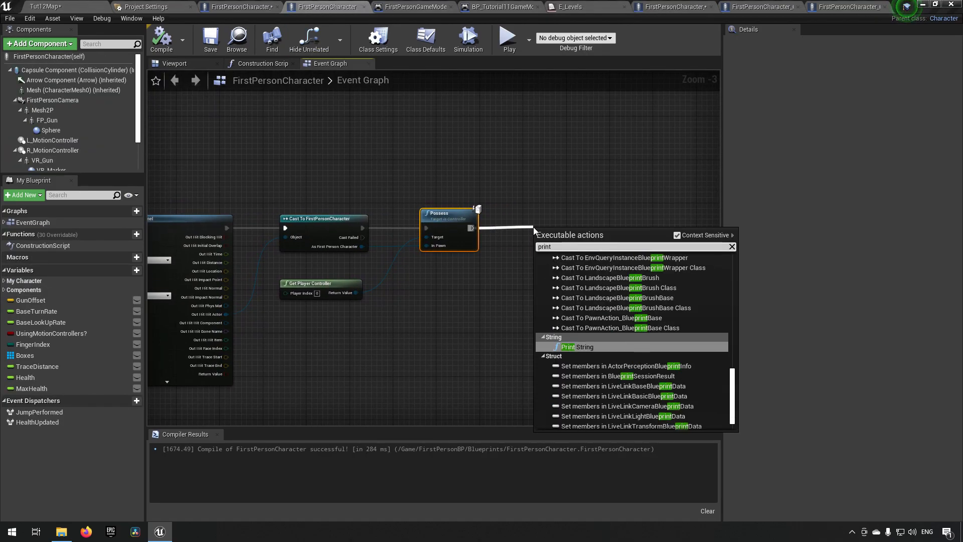
left_click(568, 346)
type("Possess should have fired")
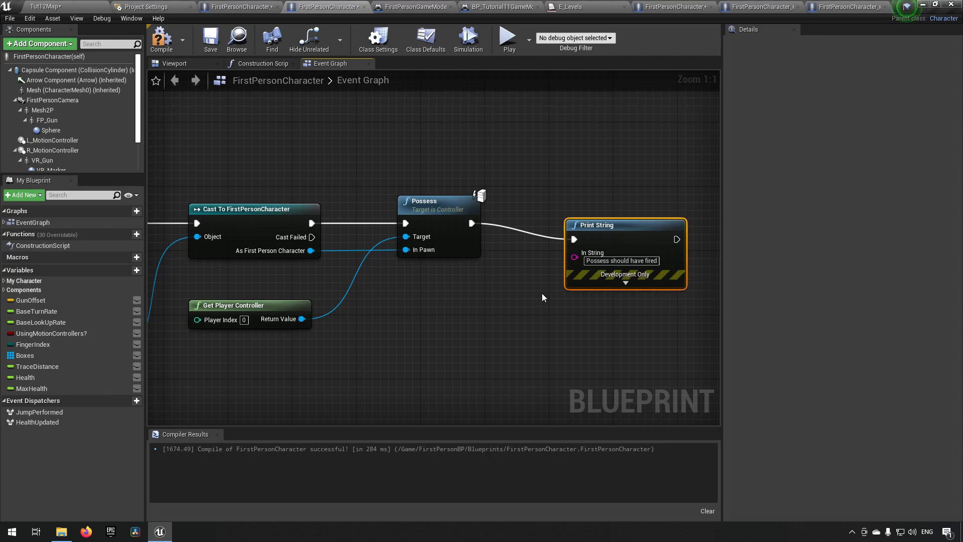
left_click(161, 39)
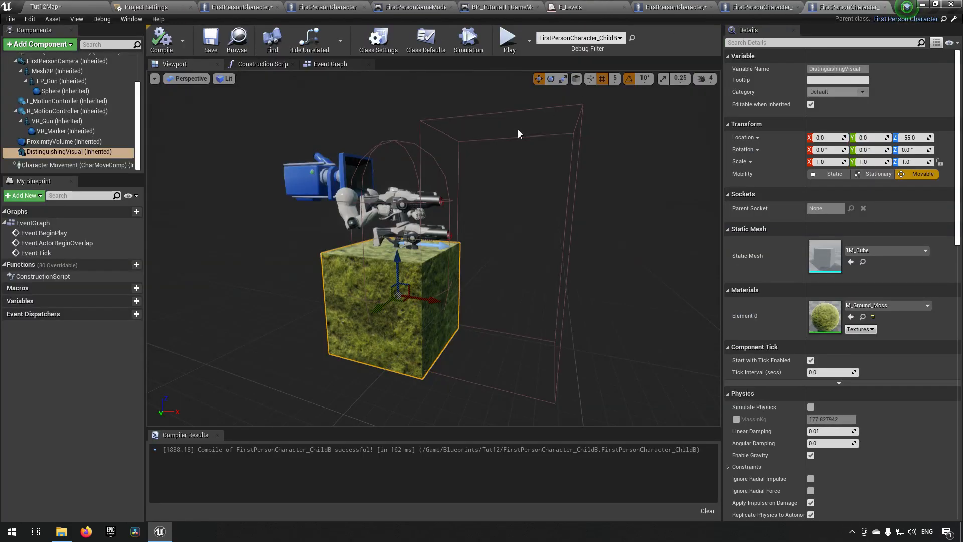
left_click(324, 7)
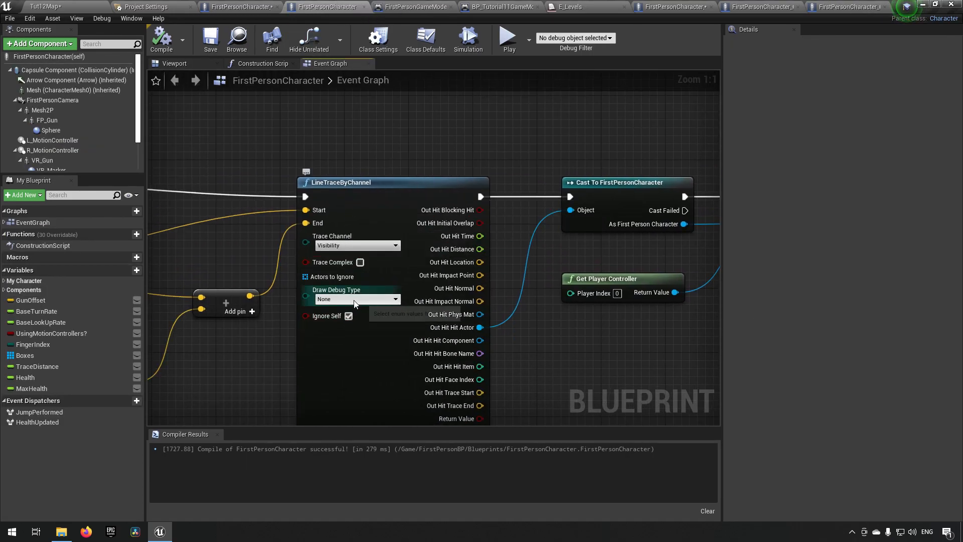
Step: Set LineTraceByChannel's Draw Debug Type to Persistent and test the trace in Play
left_click(358, 299)
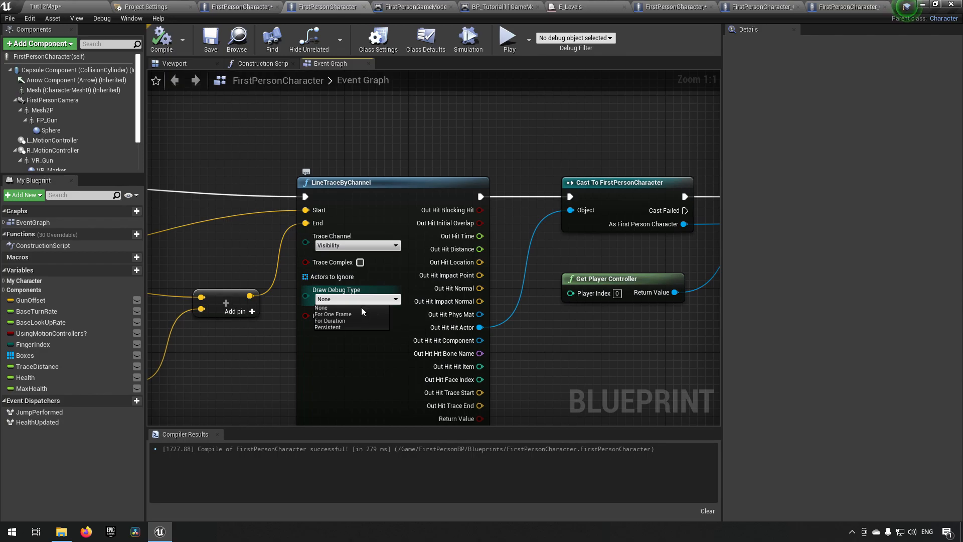
left_click(327, 327)
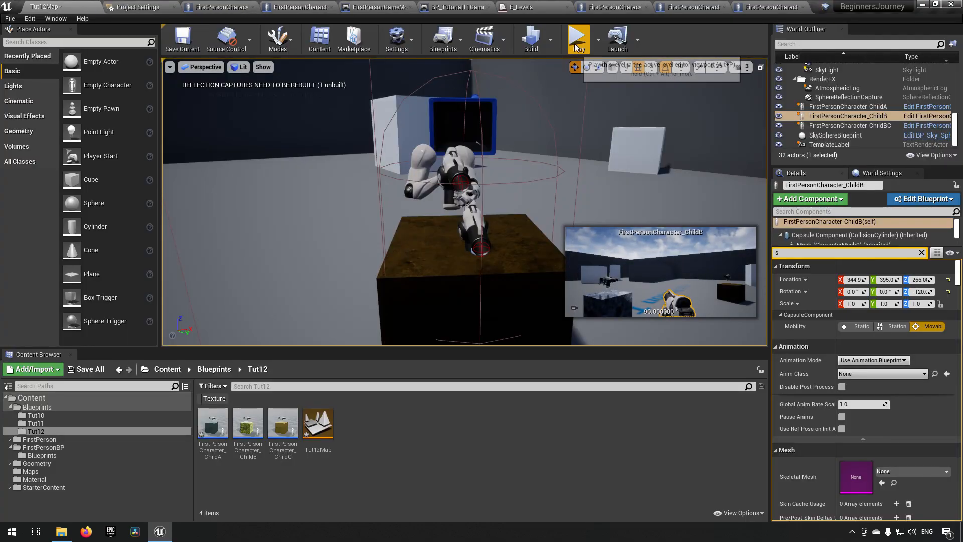
left_click(576, 36)
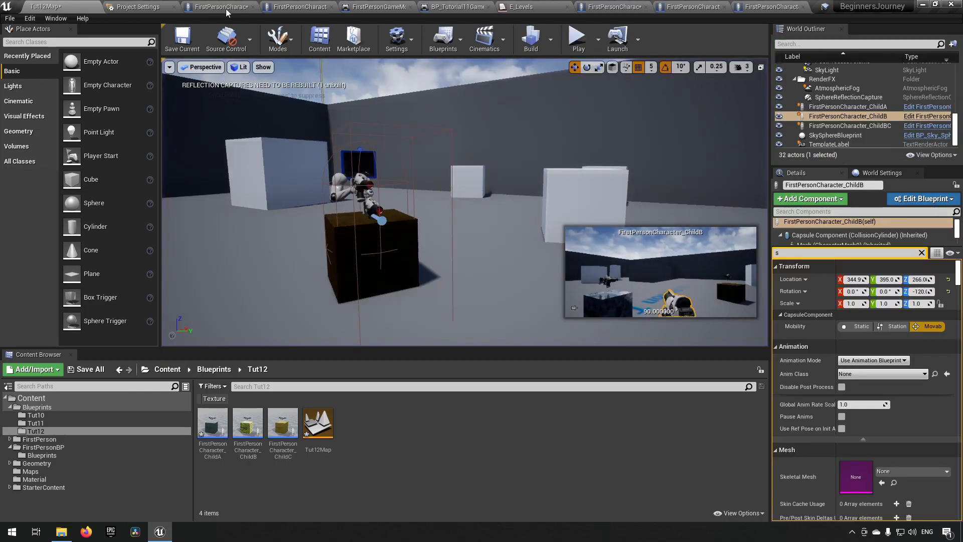
left_click(240, 7)
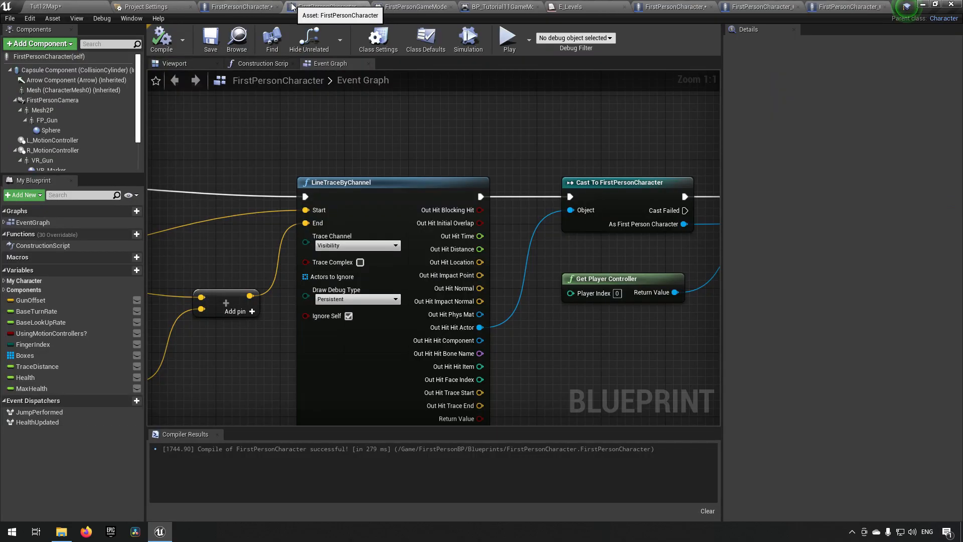
Step: Select the DistinguishingVisual cube in the viewport and switch its Collision Presets to Custom
left_click(174, 63)
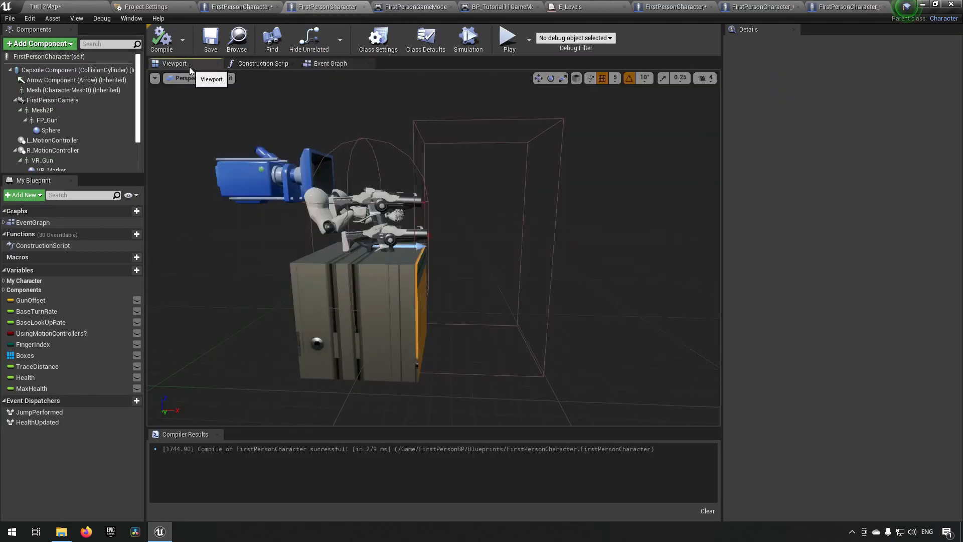
left_click(55, 150)
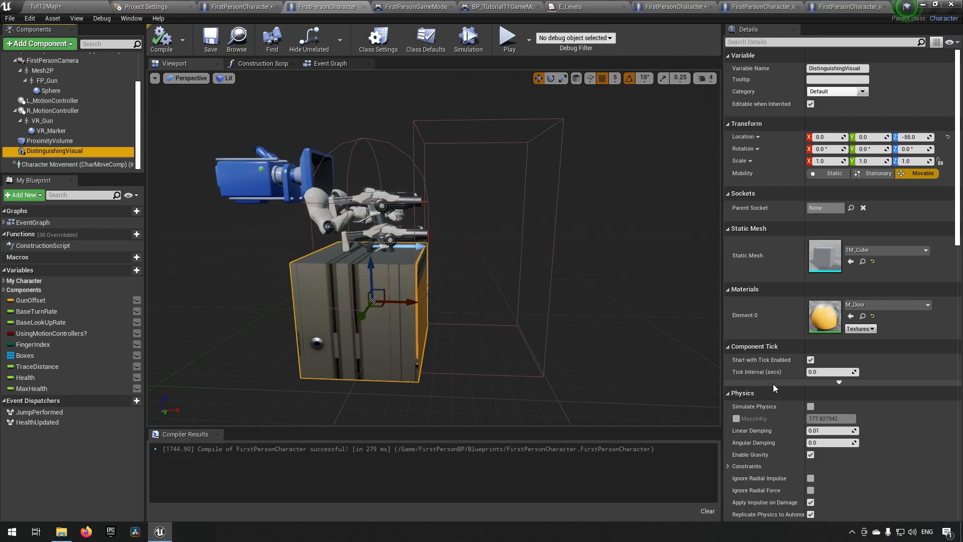
scroll("down", 3)
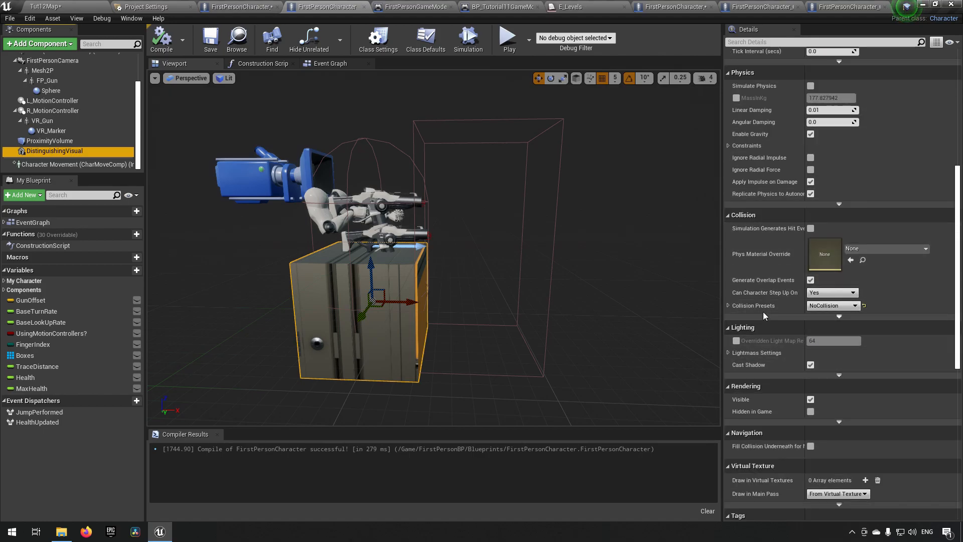
left_click(854, 305)
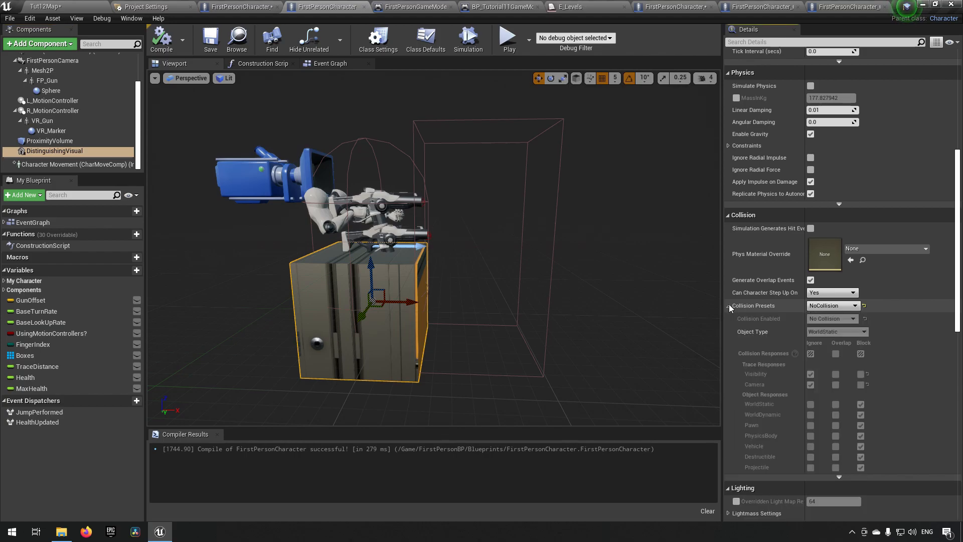
left_click(853, 305)
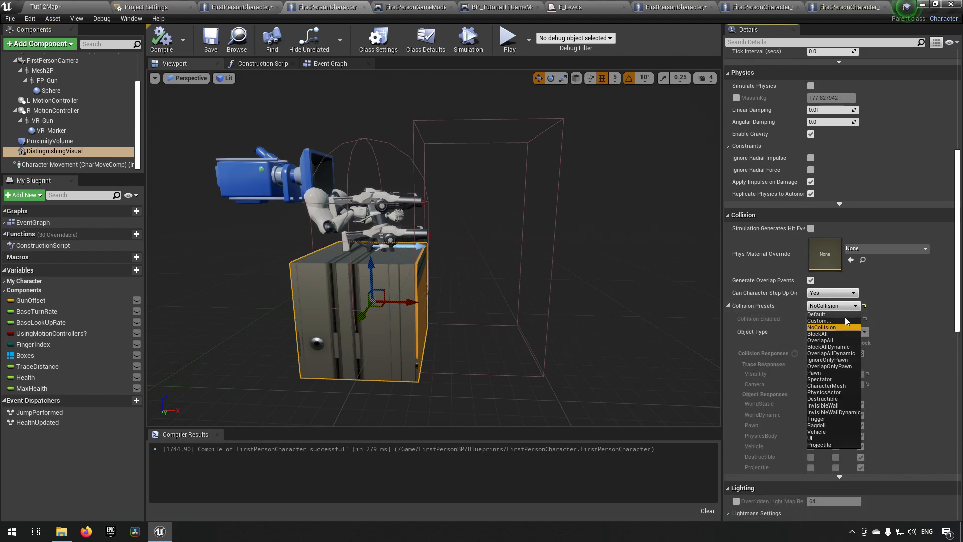
left_click(818, 320)
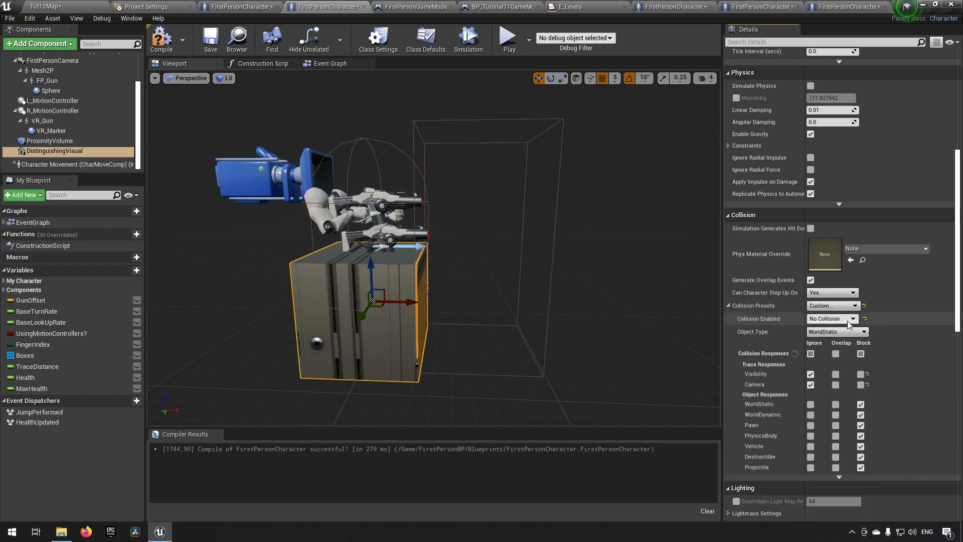
Step: Set the cube's Collision Enabled to Query Only and return to the level map
left_click(831, 318)
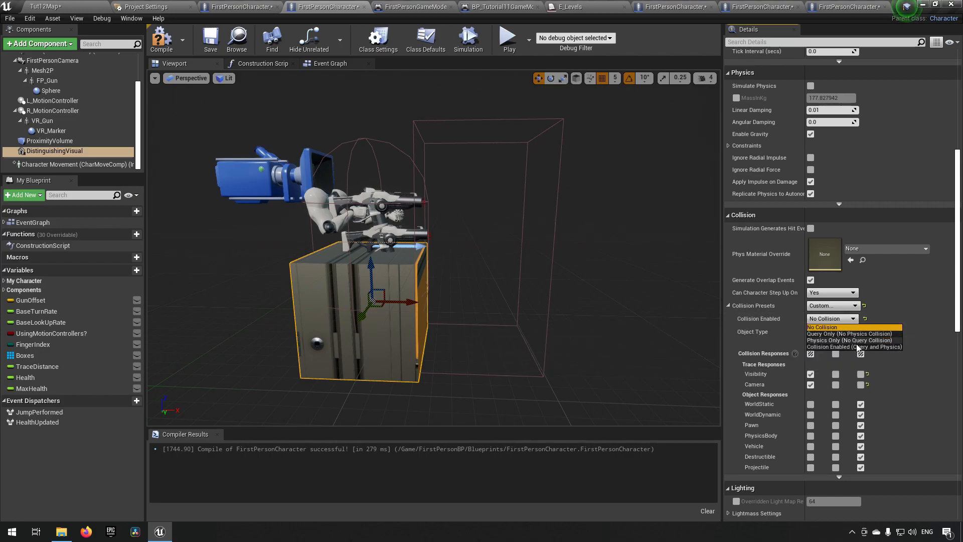
mouse_move(850, 333)
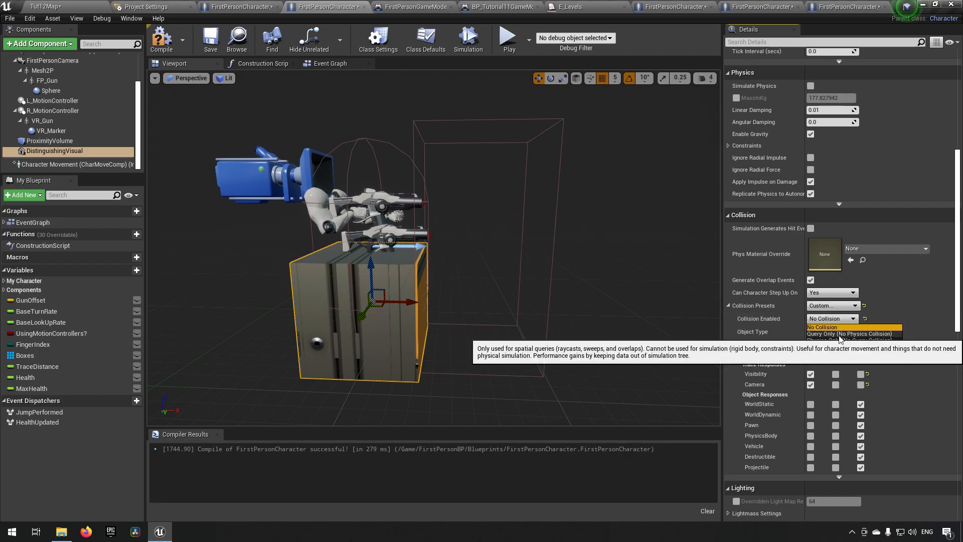
left_click(849, 333)
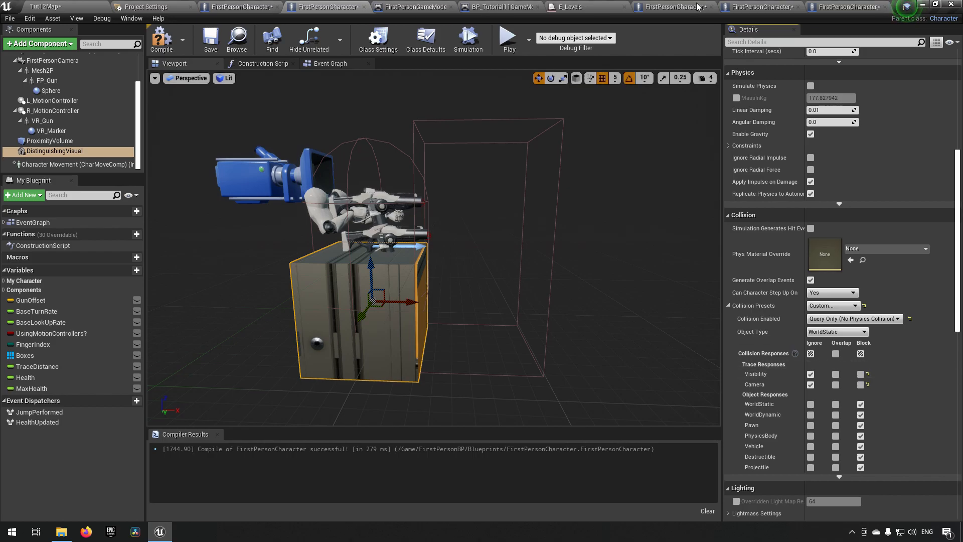
mouse_move(412, 7)
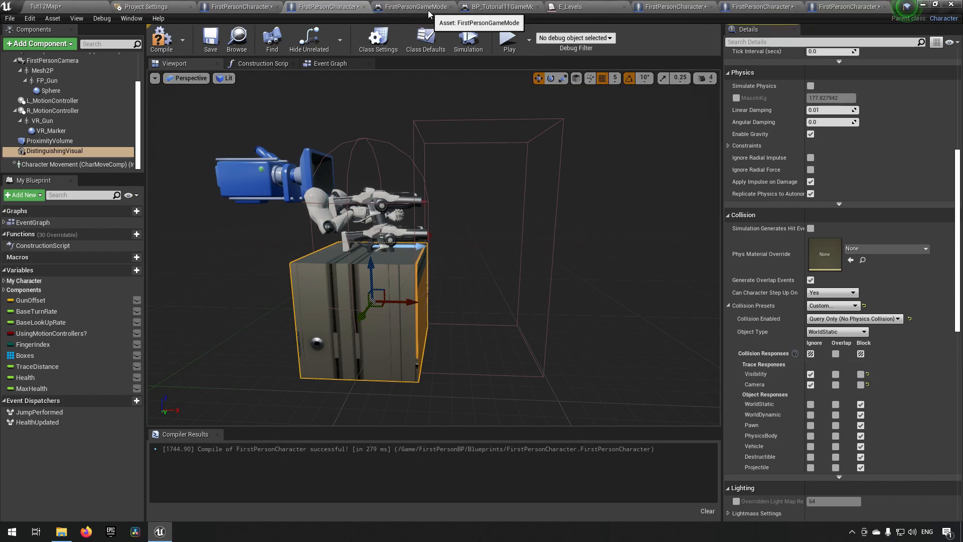
left_click(330, 64)
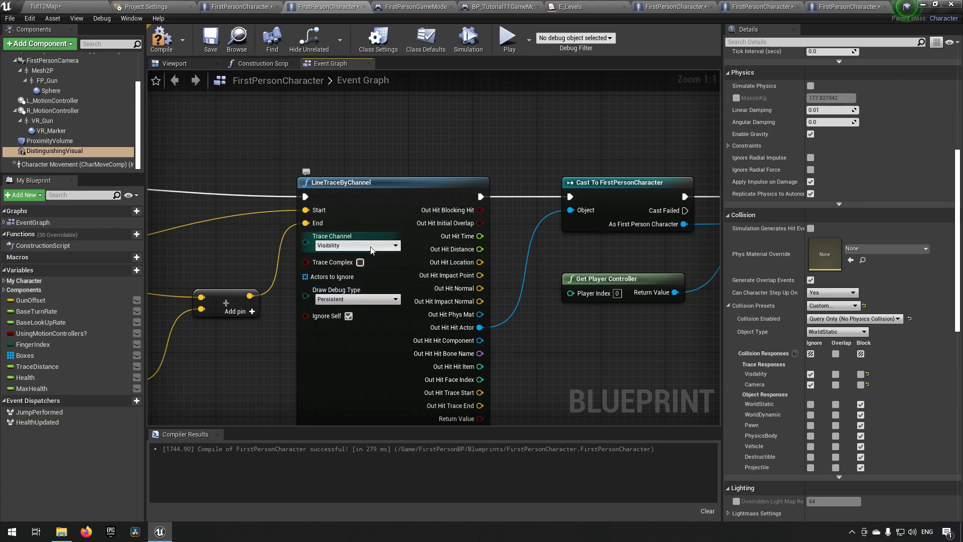
left_click(175, 63)
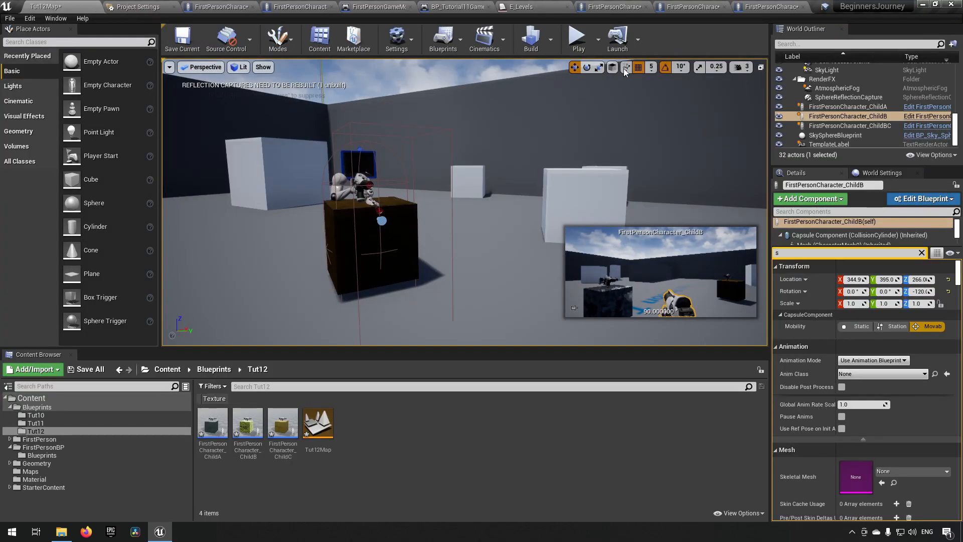
left_click(577, 38)
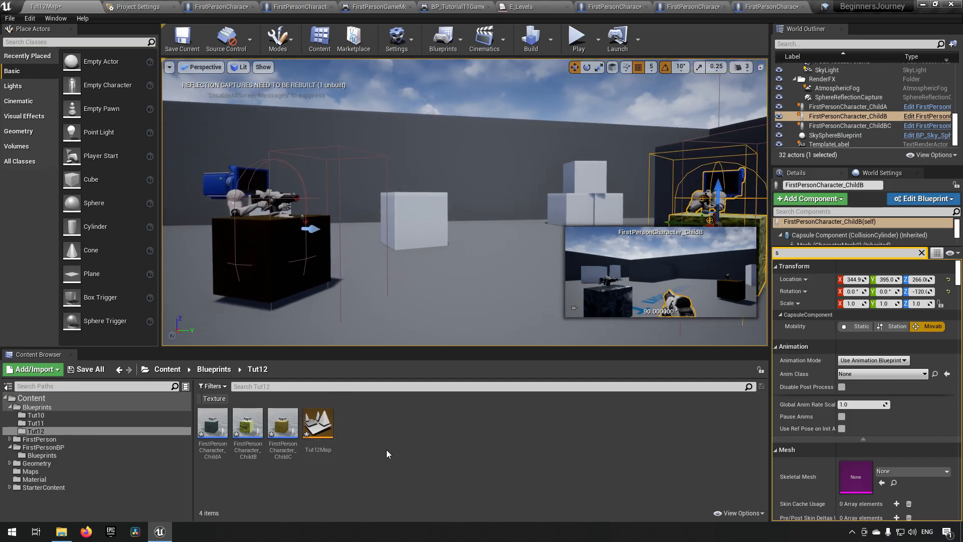
Step: Create a Pawn blueprint class with a static mesh component named VisualRepresentation
left_click(32, 368)
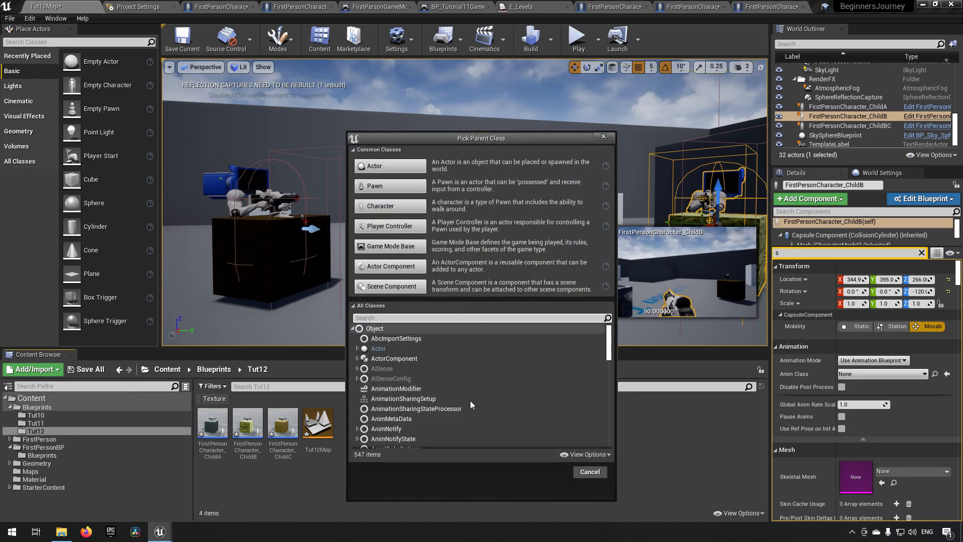
mouse_move(381, 186)
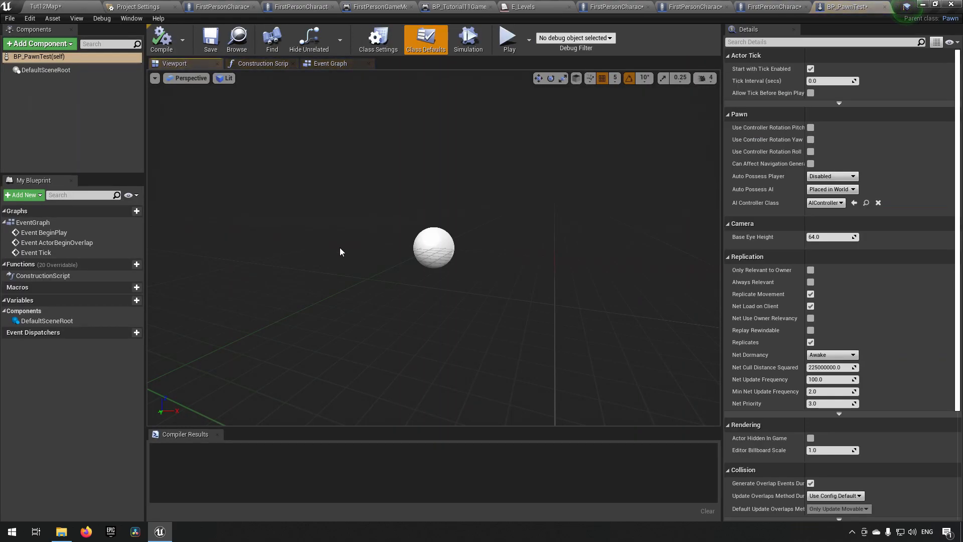
left_click(39, 43)
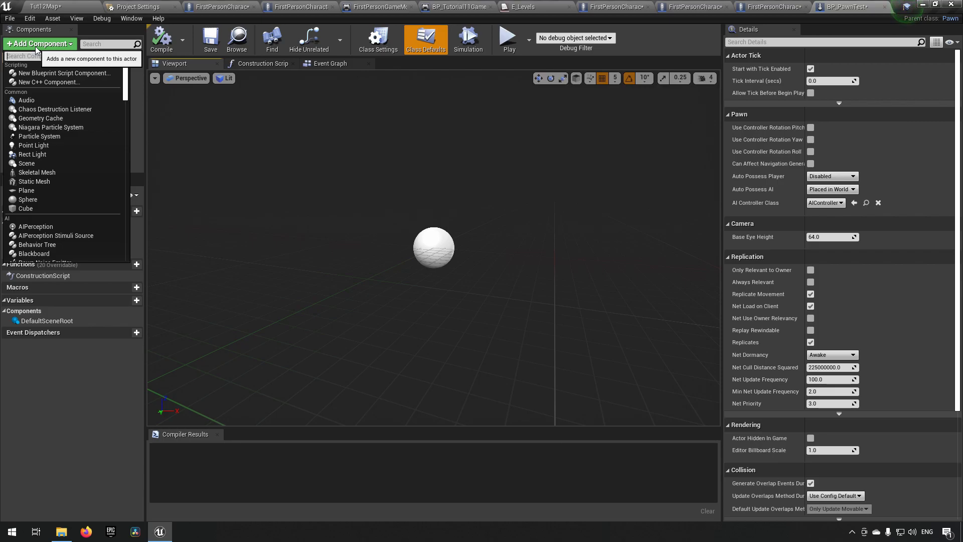
type("stat")
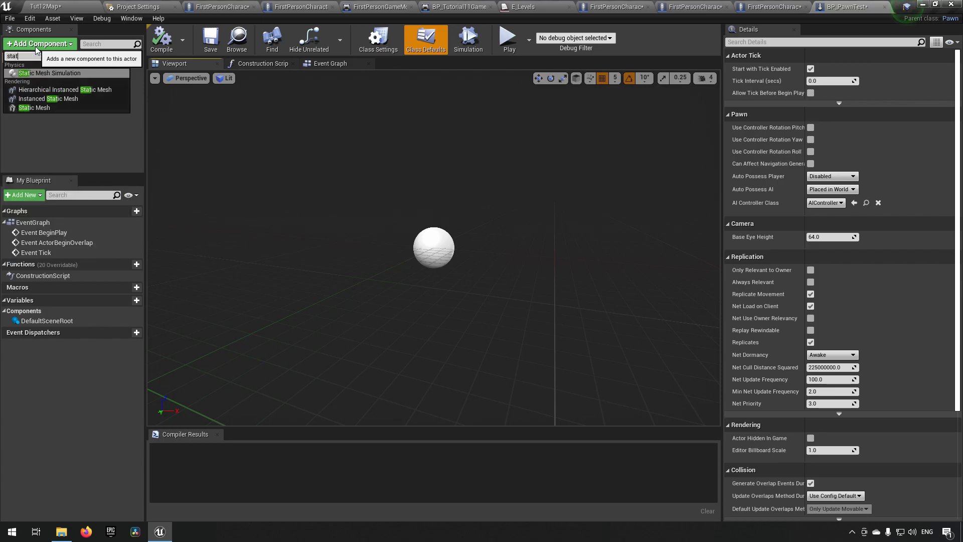
left_click(34, 107)
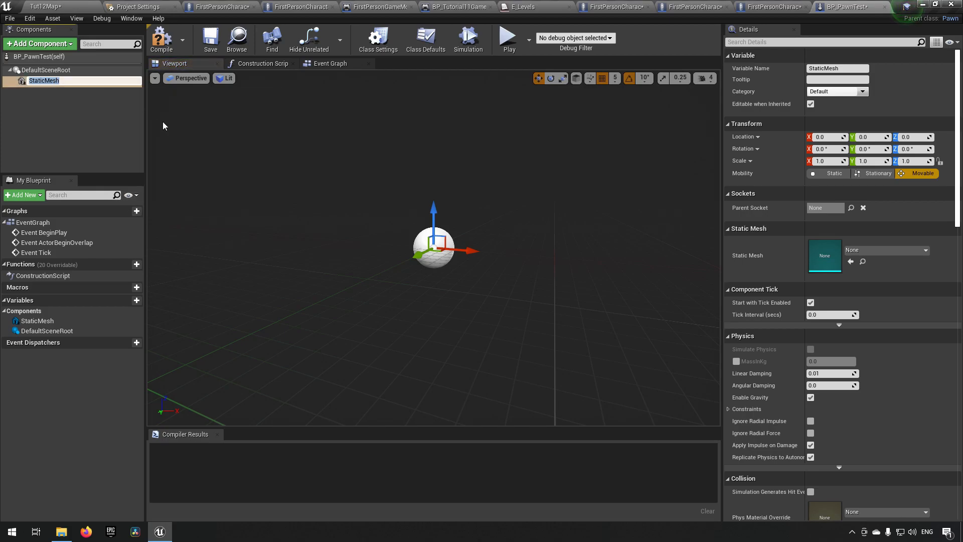
type("VisualReprsentation")
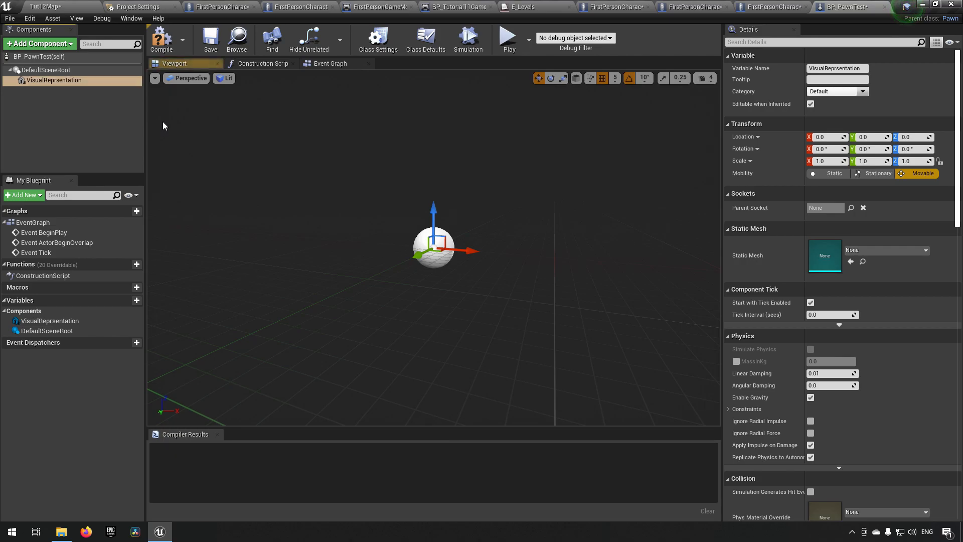
Step: Give the component the 1M_Cube mesh, raise it above the sphere and browse materials for M_BrickWall
left_click(926, 250)
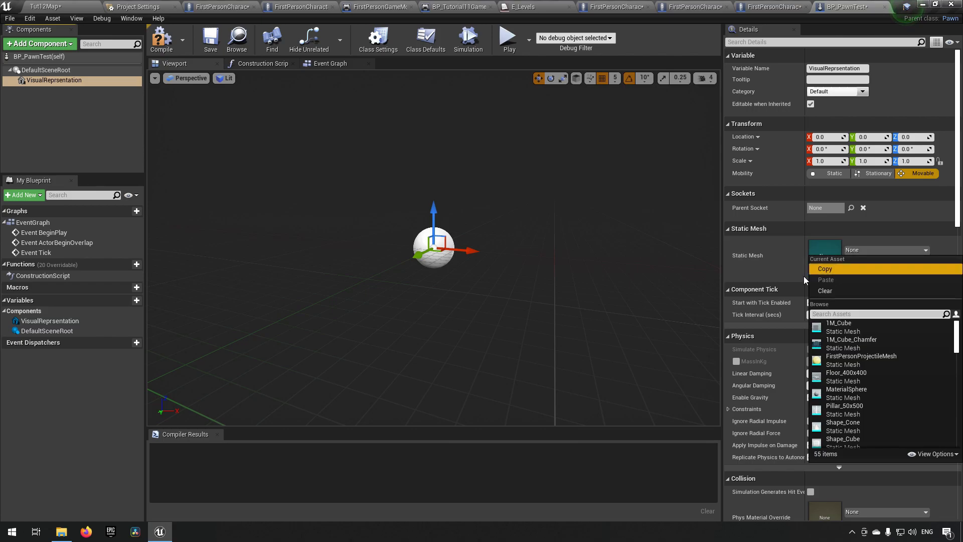
left_click(839, 322)
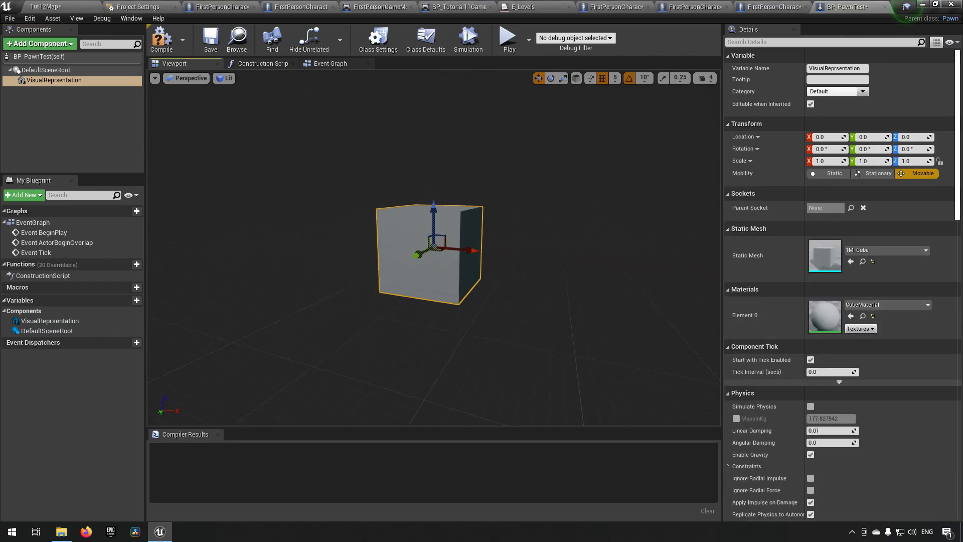
left_click_drag(433, 204, 437, 197)
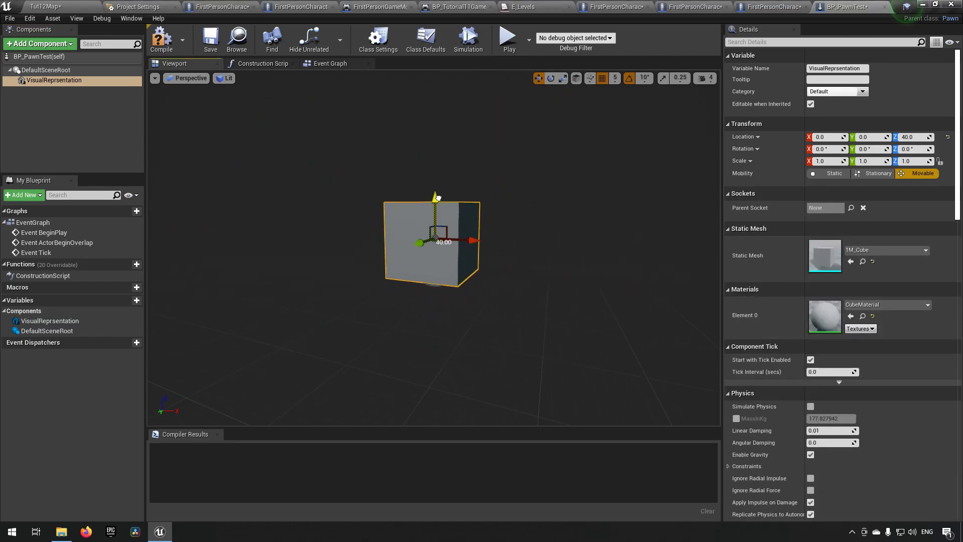
left_click(928, 305)
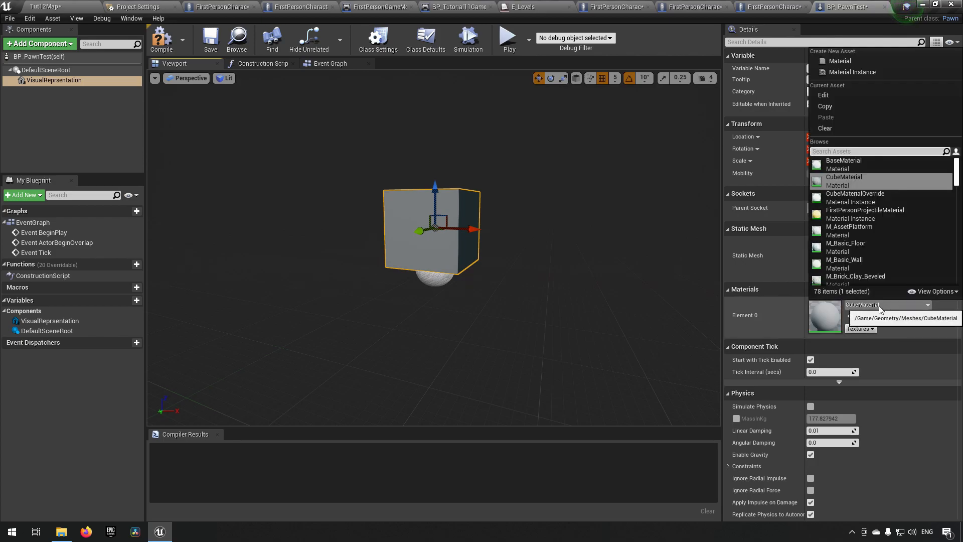
scroll("down", 3)
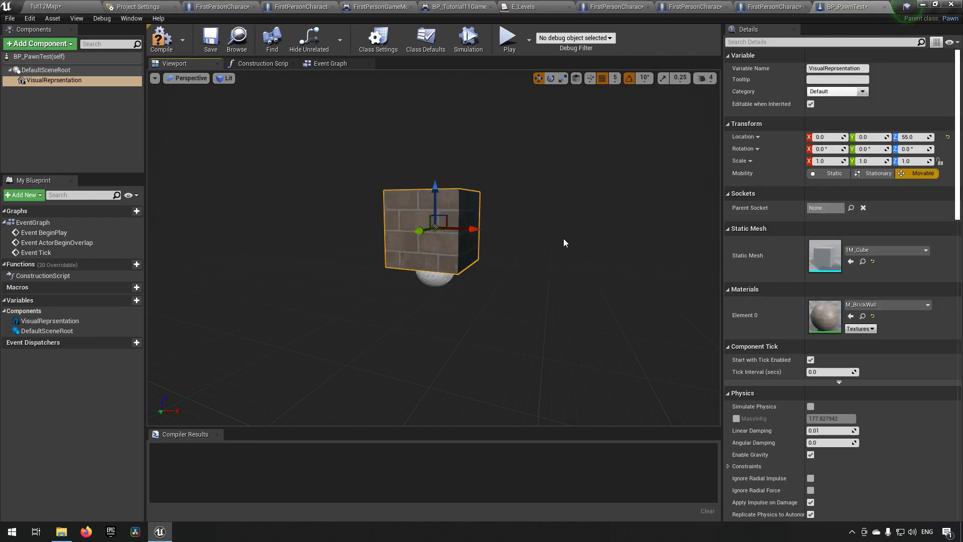
mouse_move(818, 351)
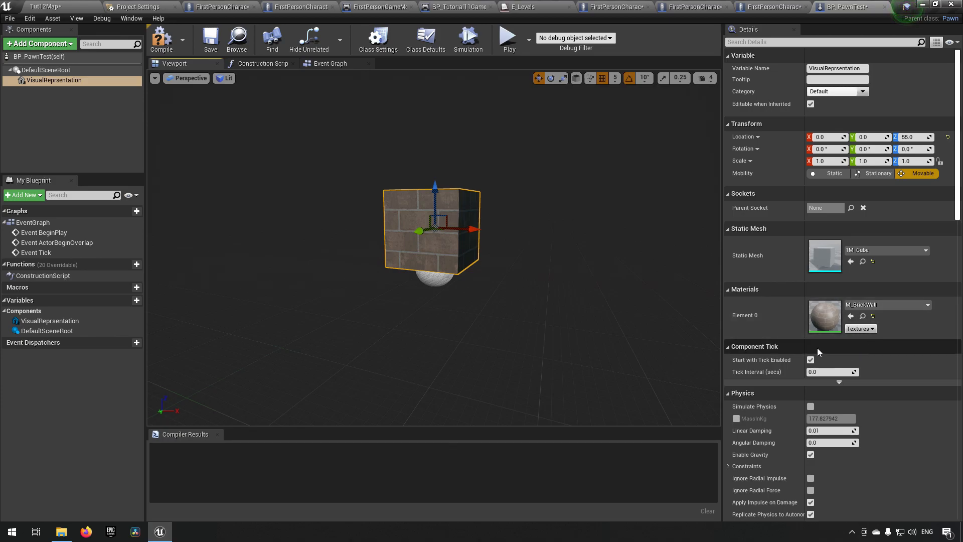
Step: Set the brick cube's collision to Custom, Query Only, compile BP_PawnTest and return to the map
scroll("down", 3)
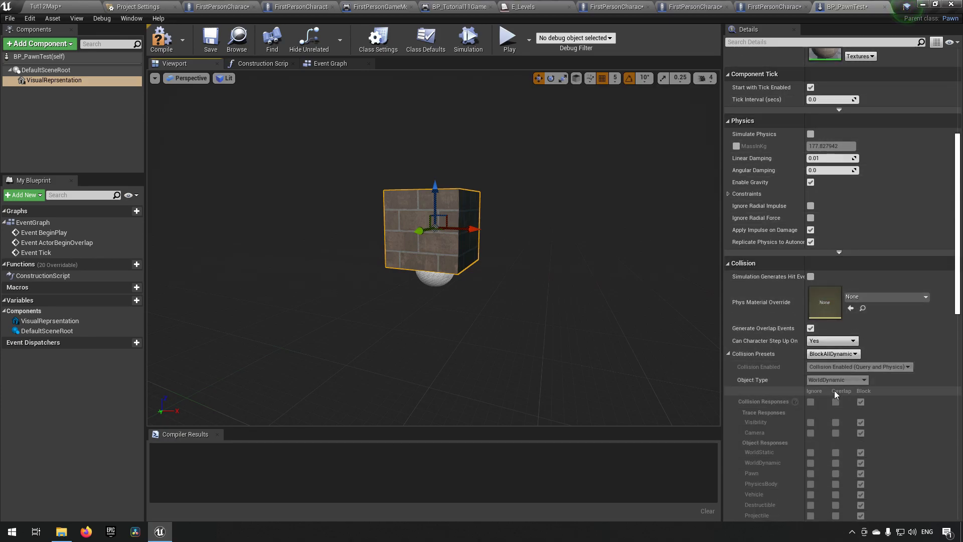
left_click(833, 353)
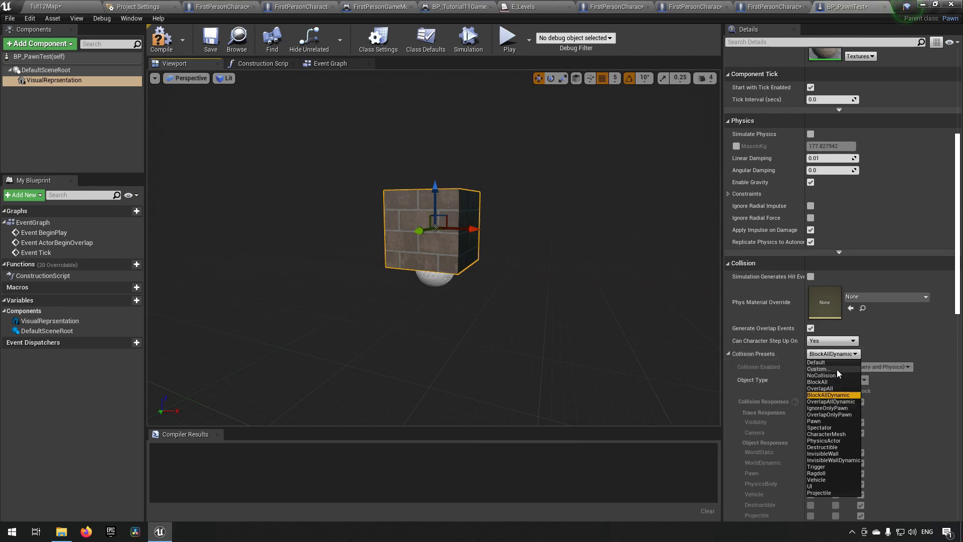
left_click(818, 368)
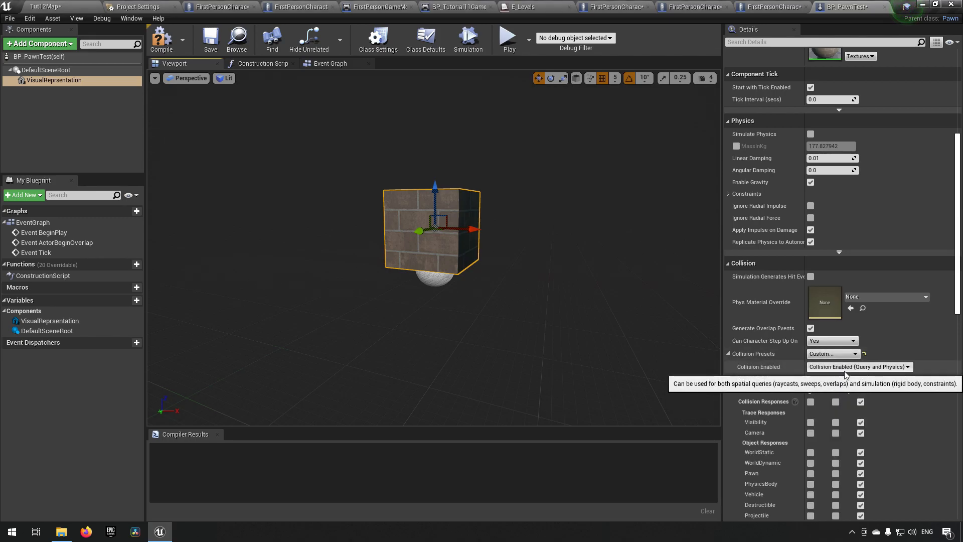
left_click(858, 368)
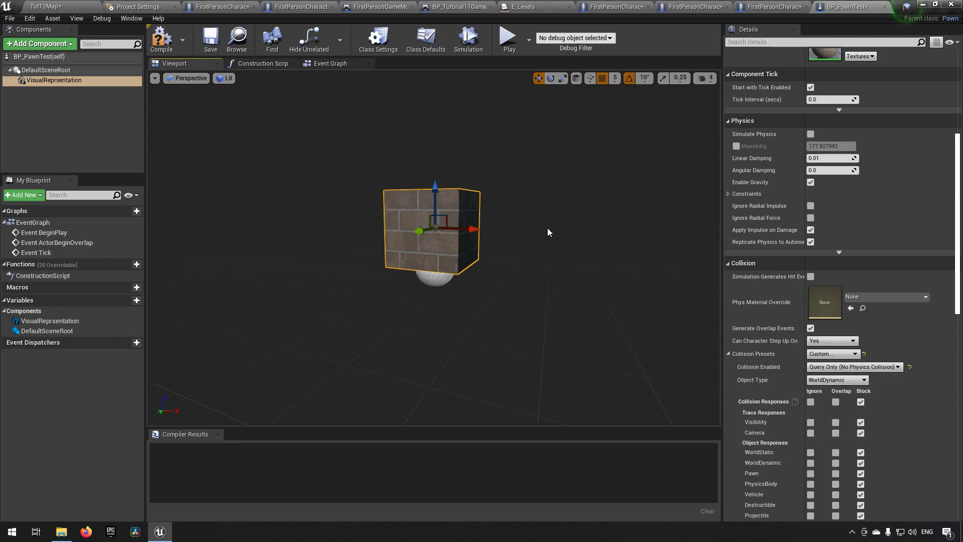
left_click(160, 40)
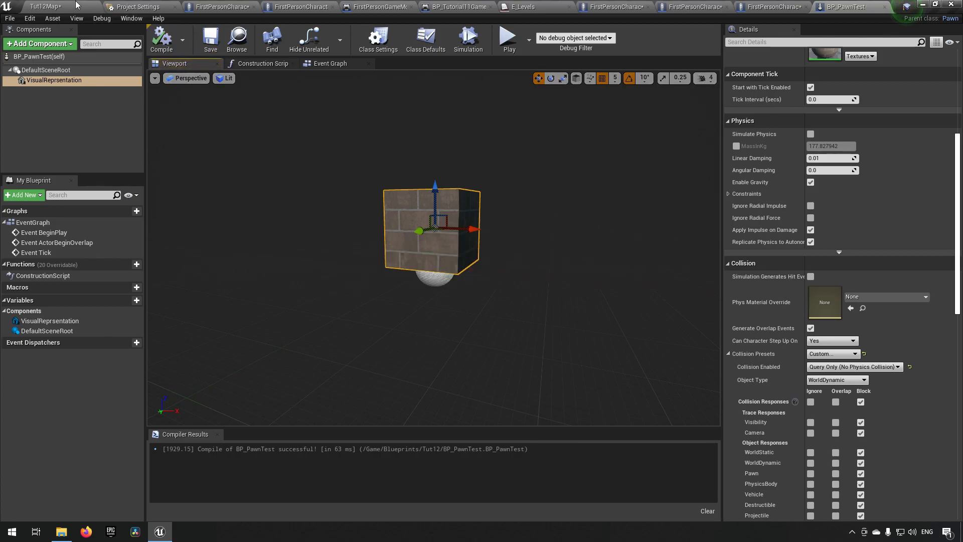
left_click(851, 7)
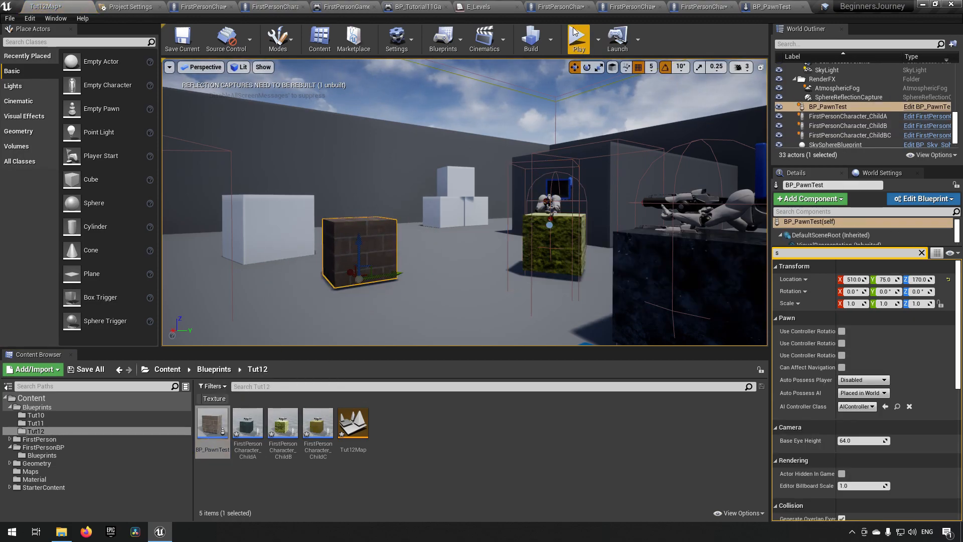
Step: Place BP_PawnTest in the level and reopen the FirstPersonCharacter blueprint
left_click(578, 39)
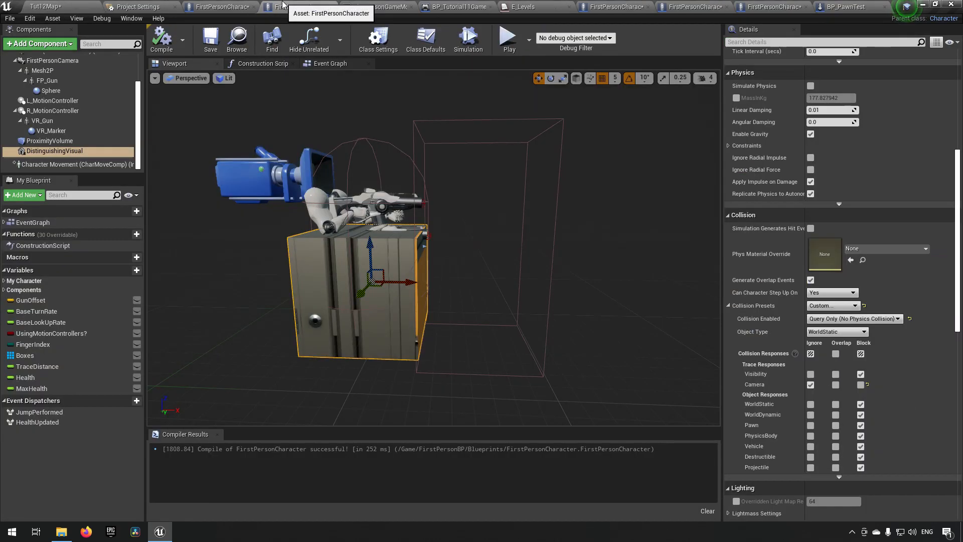
Step: Add a Cast To Pawn node wired from the line trace's Out Hit Hit Actor
left_click(330, 63)
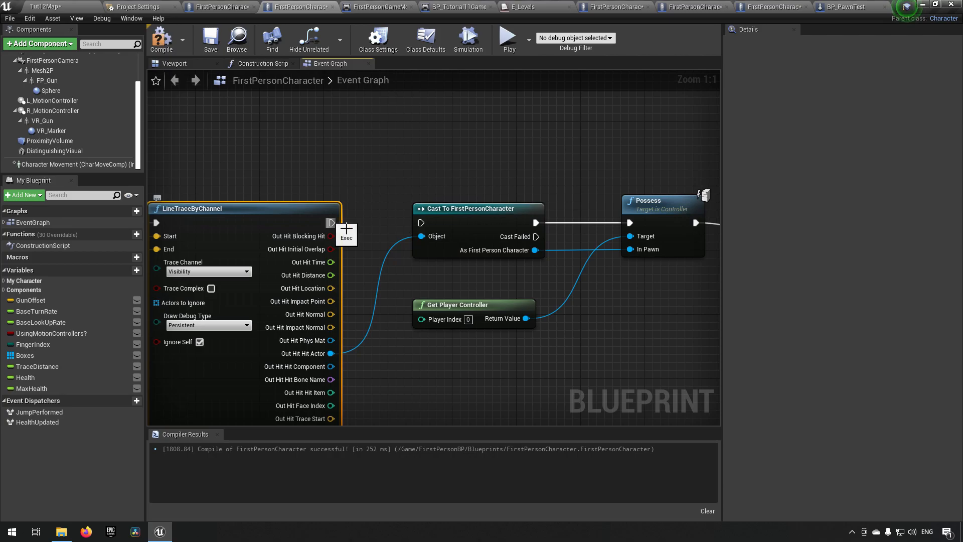
left_click_drag(478, 208, 454, 127)
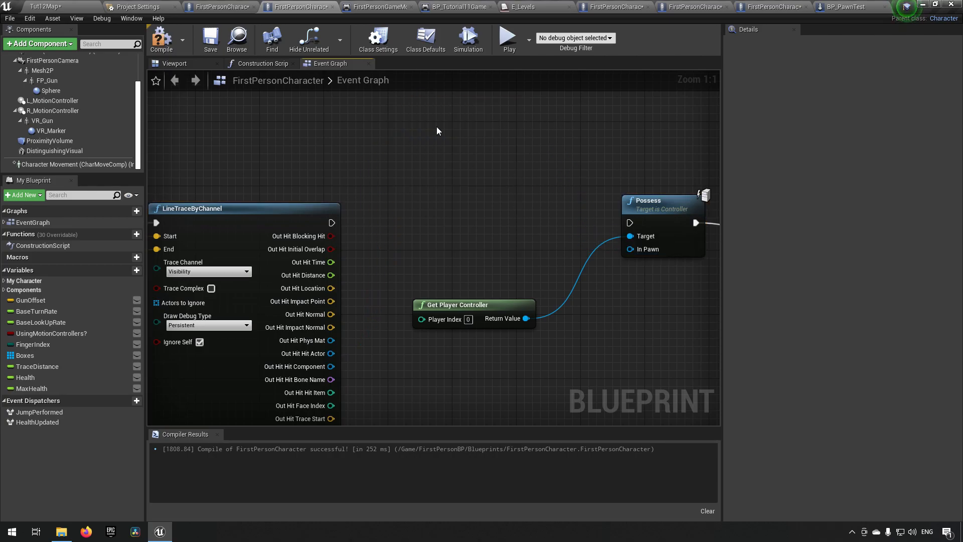
left_click_drag(332, 353, 437, 218)
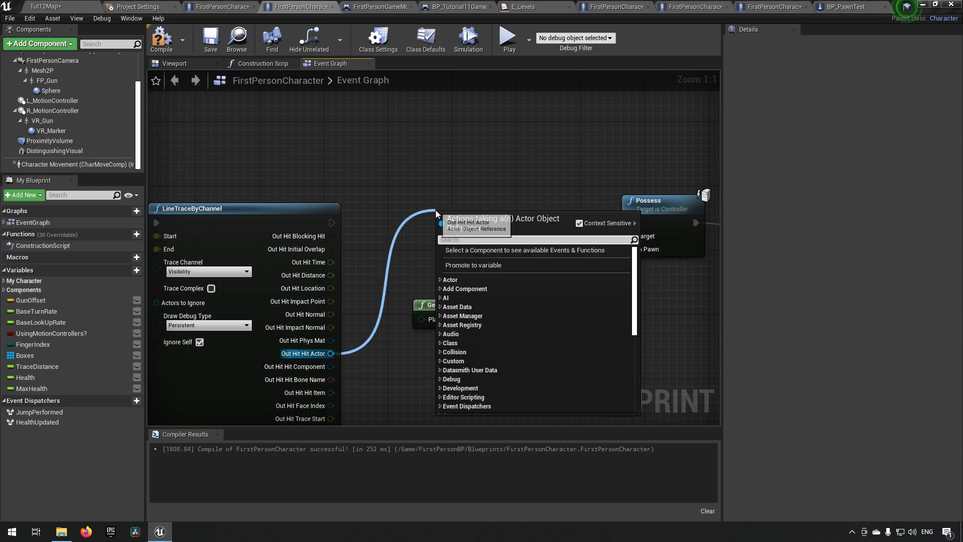
type("cast tp")
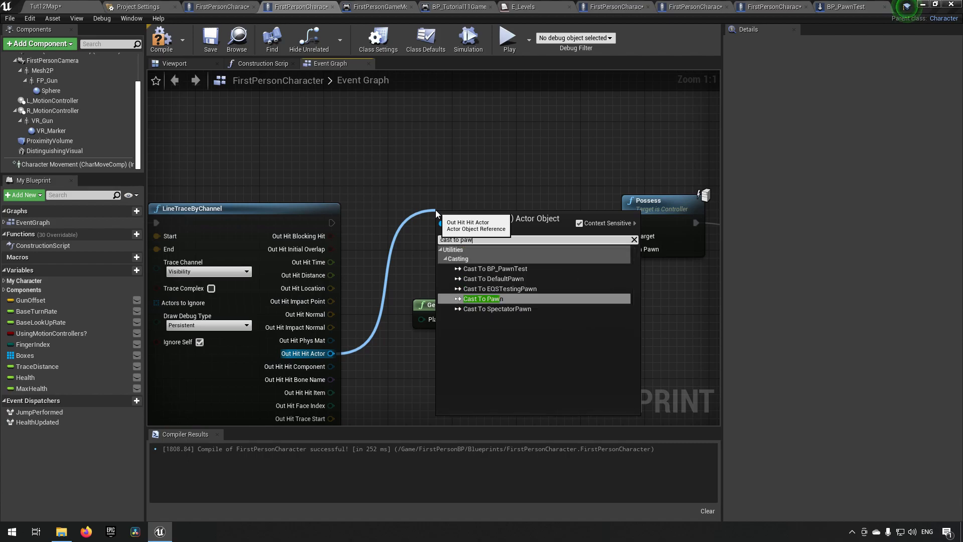
type("n")
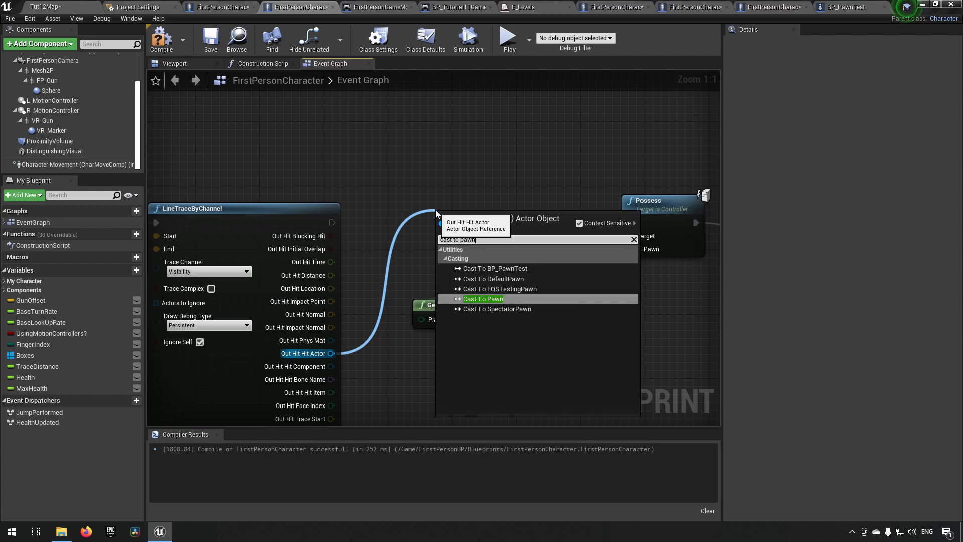
left_click(484, 299)
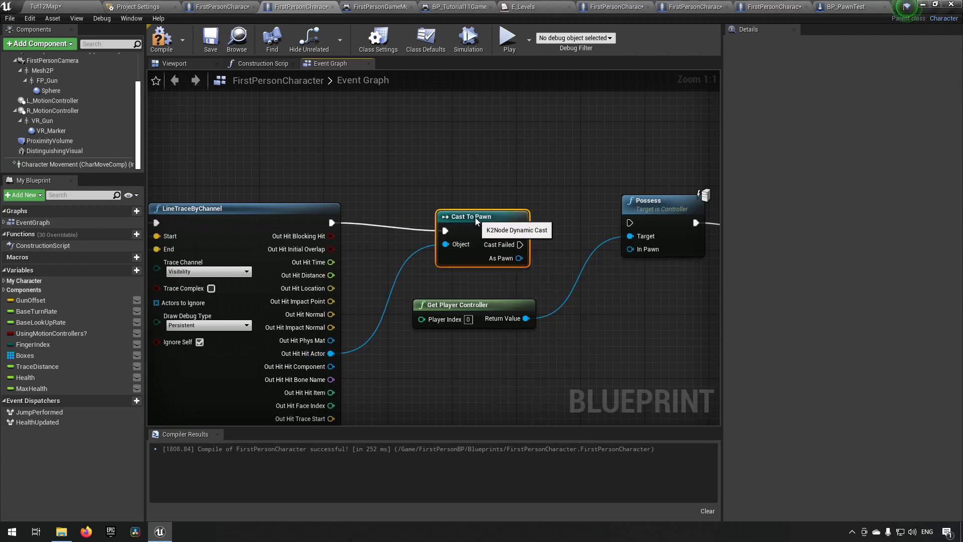
left_click_drag(483, 217, 444, 209)
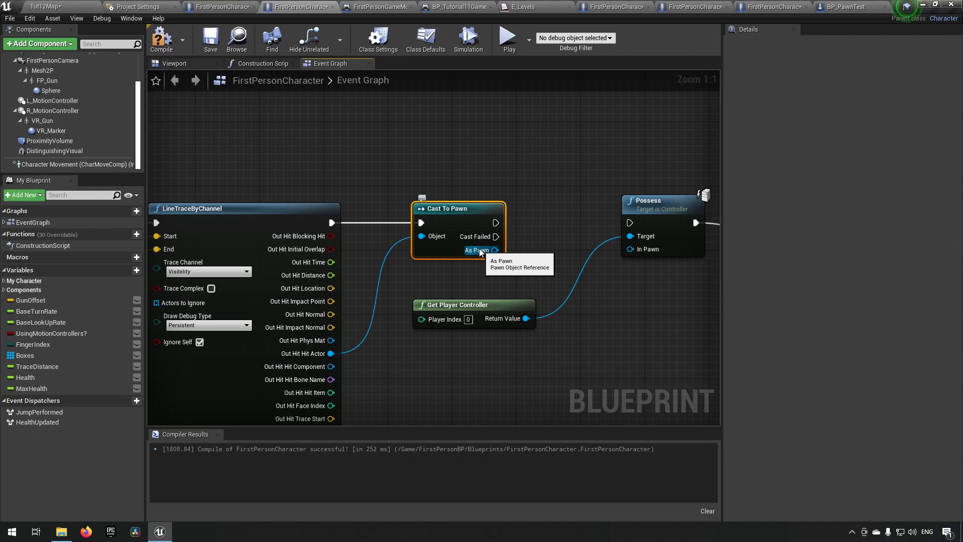
mouse_move(483, 262)
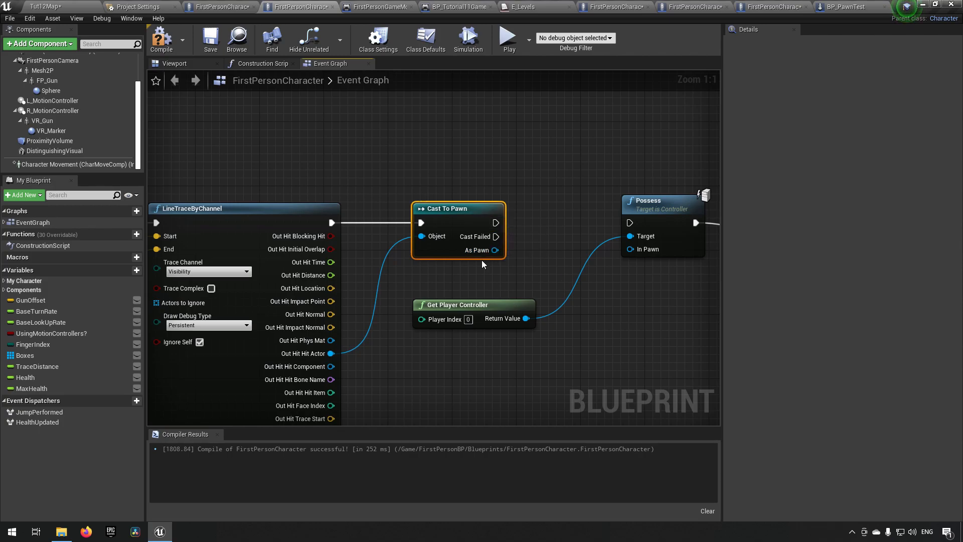
mouse_move(454, 223)
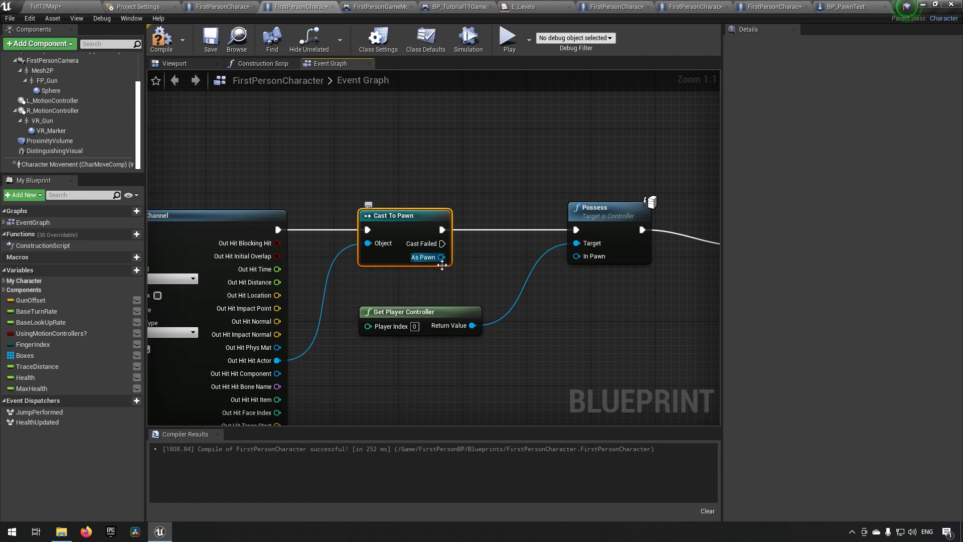
Step: Connect As Pawn to Possess's In Pawn and return to the Tut12Map level
left_click_drag(442, 257, 592, 256)
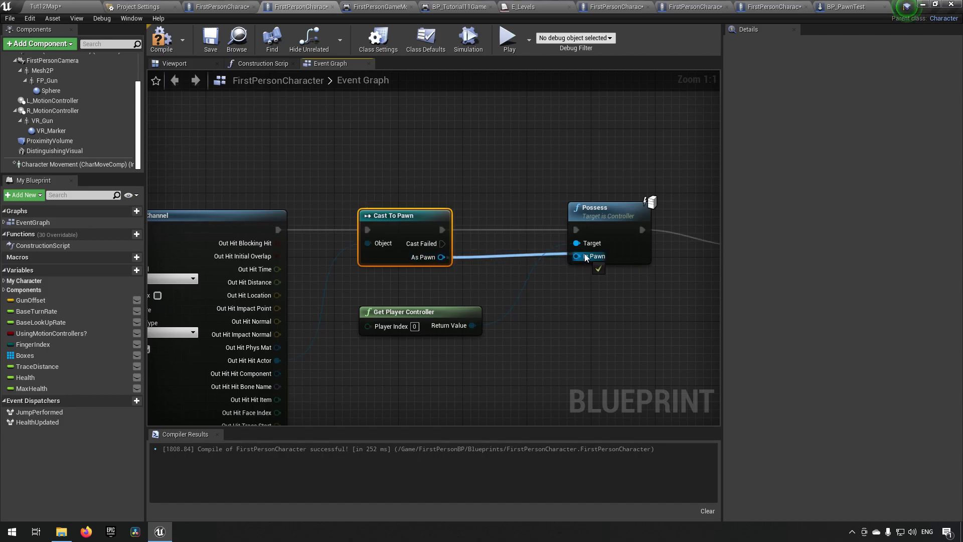
left_click(161, 39)
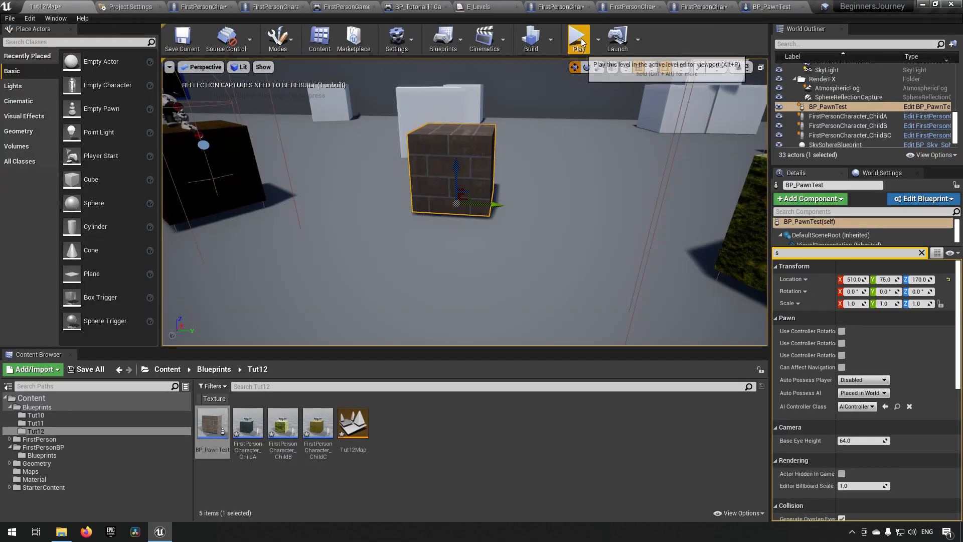
Step: Play the level to test possessing the pawn
left_click(578, 38)
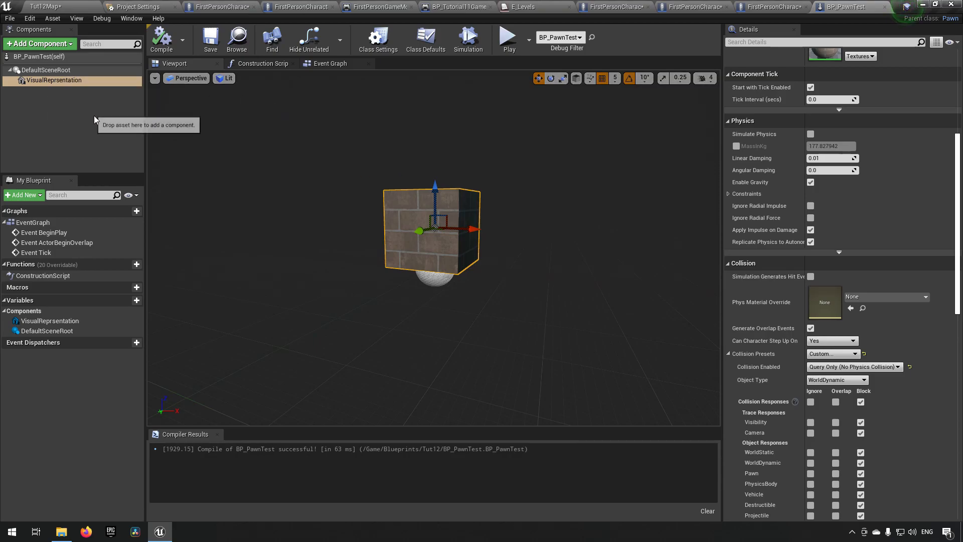
Step: View BP_PawnTest's empty event graph, then return to the FirstPersonCharacter blueprint
left_click(330, 63)
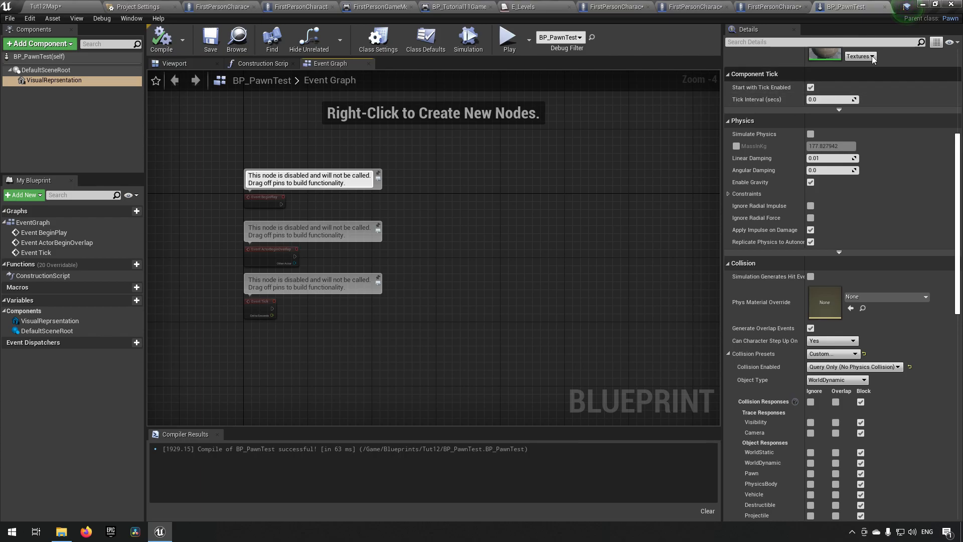
mouse_move(943, 24)
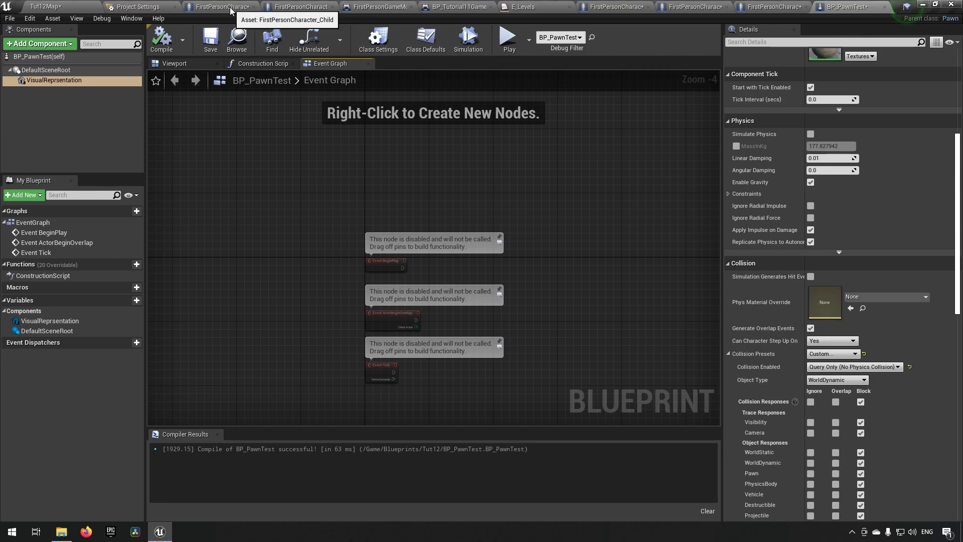
left_click(297, 7)
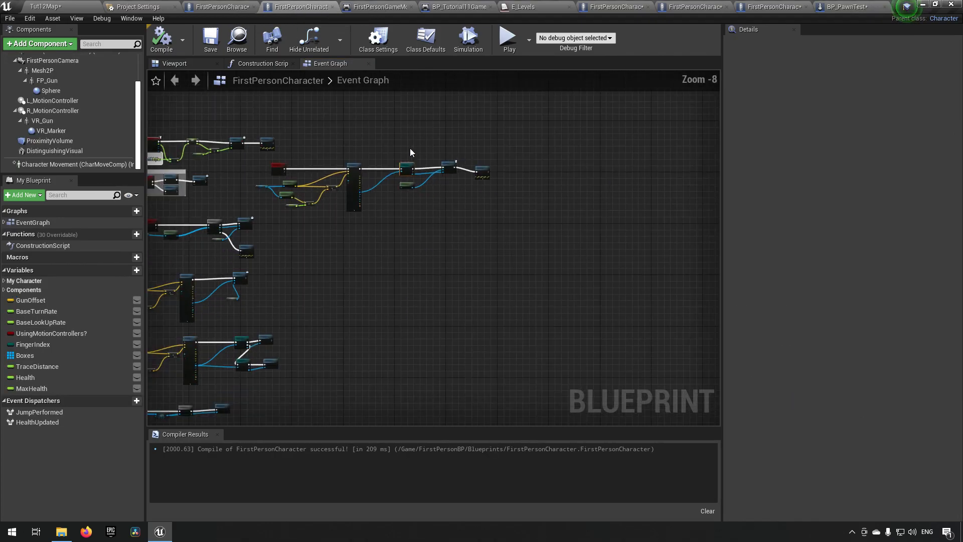
Step: Browse the character's movement and mouse input nodes, then switch to BP_PawnTest
scroll("down", 3)
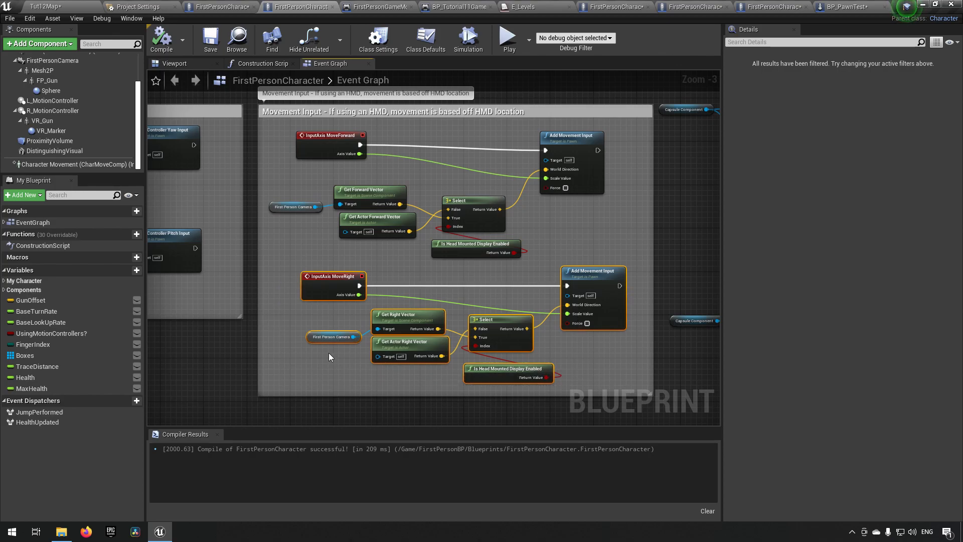
scroll("down", 3)
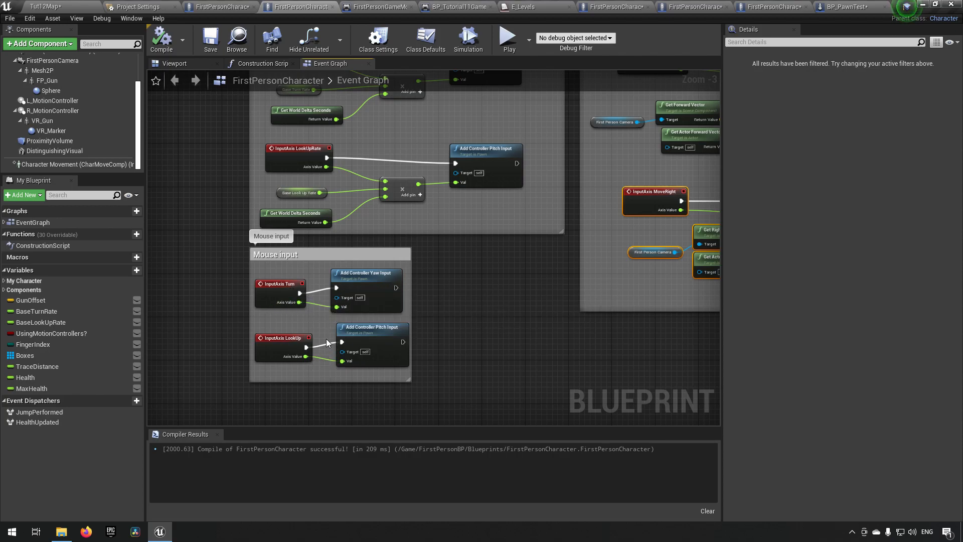
scroll("down", 3)
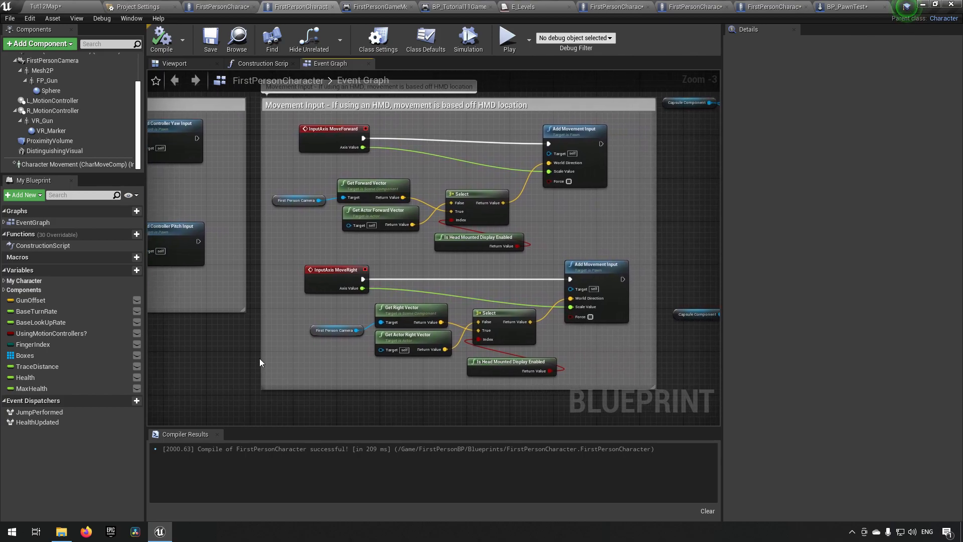
mouse_move(277, 344)
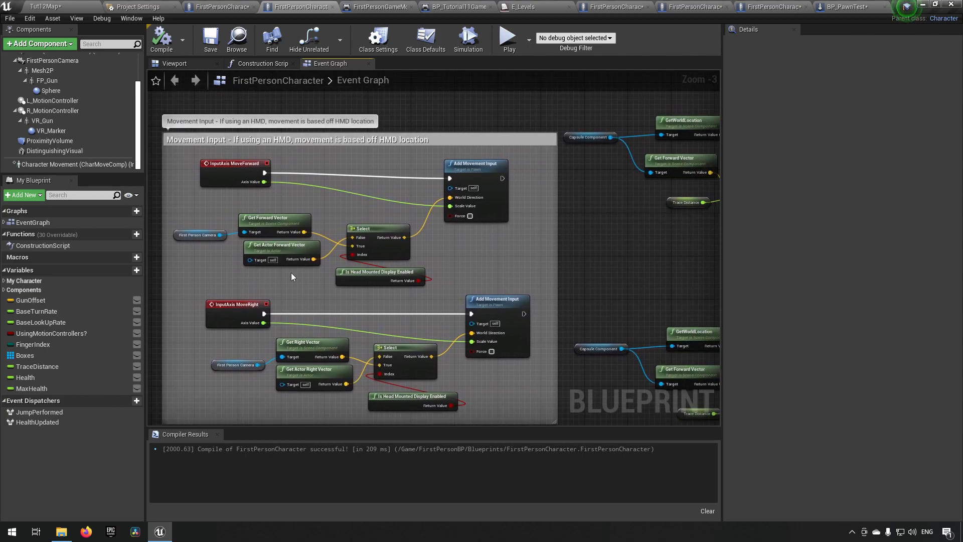
mouse_move(455, 283)
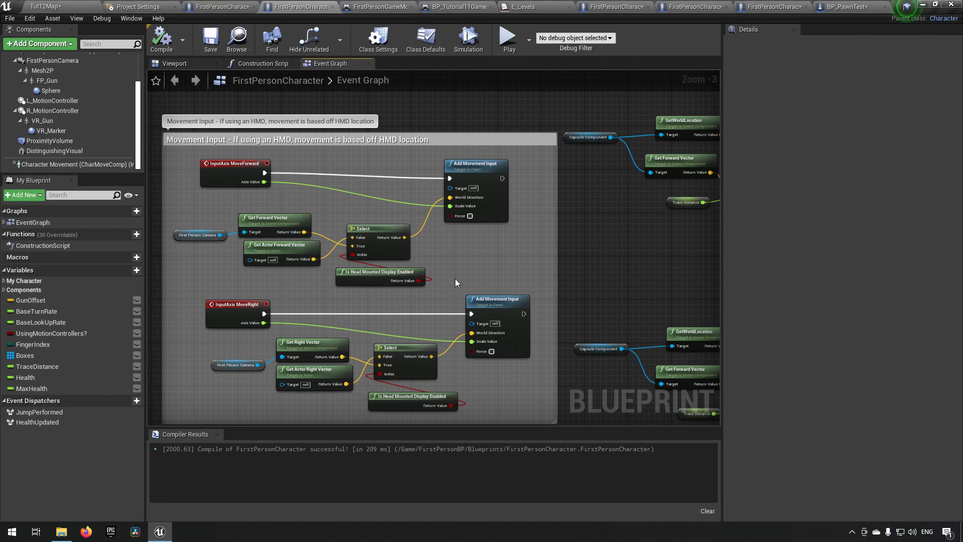
left_click(840, 7)
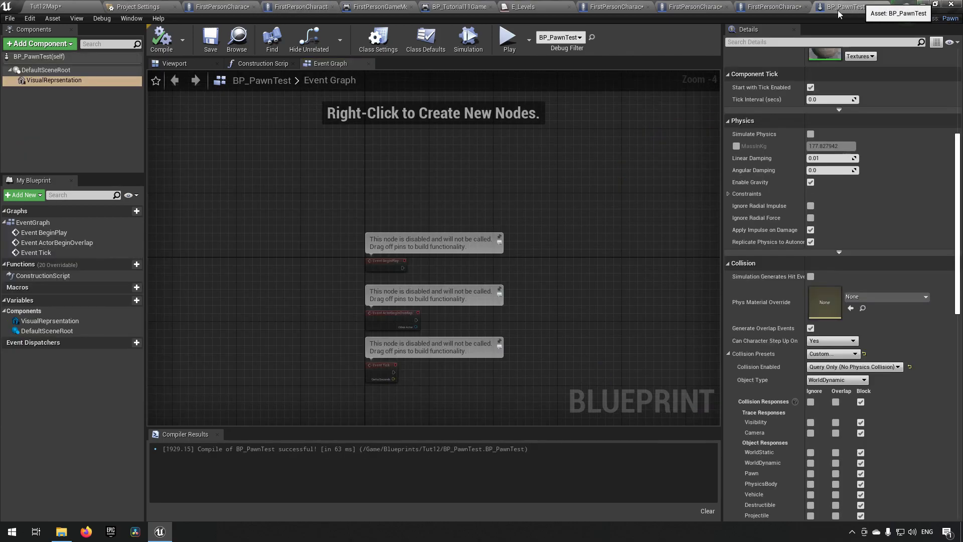
mouse_move(535, 297)
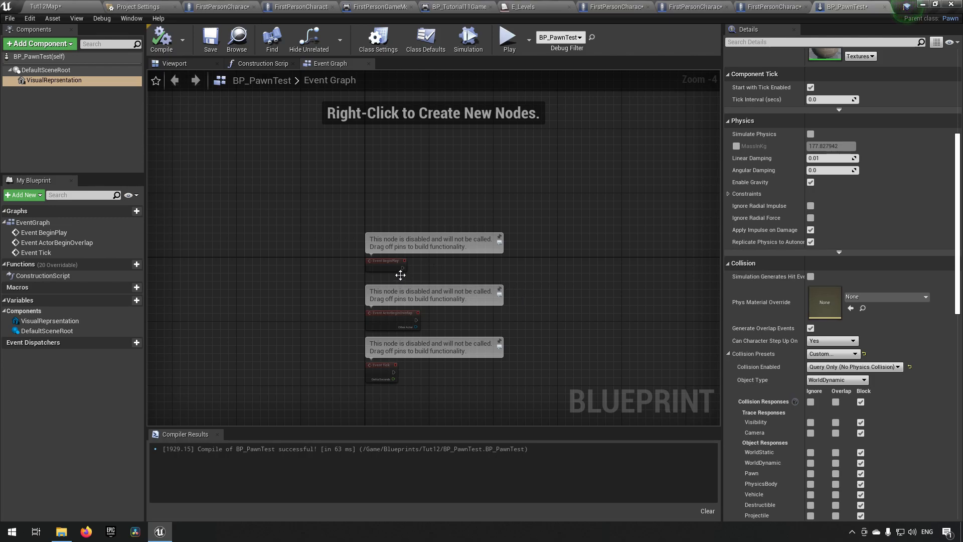
mouse_move(590, 388)
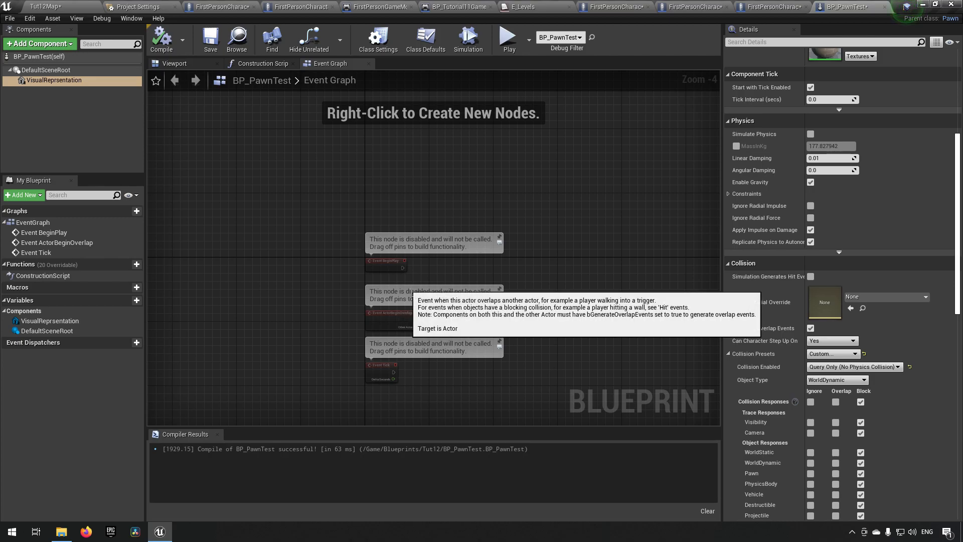
mouse_move(397, 24)
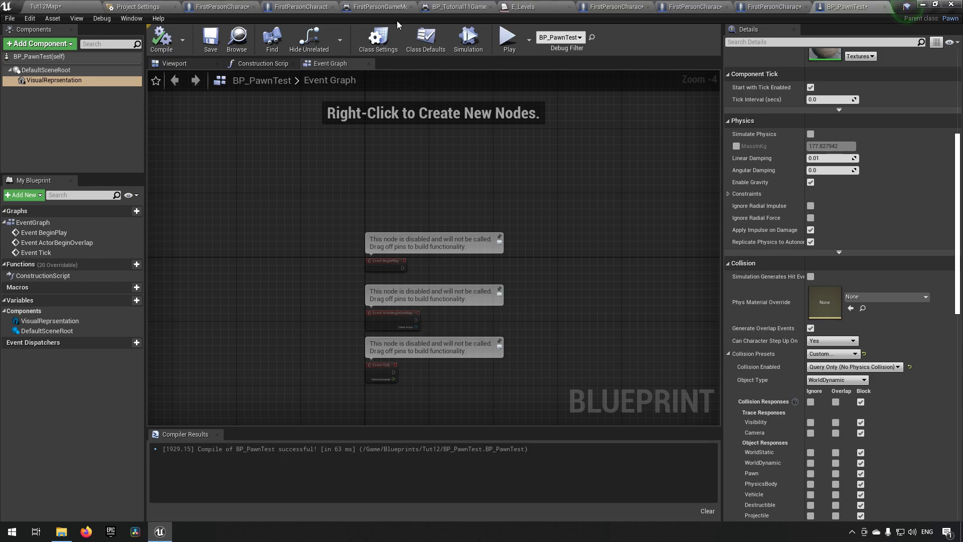
mouse_move(305, 232)
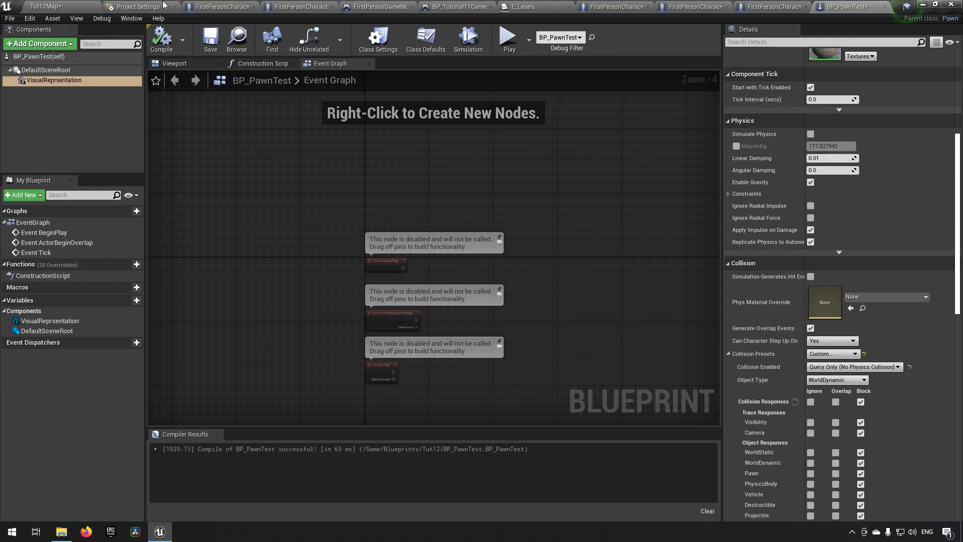
Step: Return to the Tut12Map level with the brick-cube BP_PawnTest in view
left_click(138, 7)
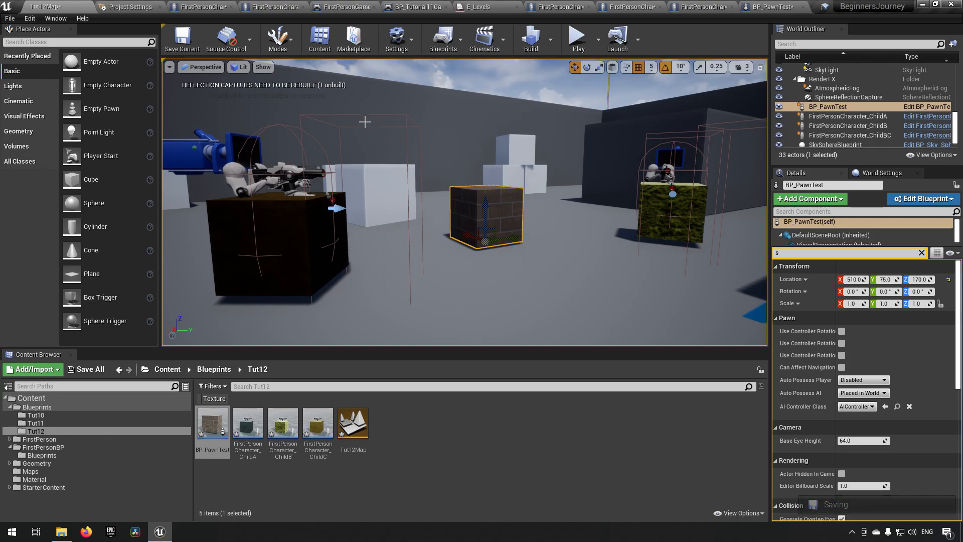
mouse_move(422, 126)
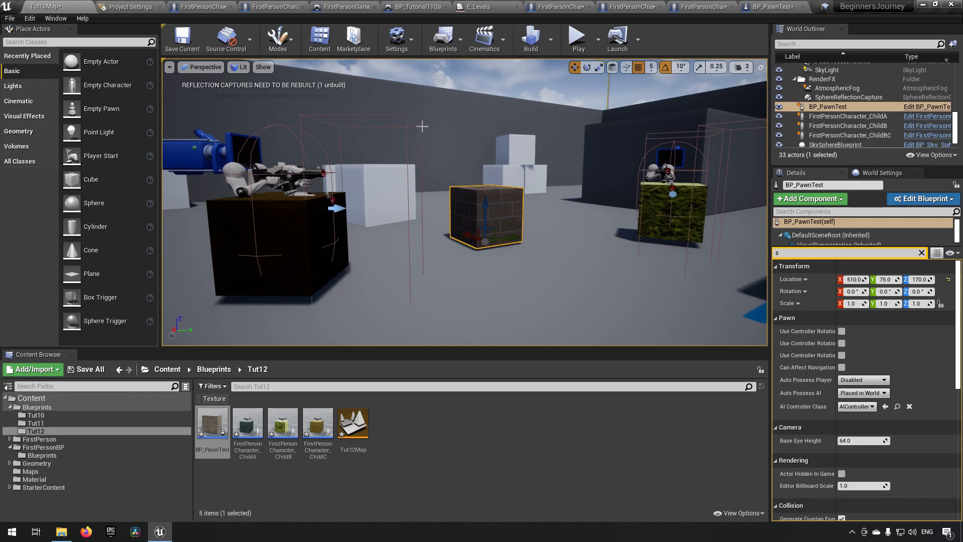
mouse_move(516, 233)
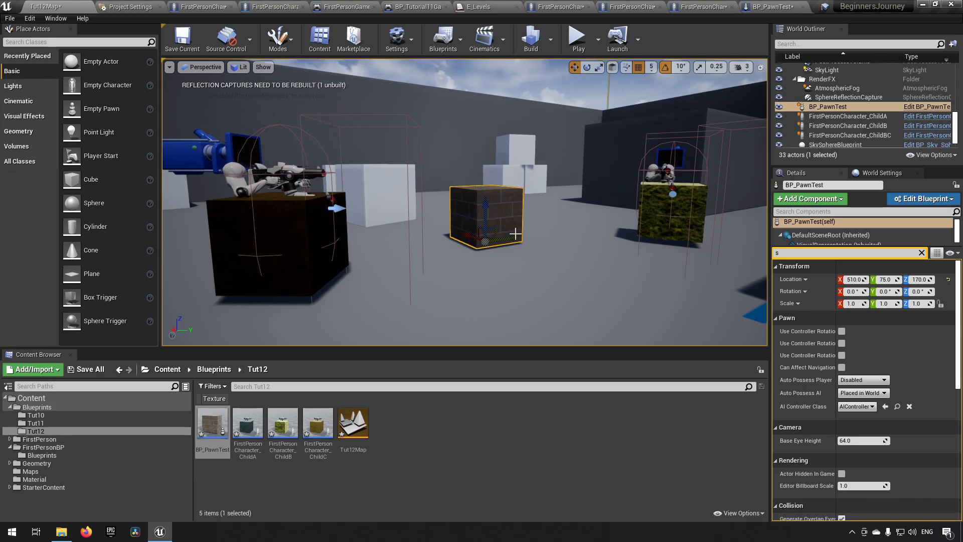